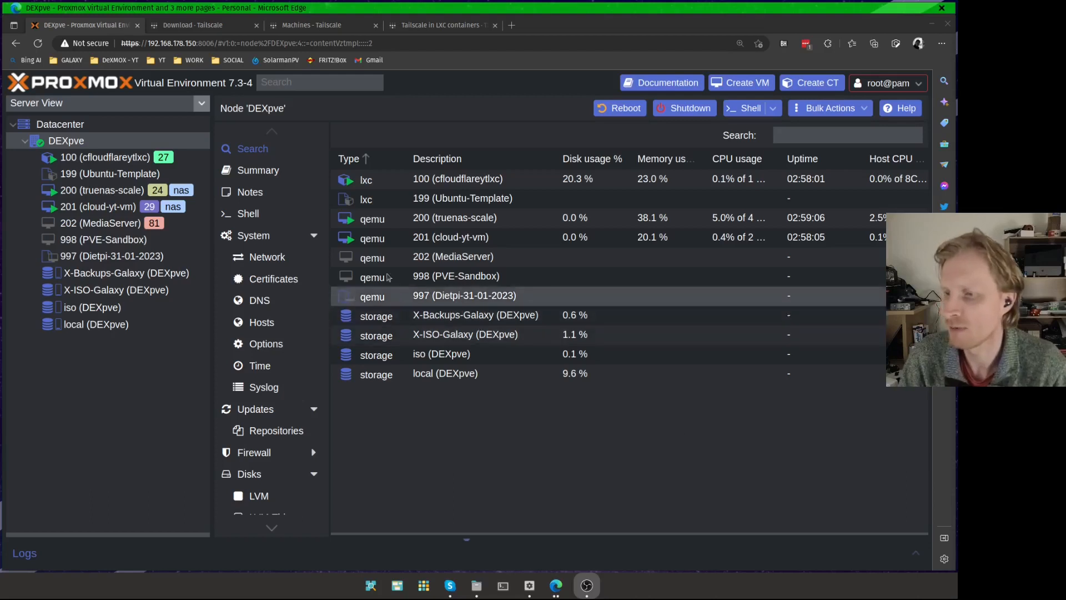
mouse_move(102, 176)
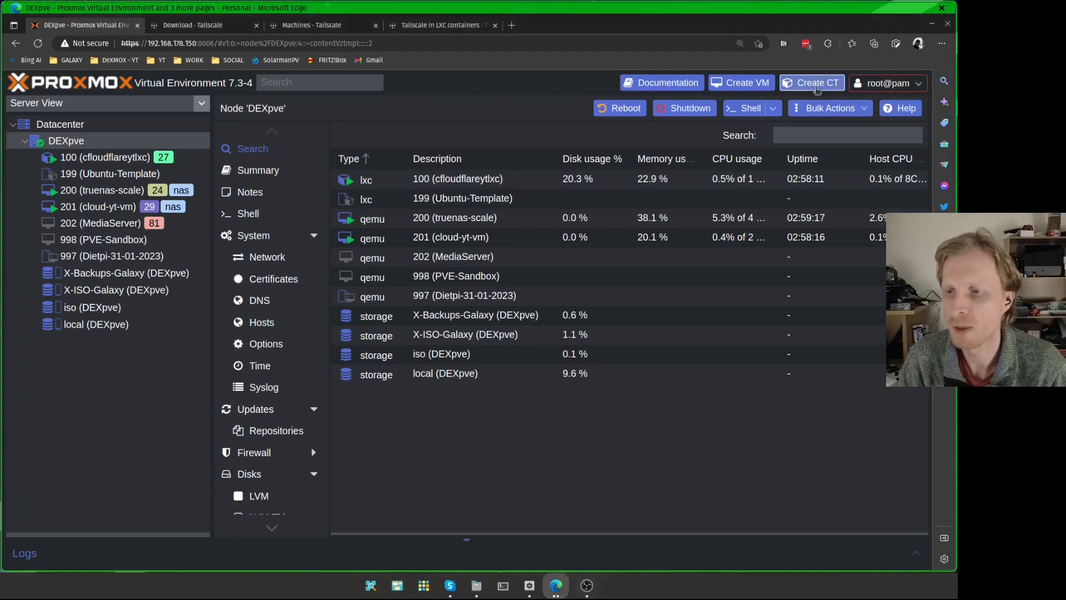
- Launch the Create CT wizard on node DEXpve with container ID 101 prefilled
click(817, 83)
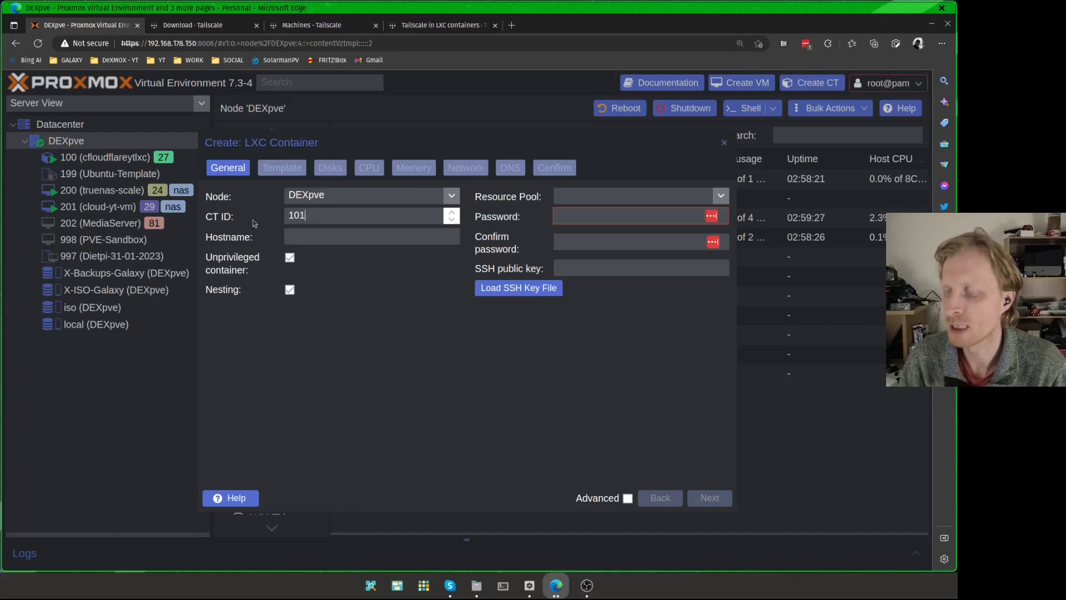
- Enter hostname tailscale-yt and set and confirm the root password in the General tab
click(370, 236)
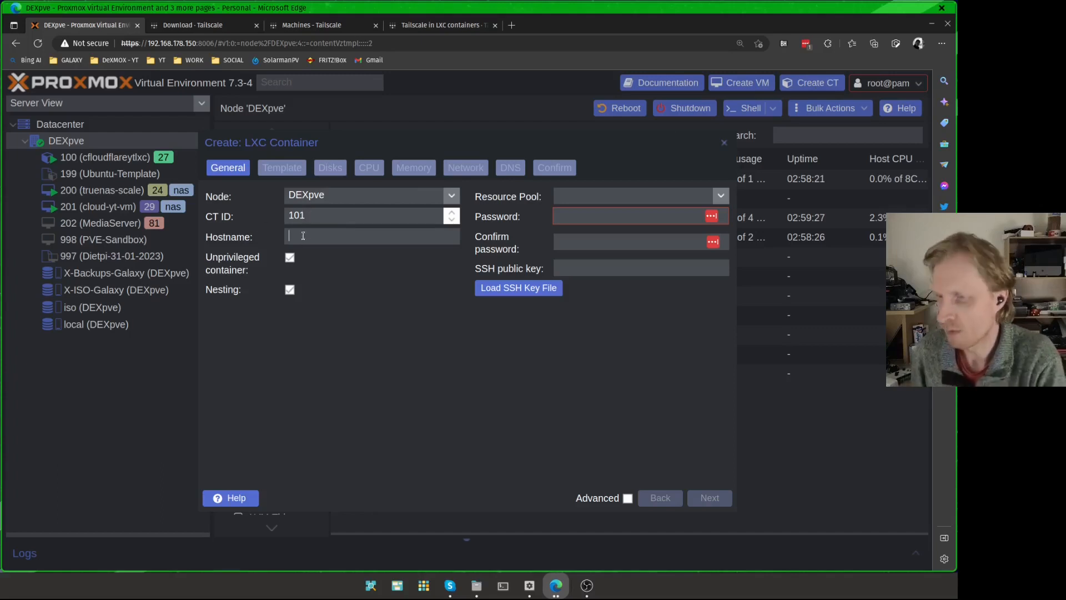
text(tailscale-yt)
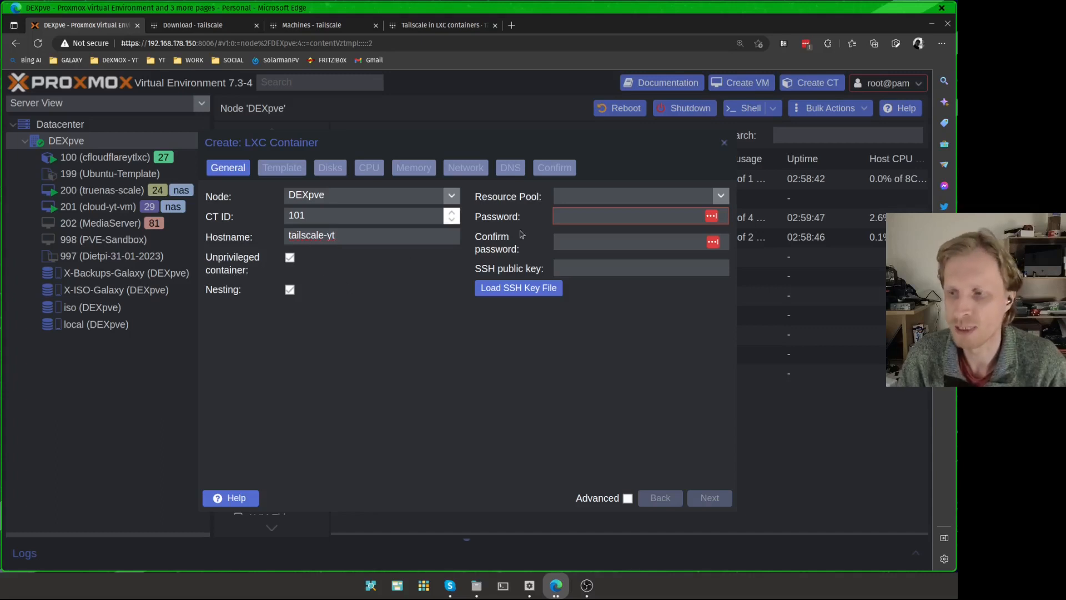
click(626, 216)
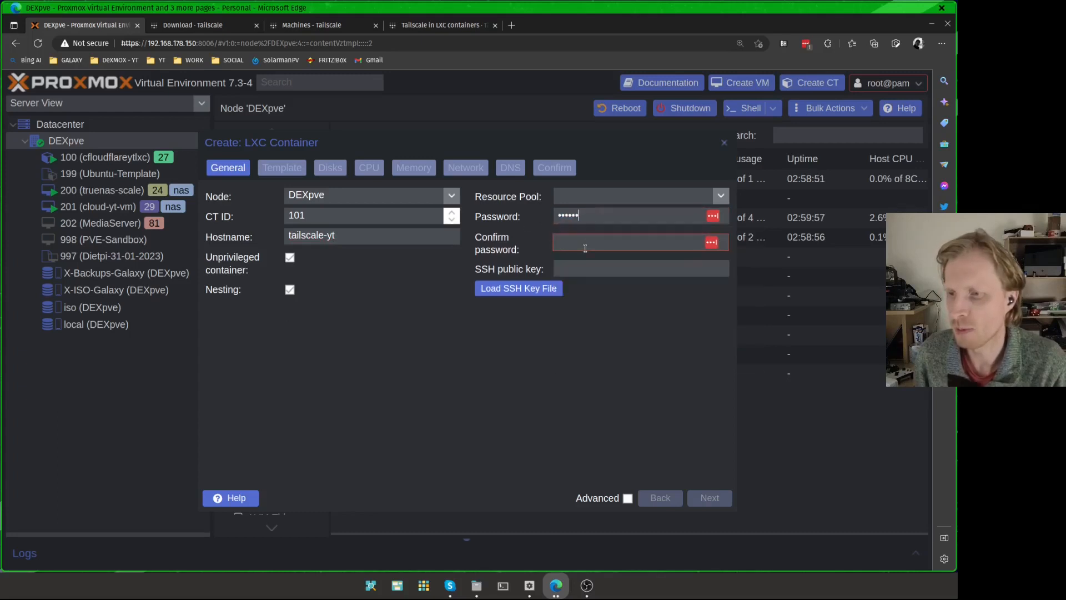
text(••••••)
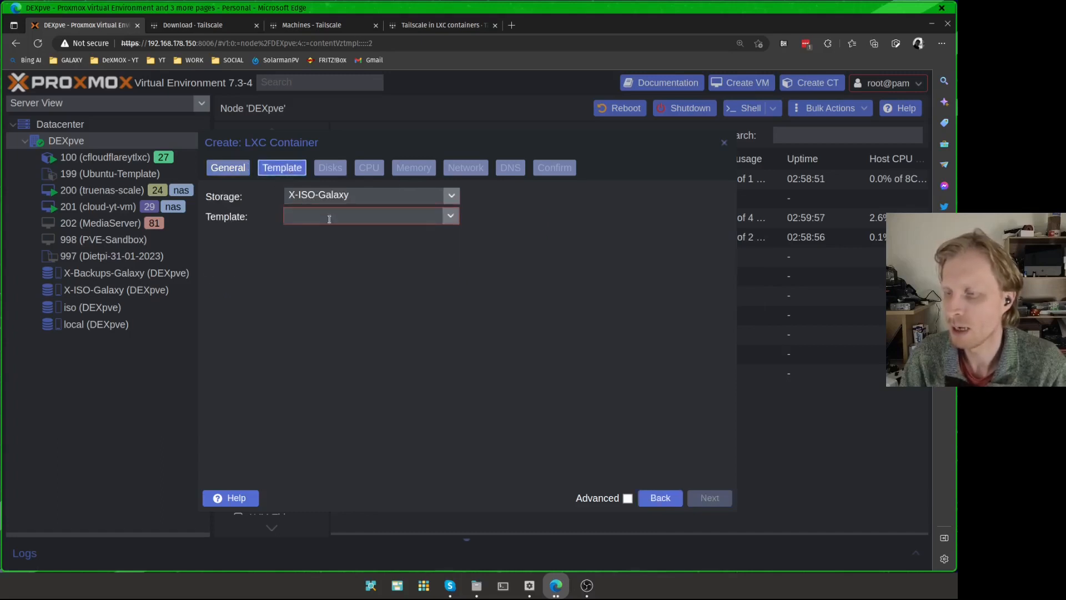
- Search for and select the Ubuntu 22.04 container template
text(ubu)
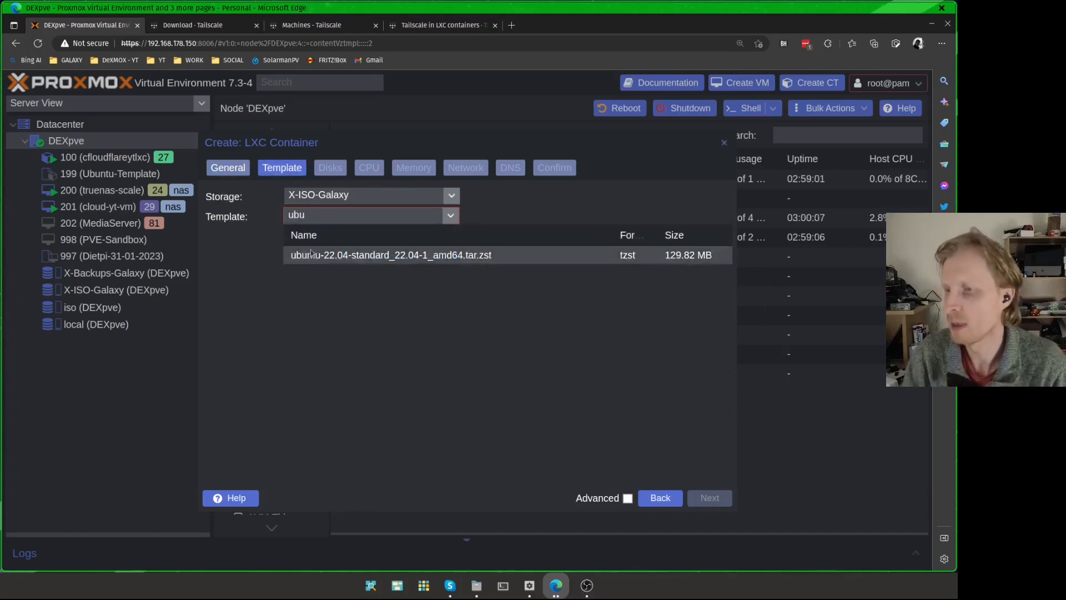
click(390, 255)
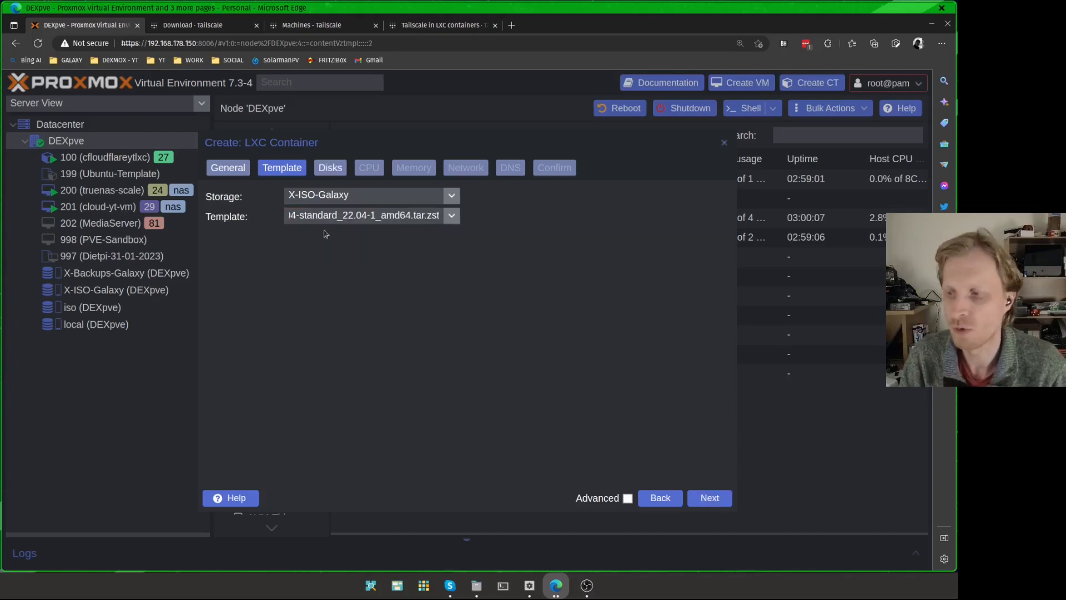
click(709, 498)
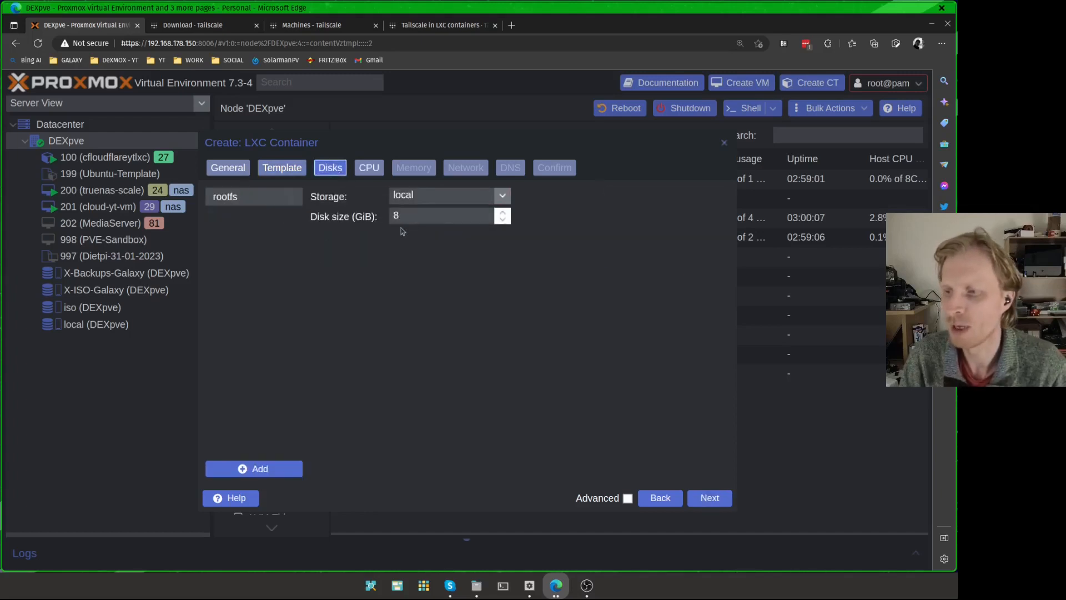
mouse_move(360, 249)
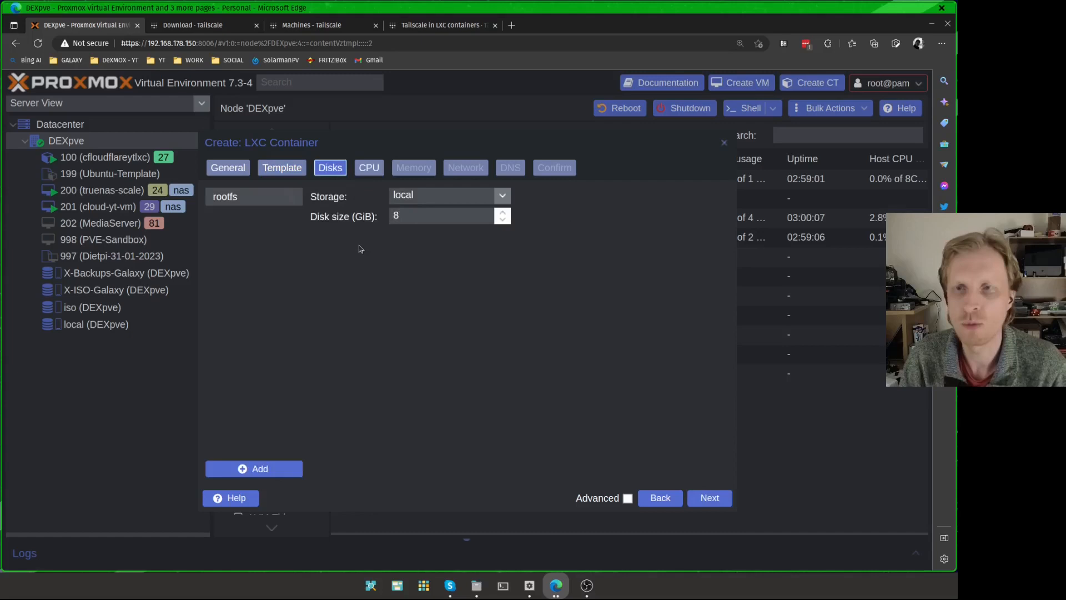
mouse_move(363, 188)
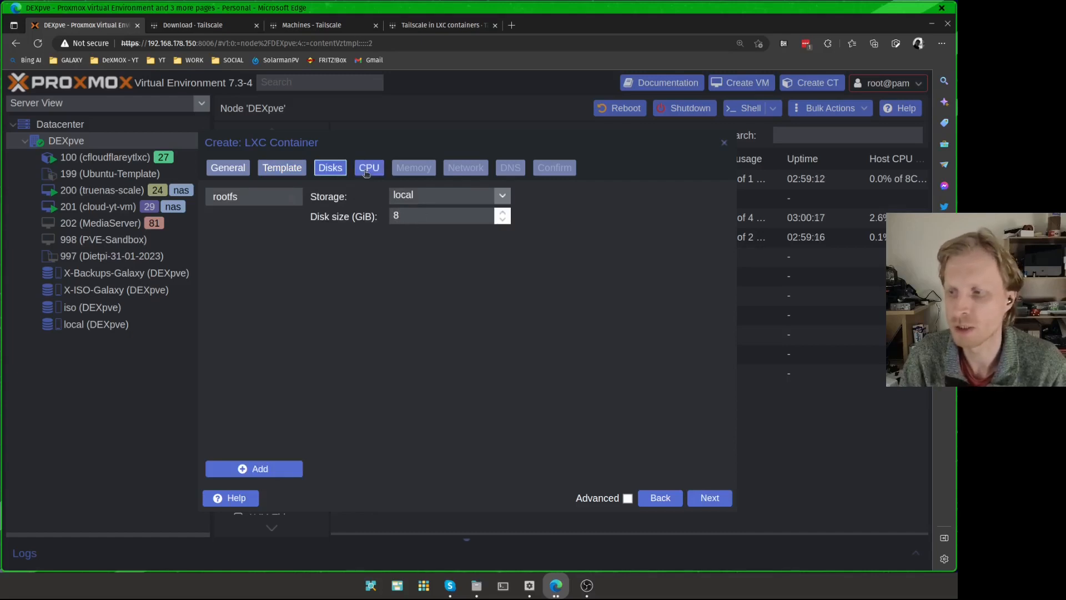
- Keep default disk, CPU and memory, set IPv4 to DHCP, and reach the Confirm summary
click(369, 167)
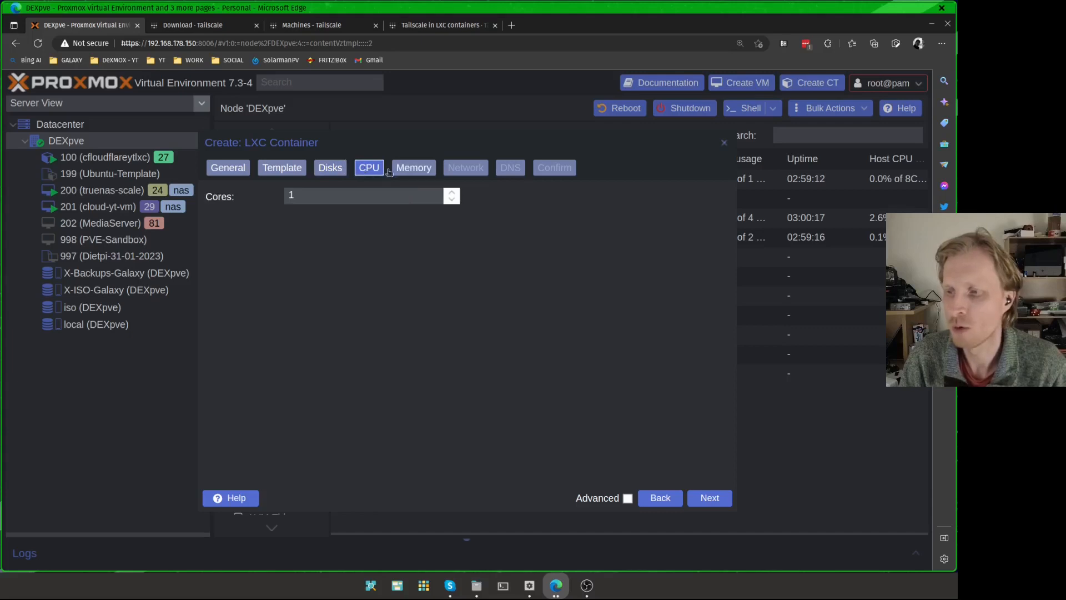
click(414, 167)
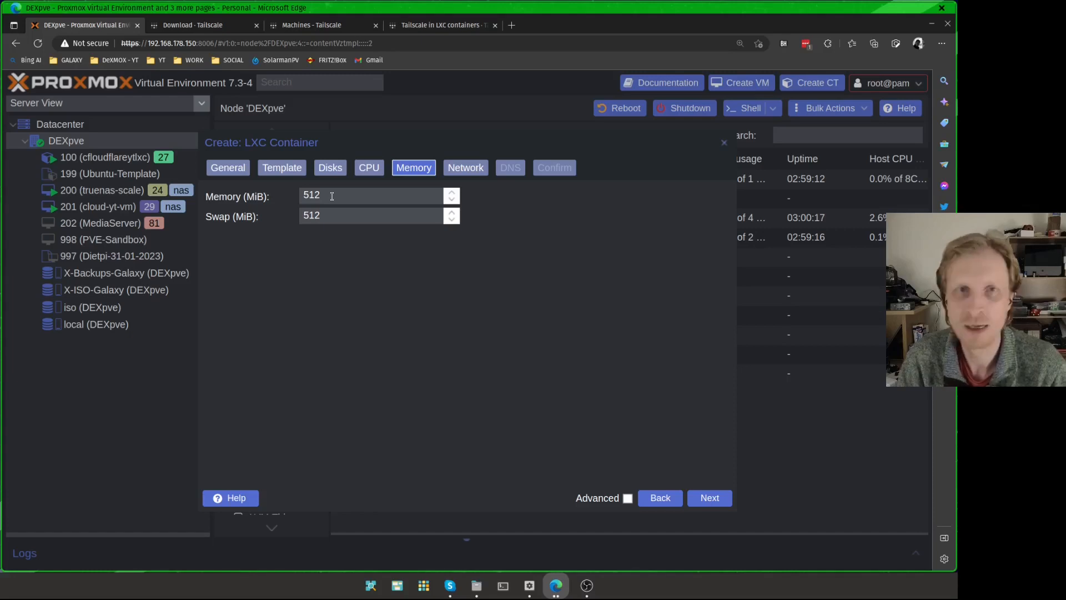
click(465, 167)
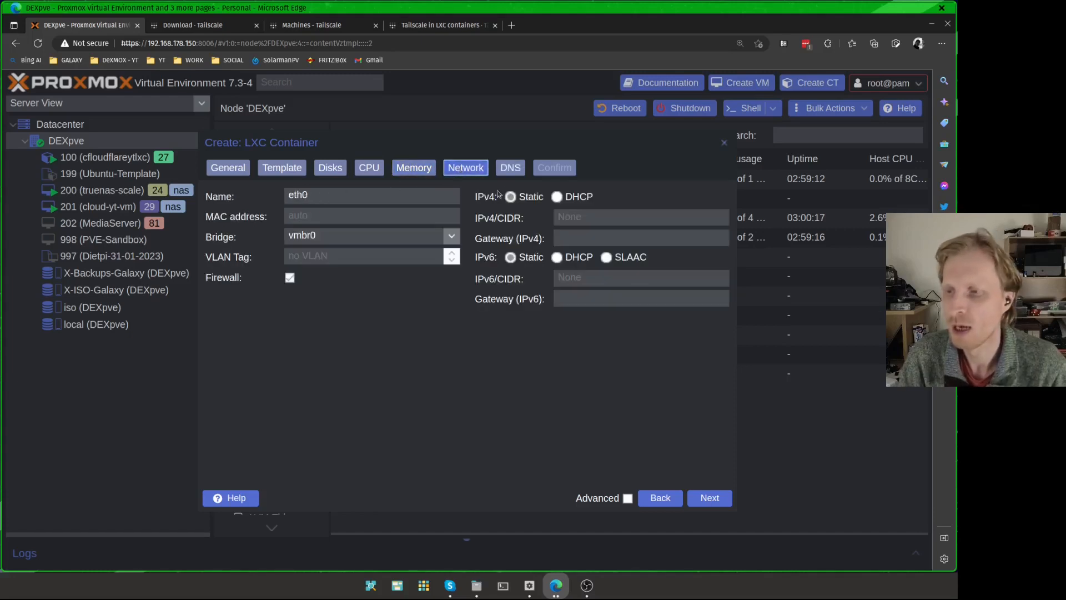
click(557, 197)
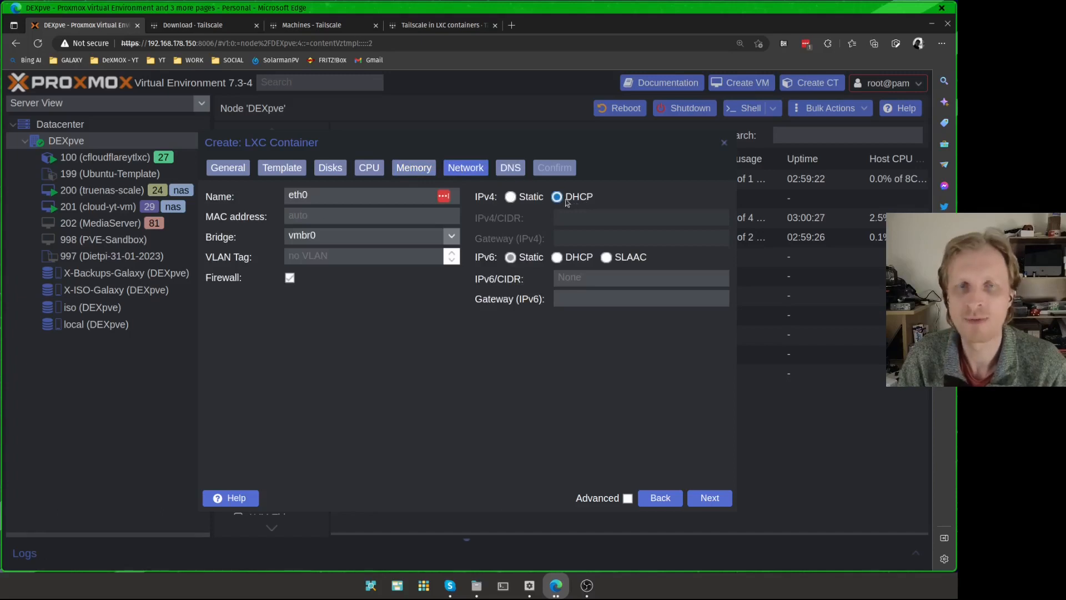
mouse_move(517, 201)
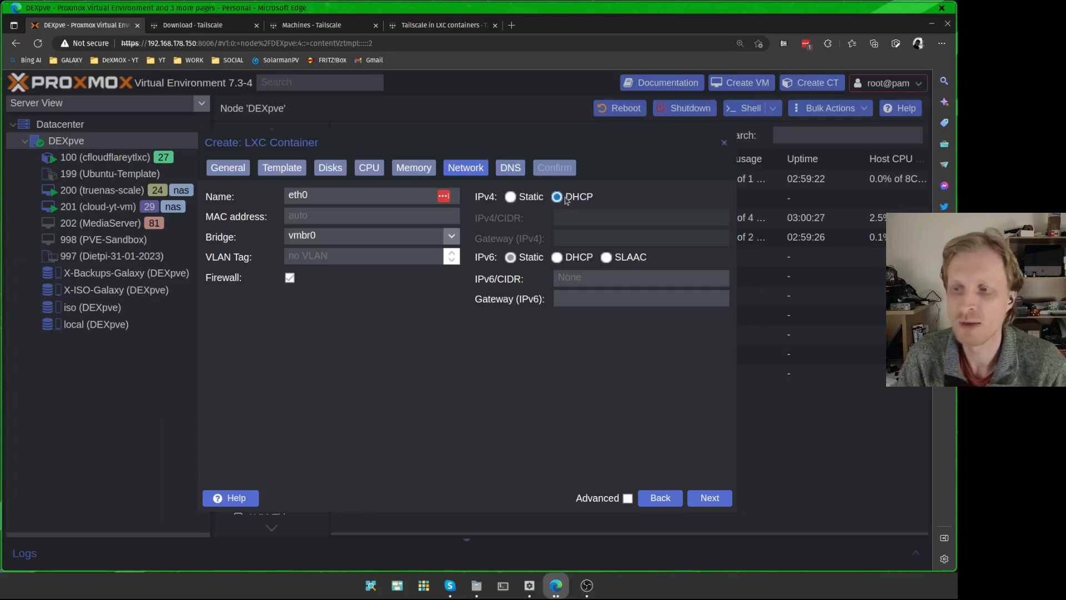
mouse_move(569, 206)
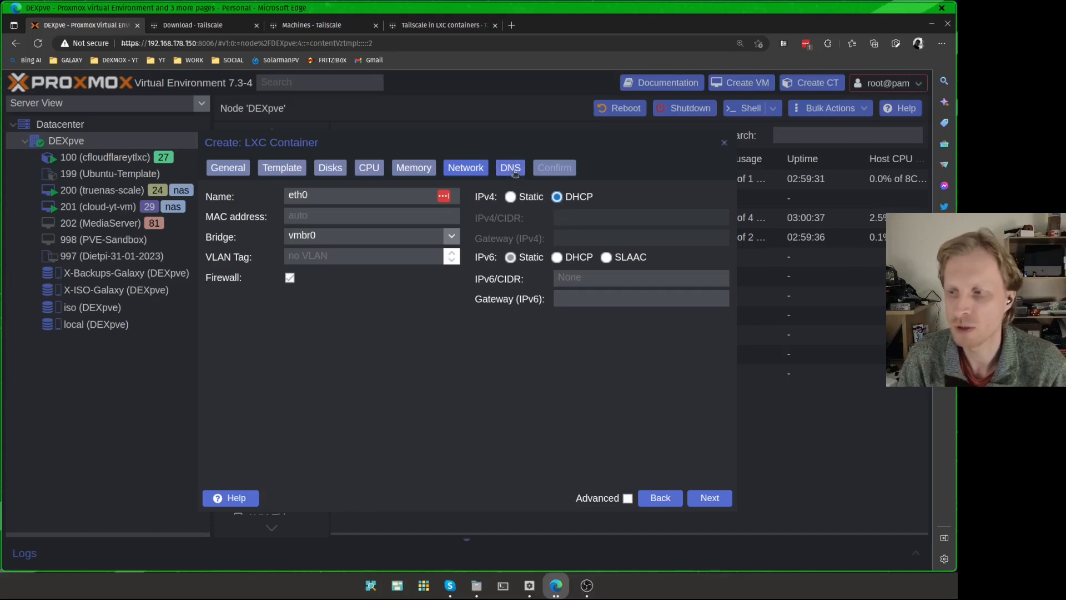
click(510, 167)
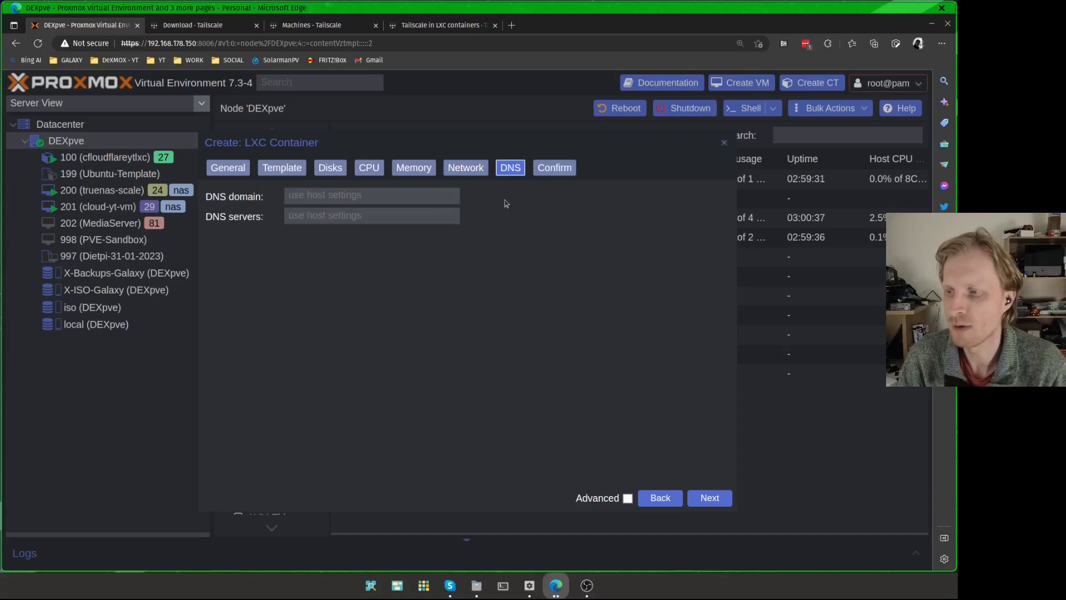
click(554, 168)
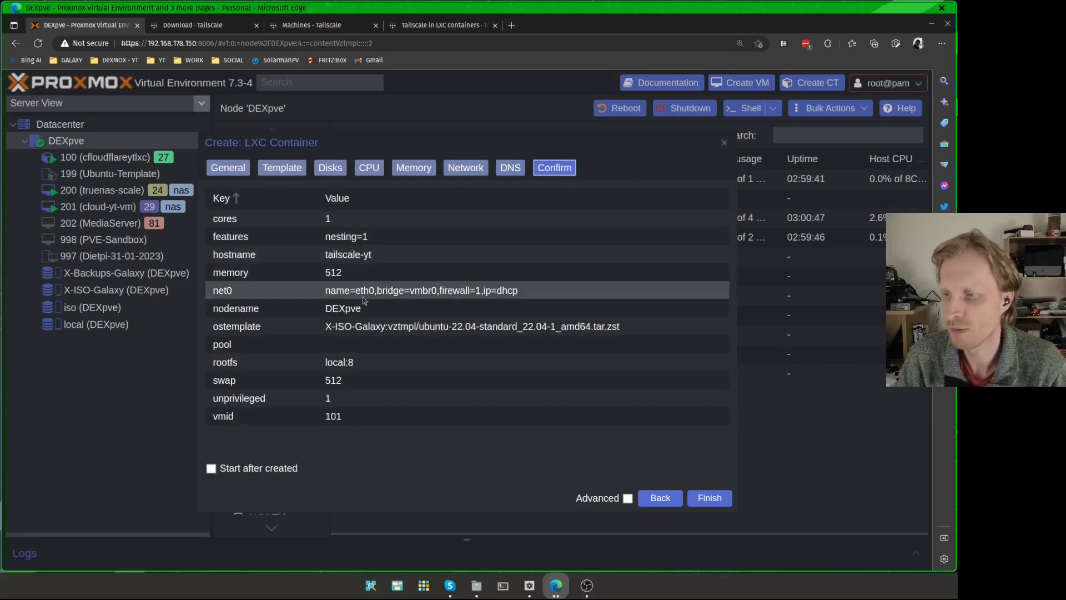
- Create container 101 with start-after-create enabled and open its CT101 overview
click(210, 468)
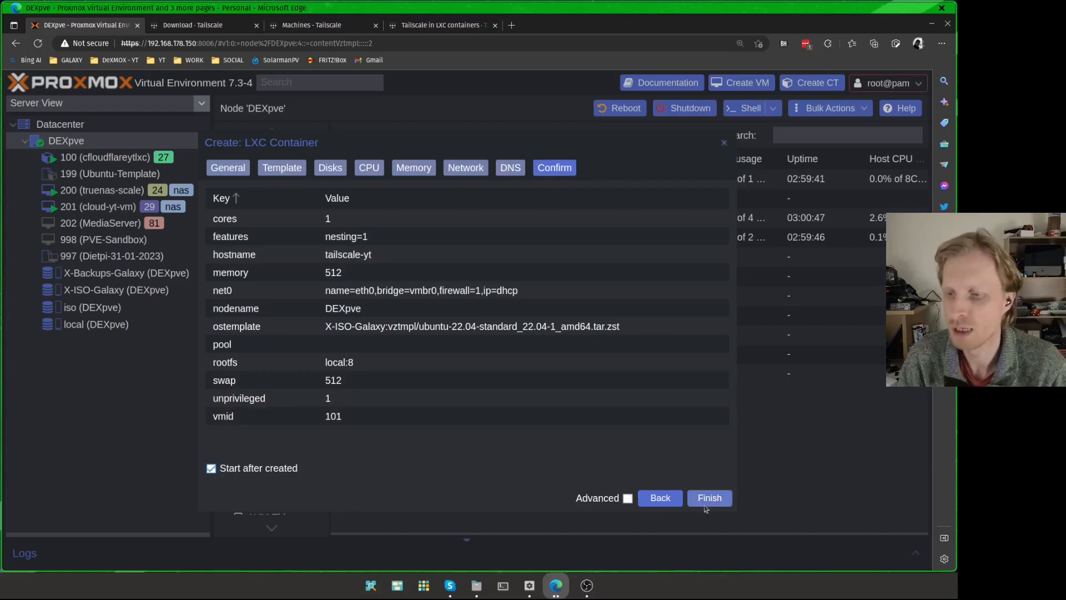
click(709, 497)
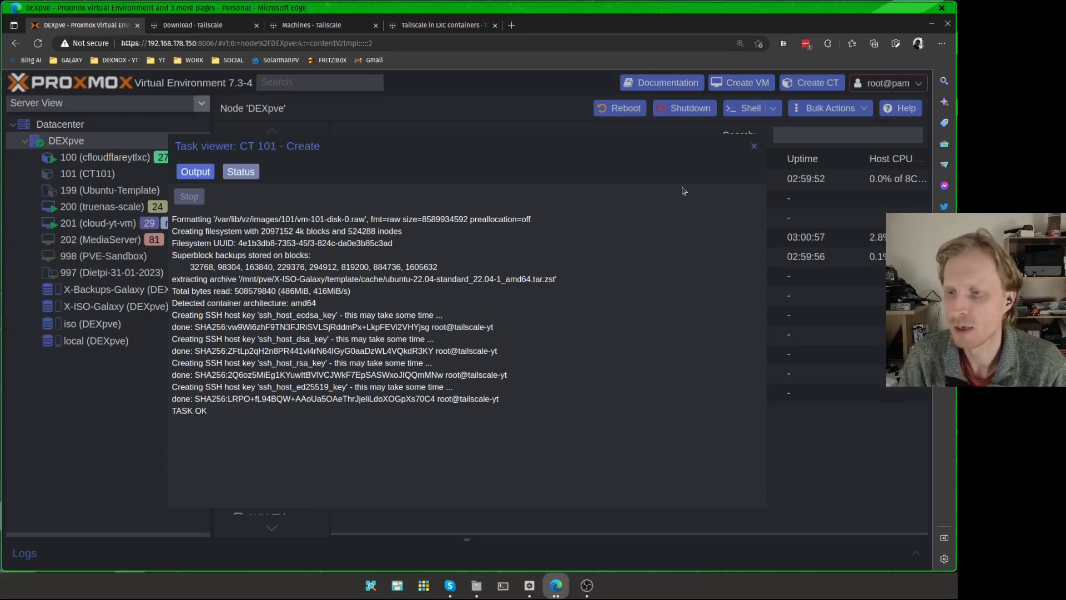
click(754, 146)
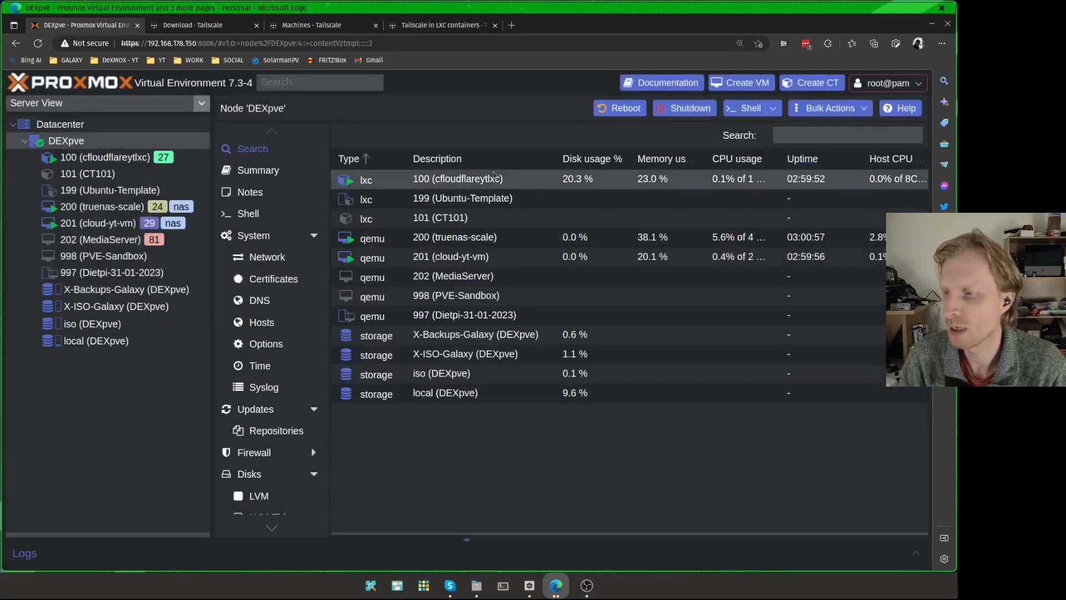
click(86, 173)
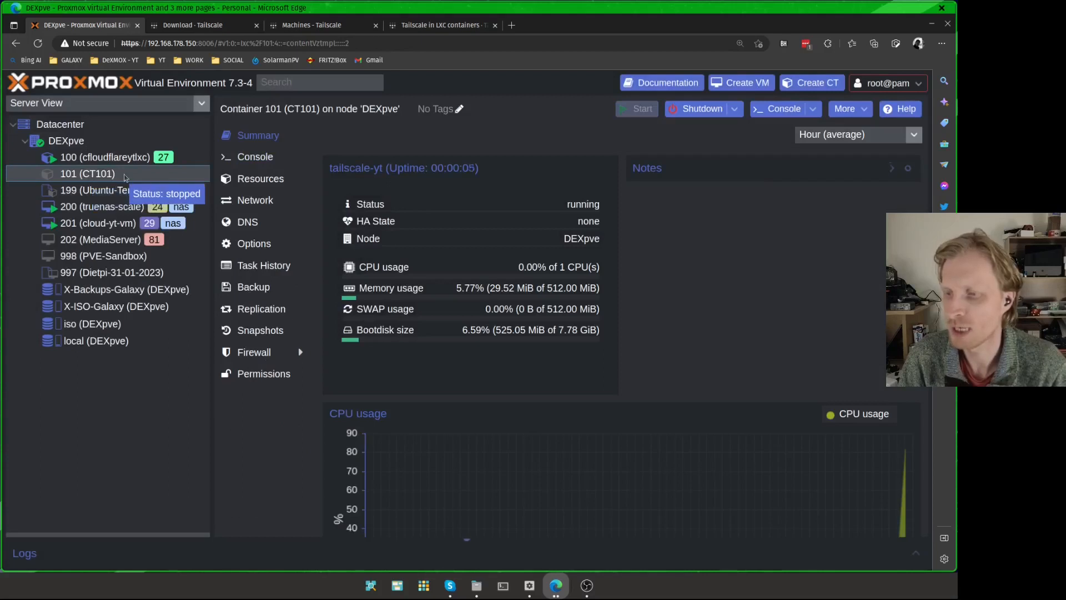
- Log in to the container's console as root
click(254, 157)
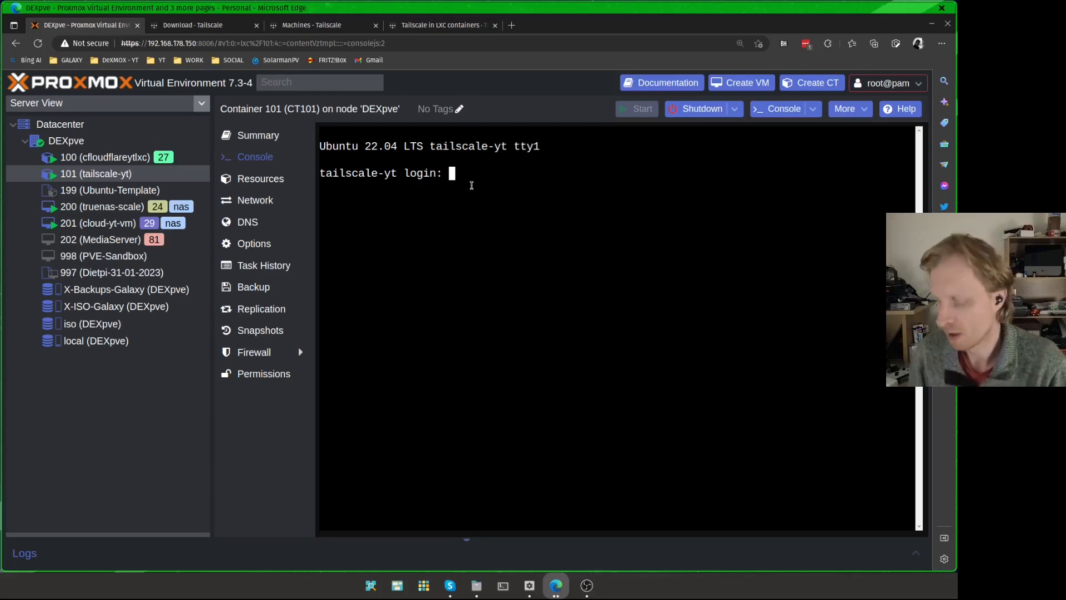
text(root)
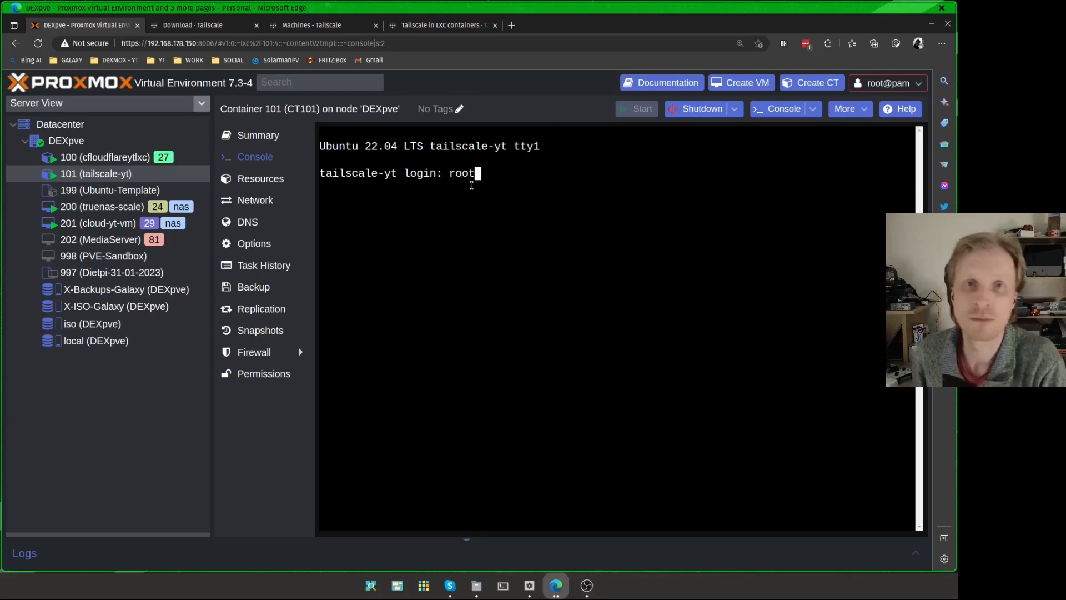
key(Enter)
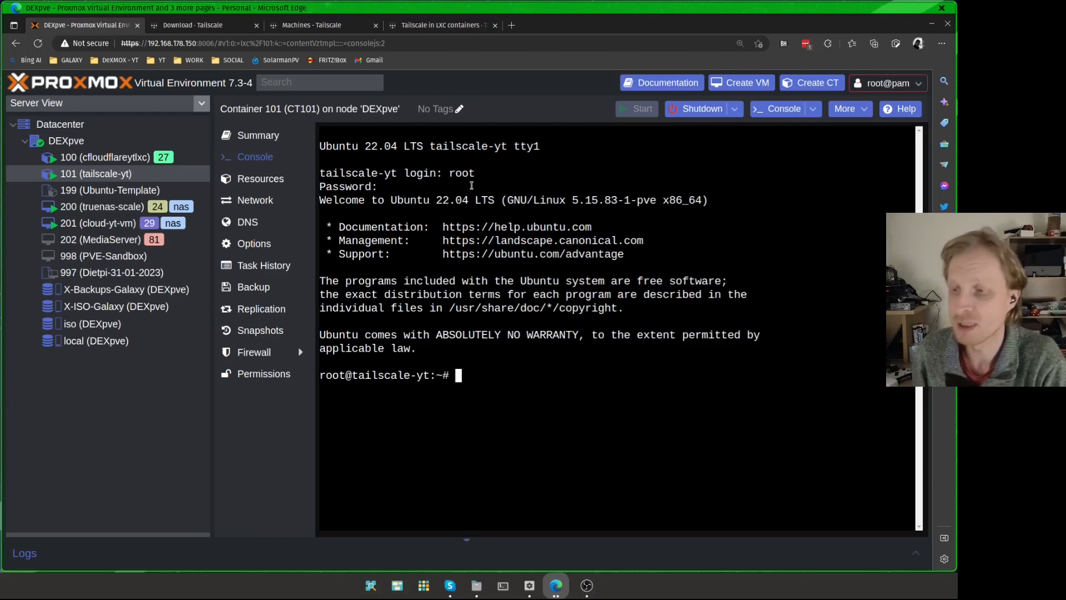
- Type the command nano /etc/ssh/sshd_config at the root prompt
text(nano /)
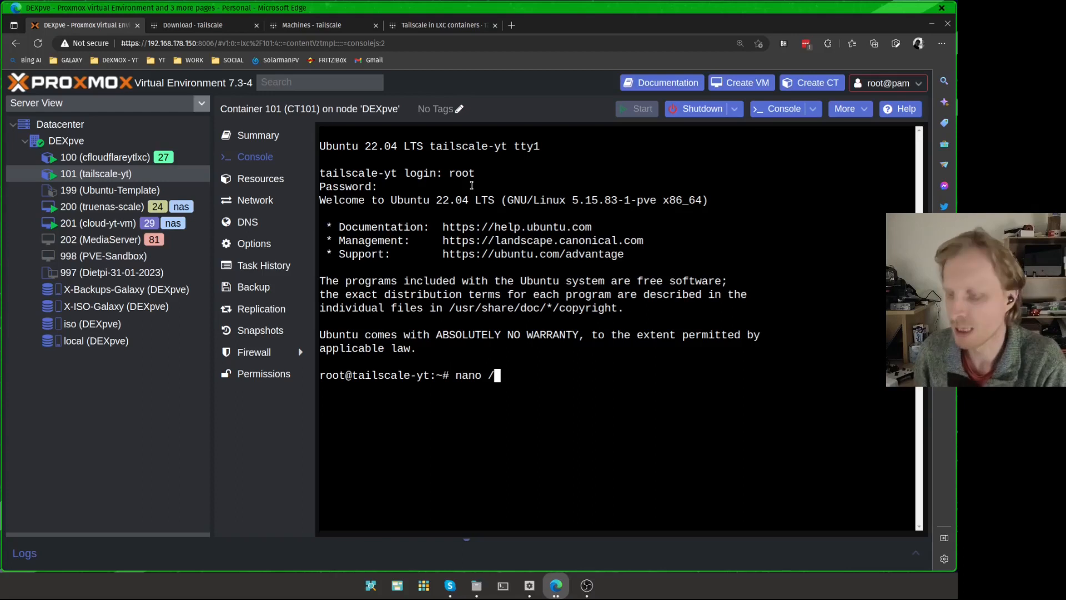
text(etc/ssh)
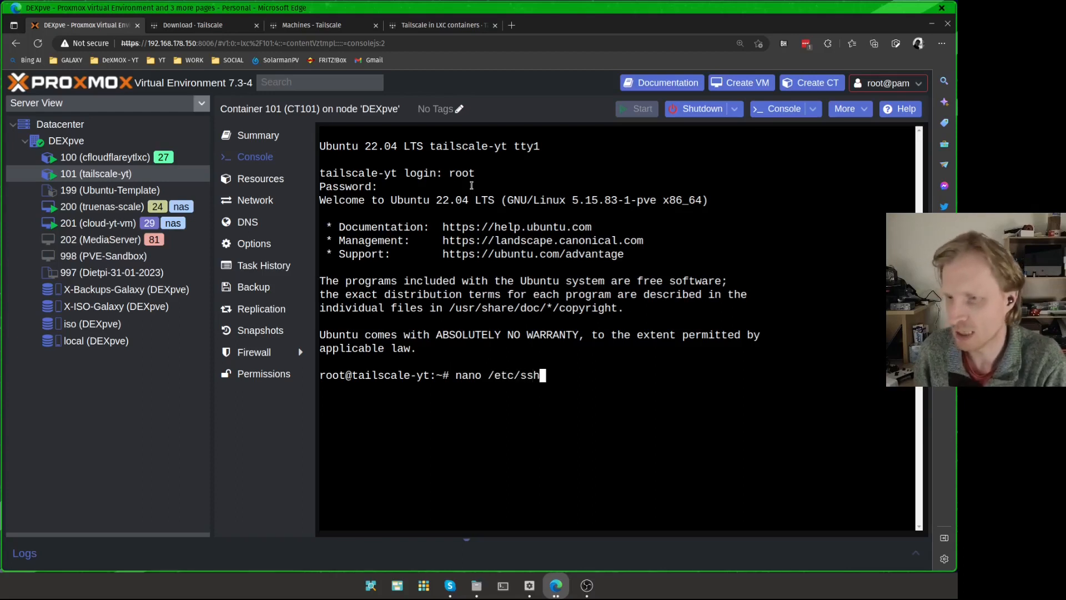
text(/sshd_config)
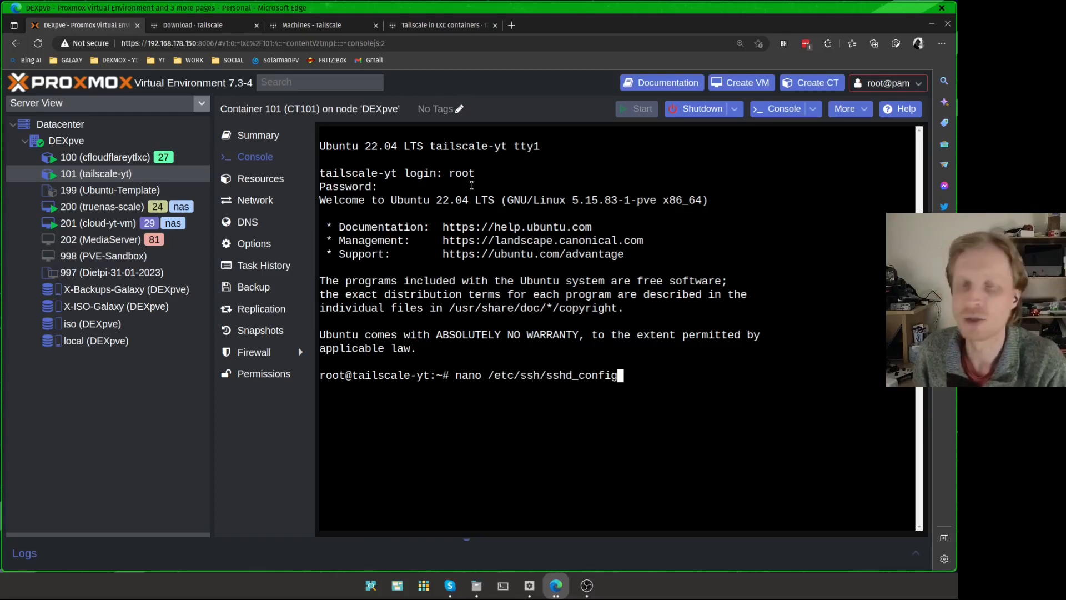
- Open sshd_config in nano, set PermitRootLogin to yes, save and exit
key(Enter)
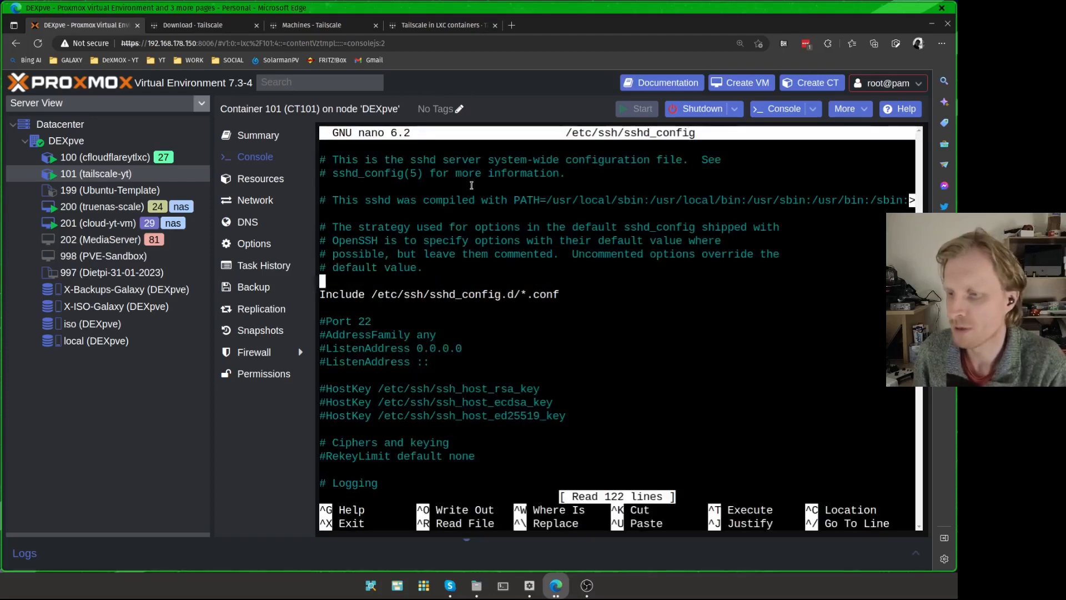
scroll(down, 3)
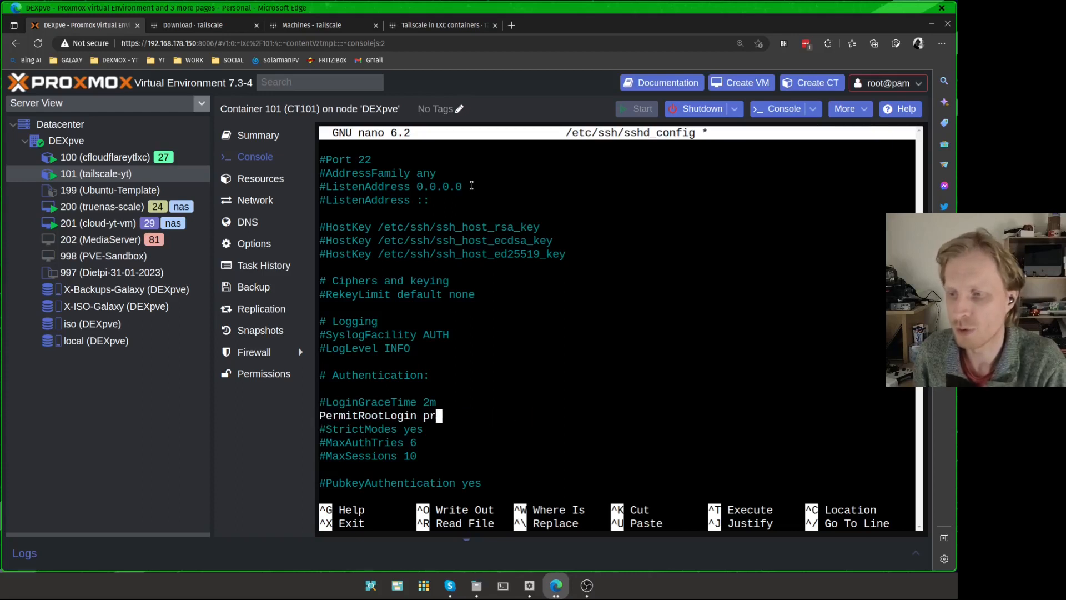
text(yes)
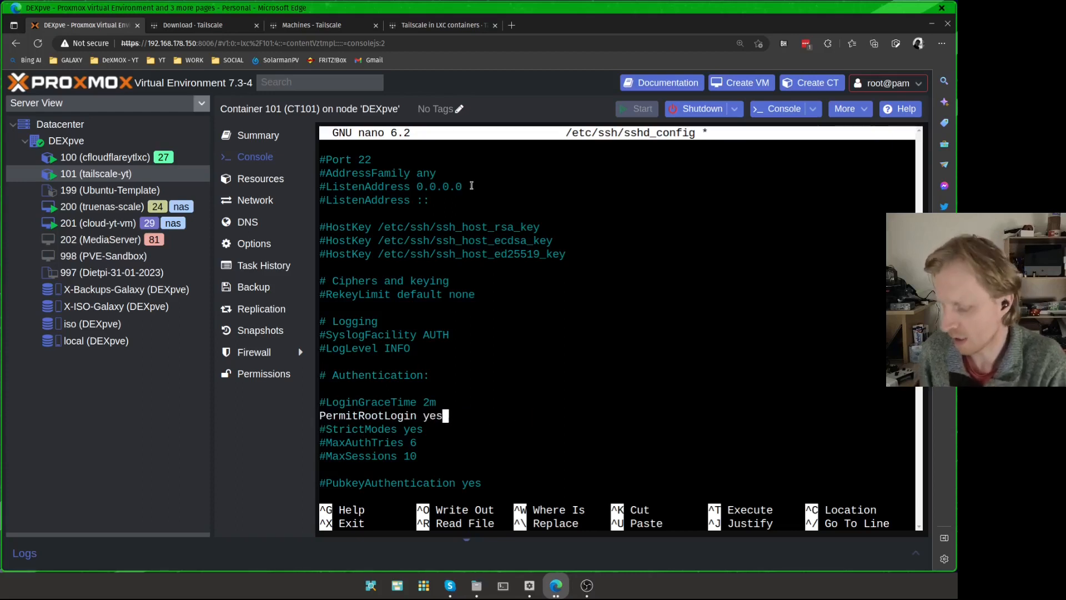
key(ctrl+o)
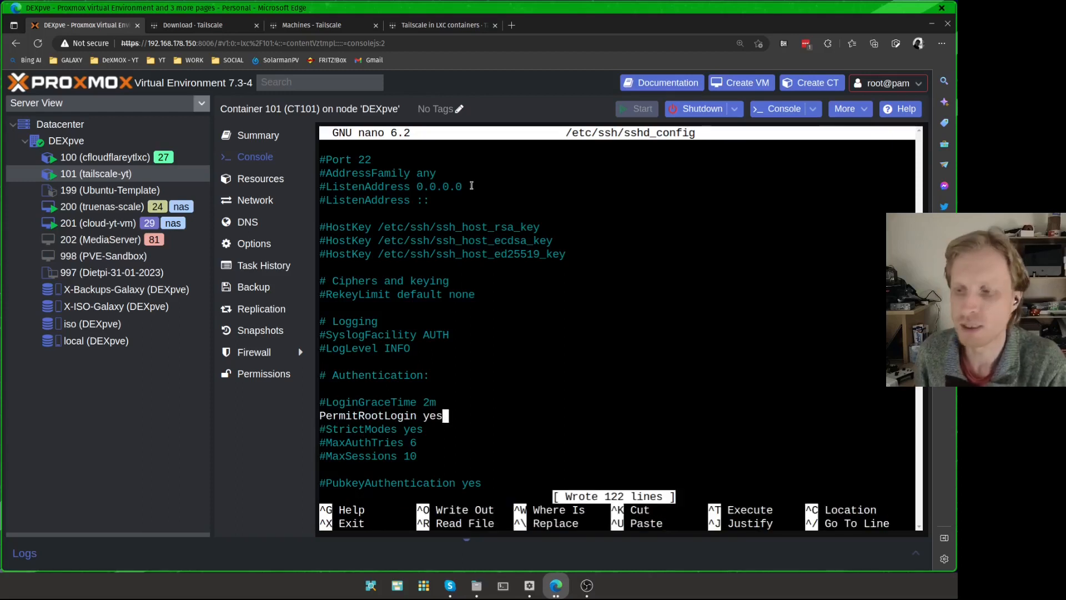
key(ctrl+x)
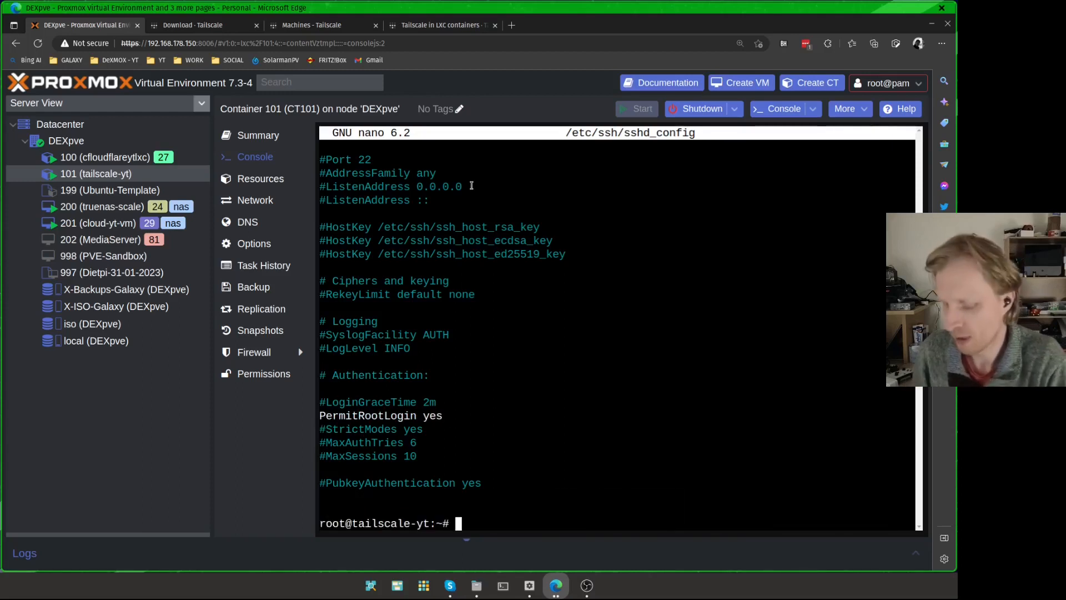
- Run ip a to find eth0 at 192.168.178.187, then edit the net0 device
text(ip a)
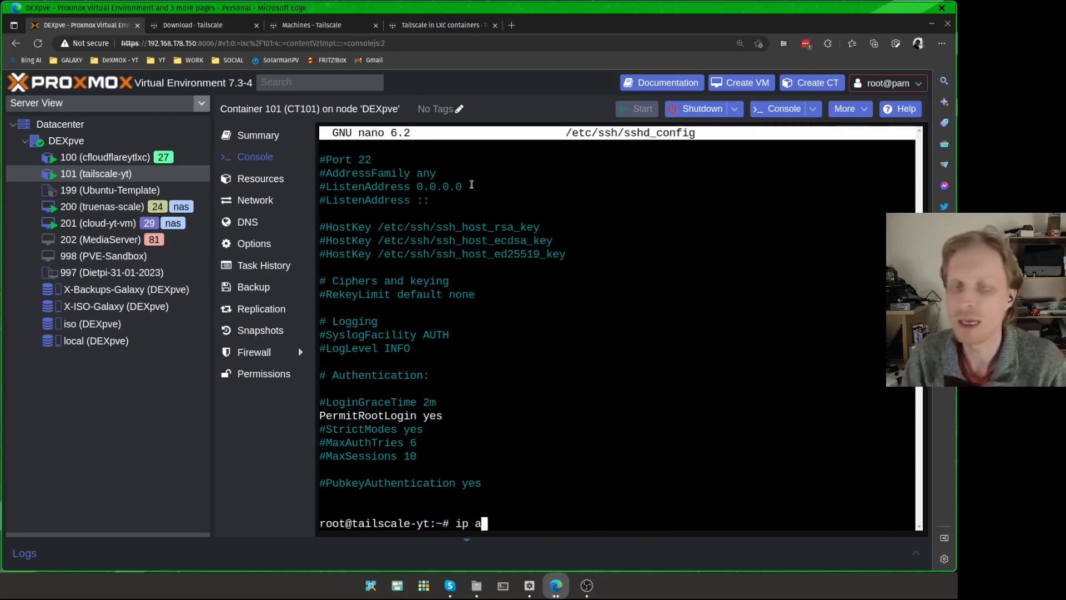
mouse_move(478, 374)
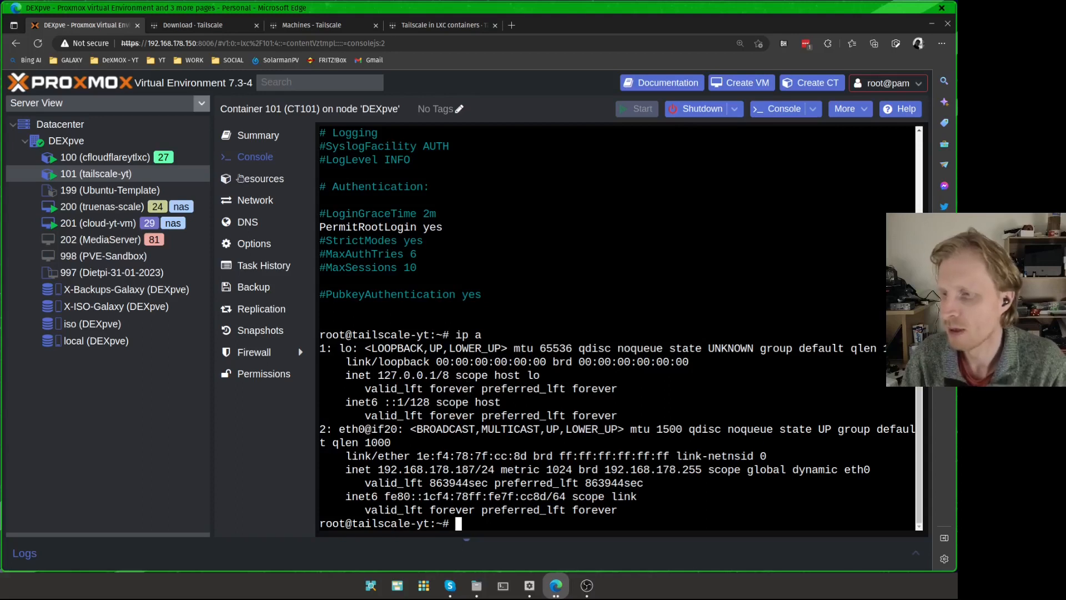
click(255, 200)
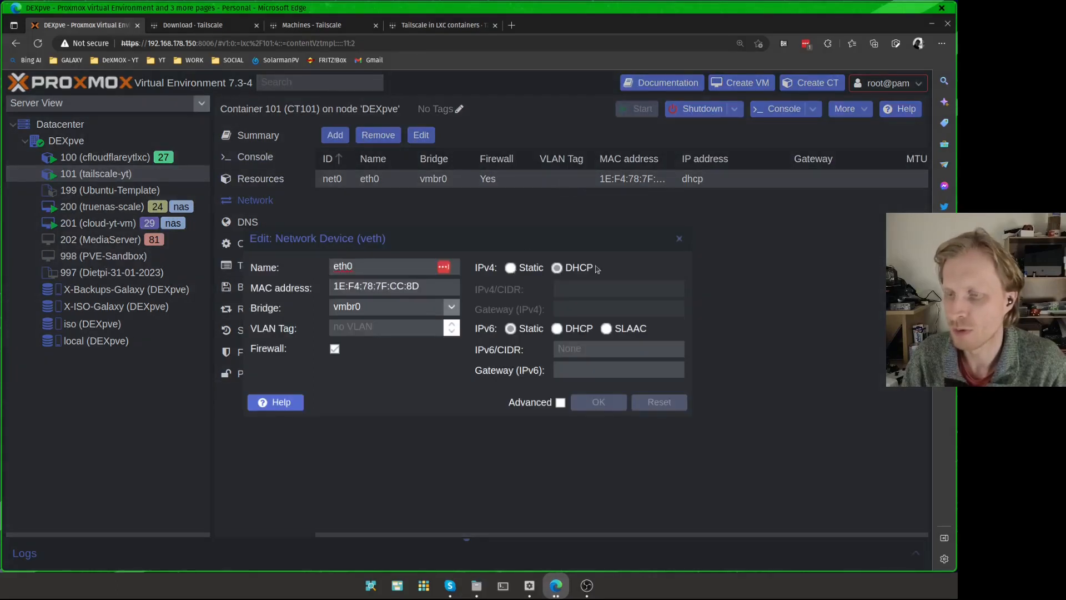
- Cancel the network edit, recheck the console, and reopen net0's settings
click(679, 238)
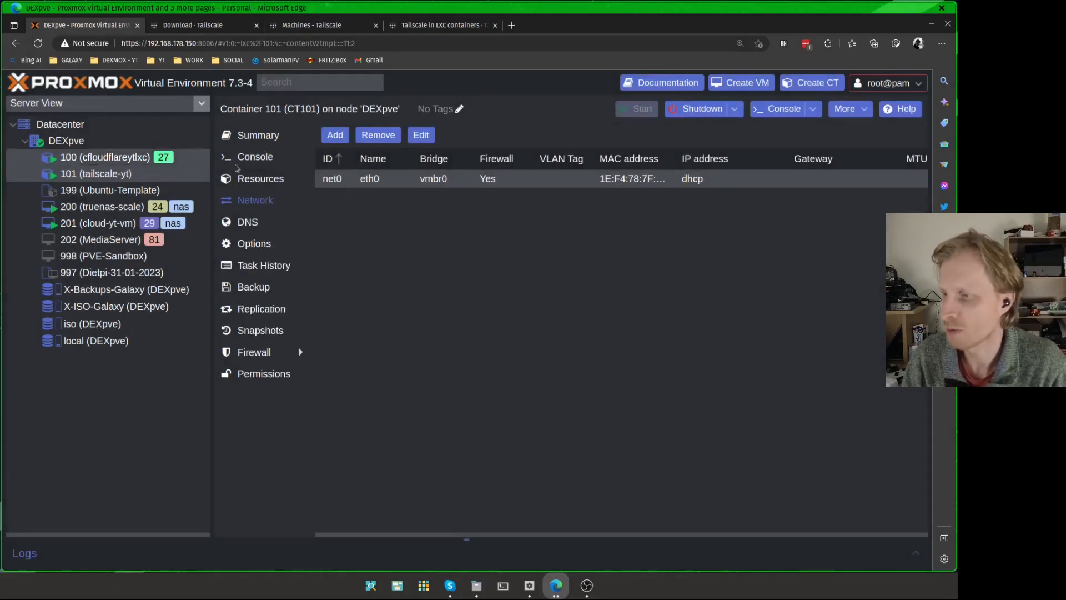
click(255, 156)
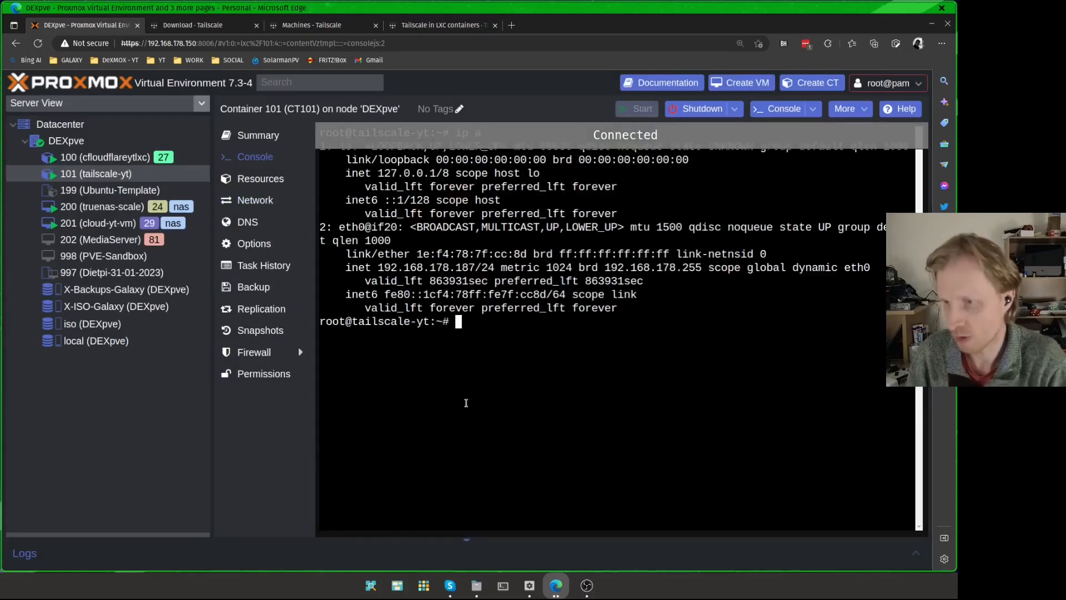
click(263, 178)
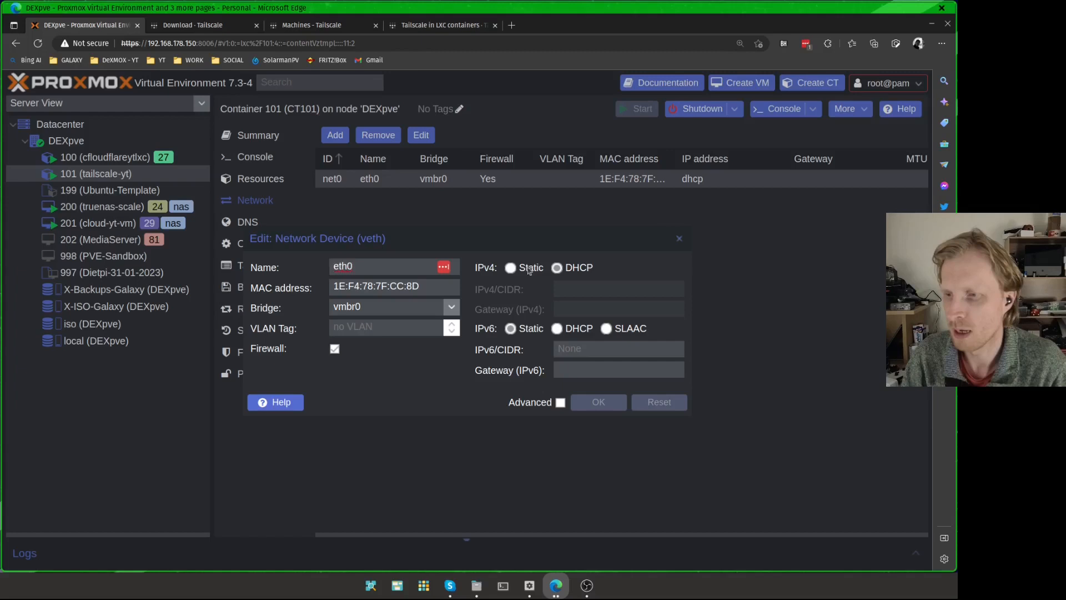
- Enter static IPv4 192.168.178.187/24 with gateway 192.168.178.1
text(192.168.178.187)
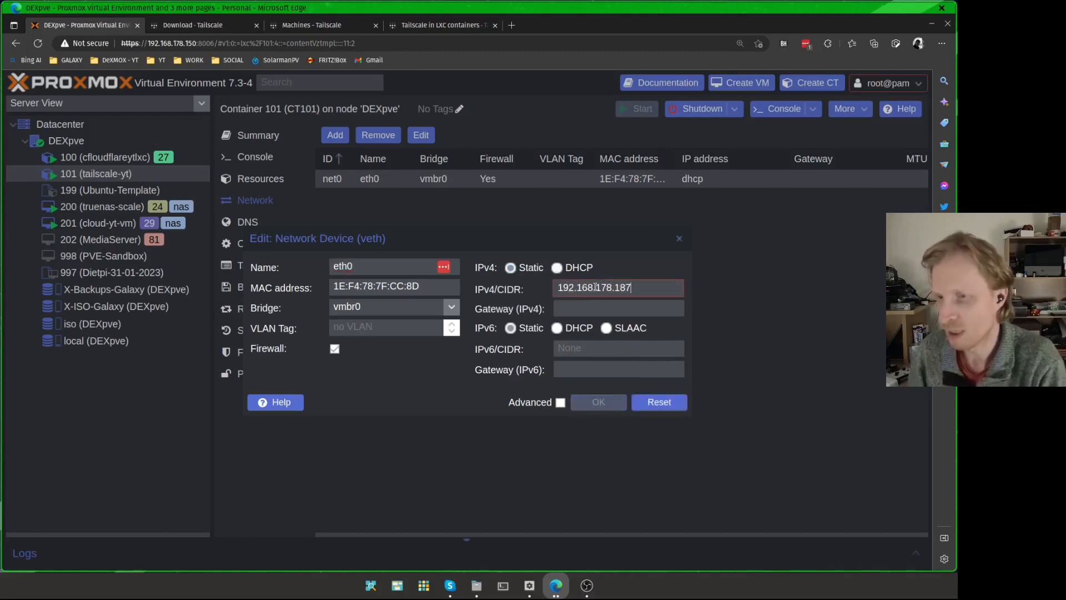
text(/24)
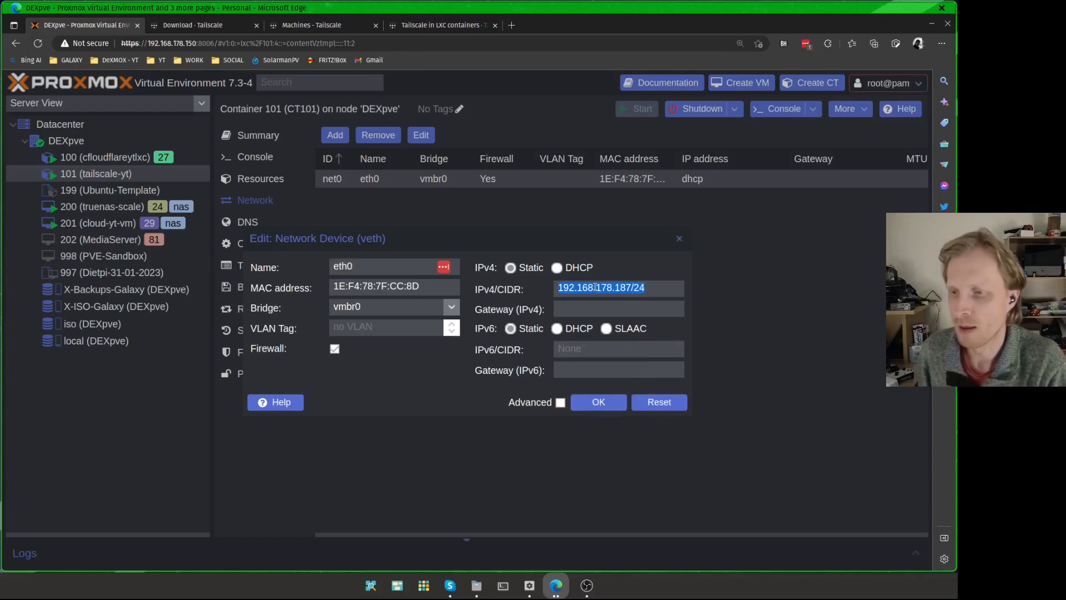
text(192.168.178.187/)
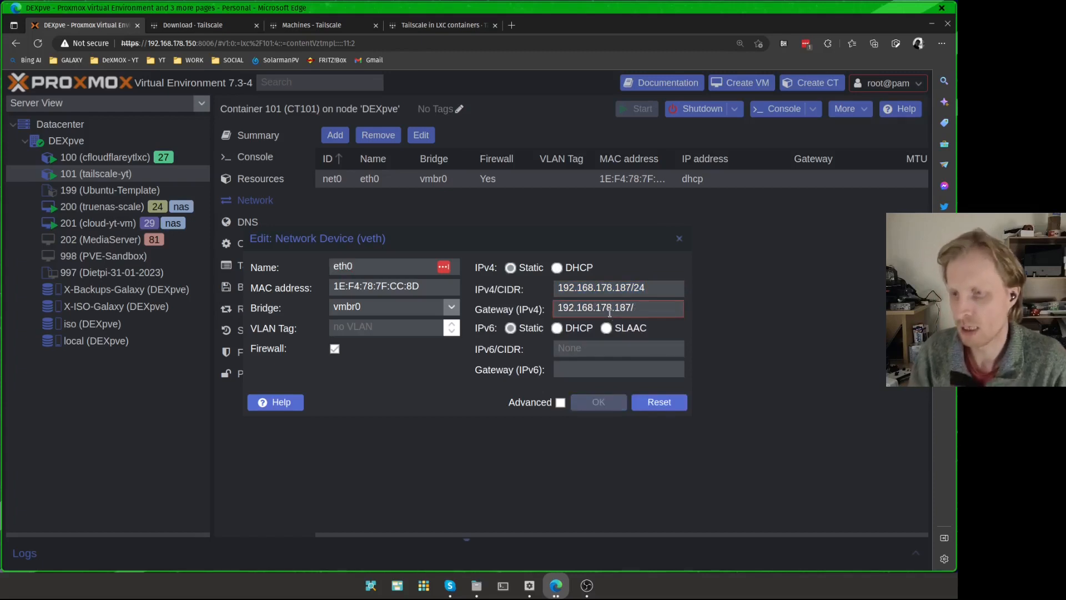
text(192.168.178.1)
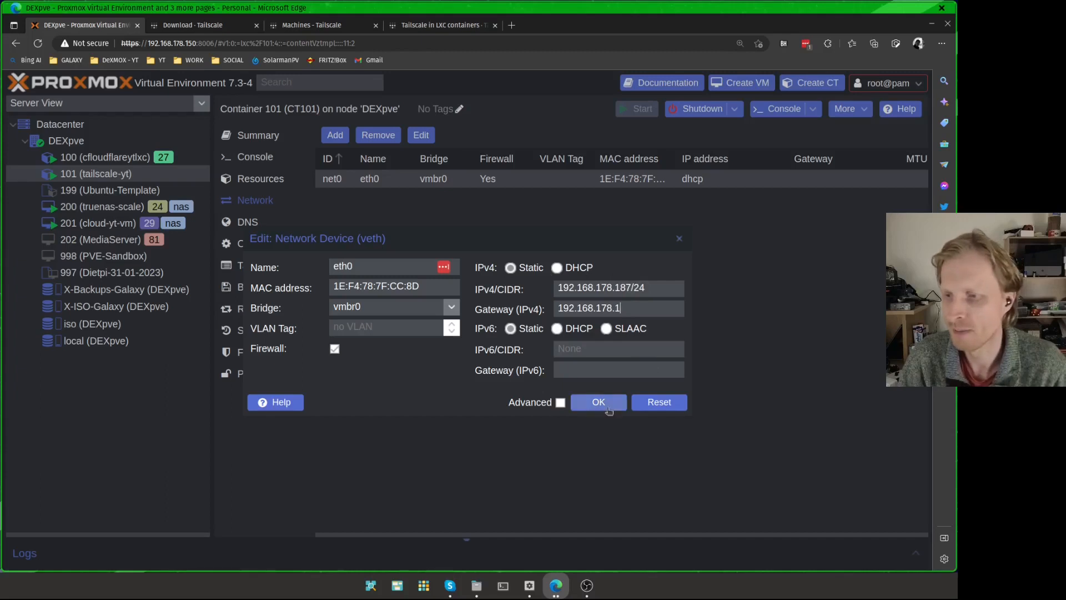
- Save the static network settings and ping 1.1.1.1 from the container console
click(598, 401)
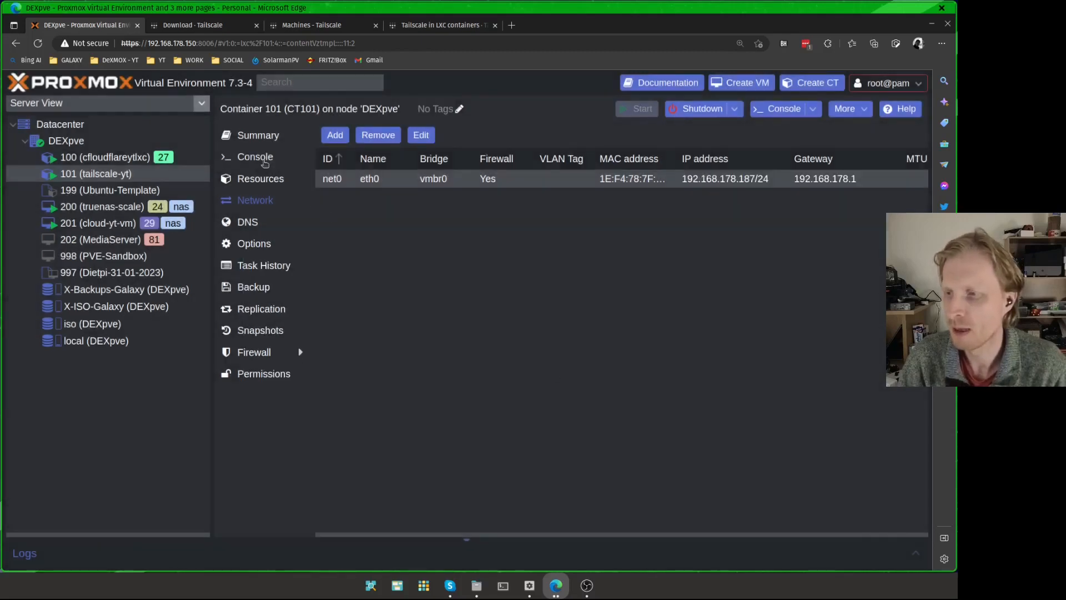
mouse_move(809, 189)
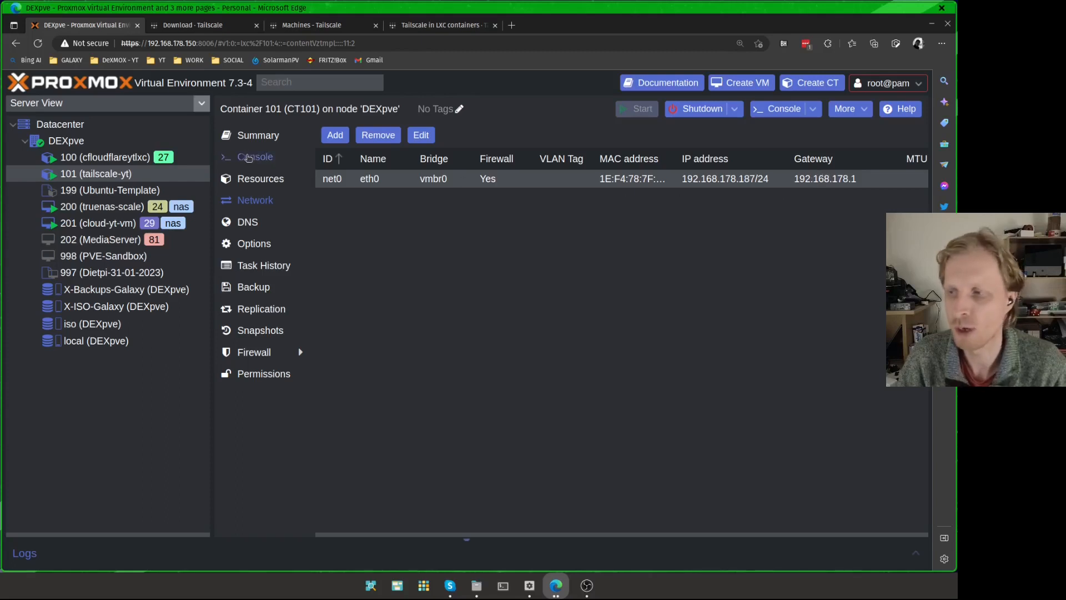
click(255, 157)
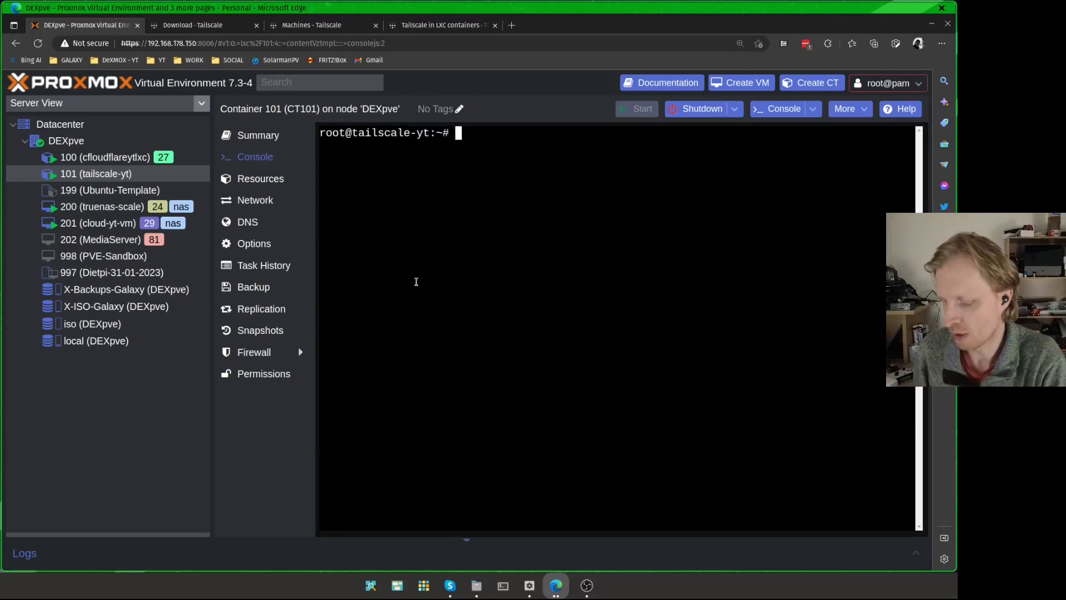
text(ping)
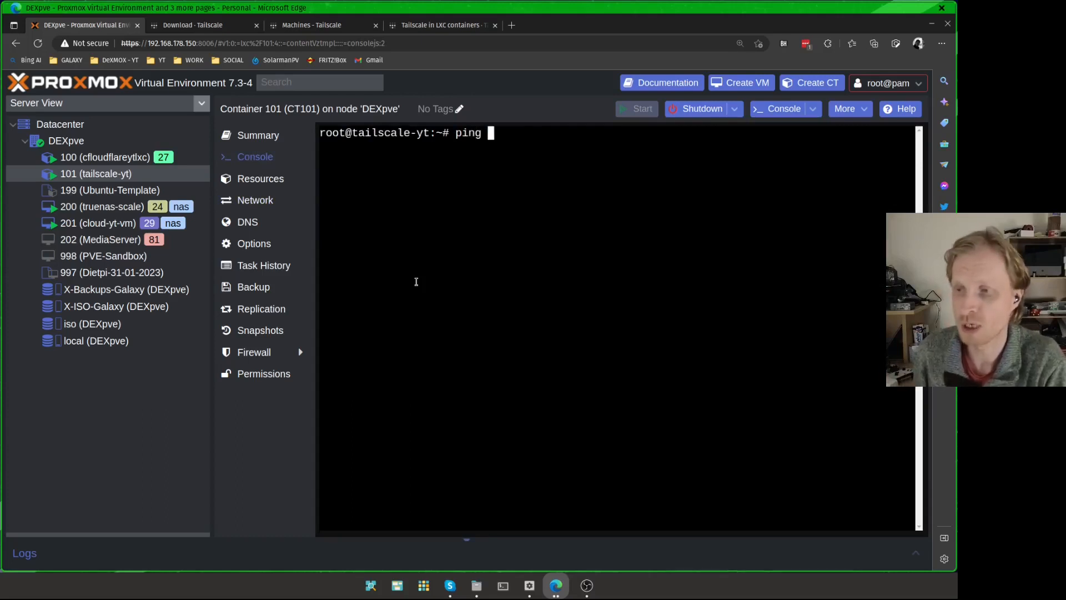
text(1.1.1.1)
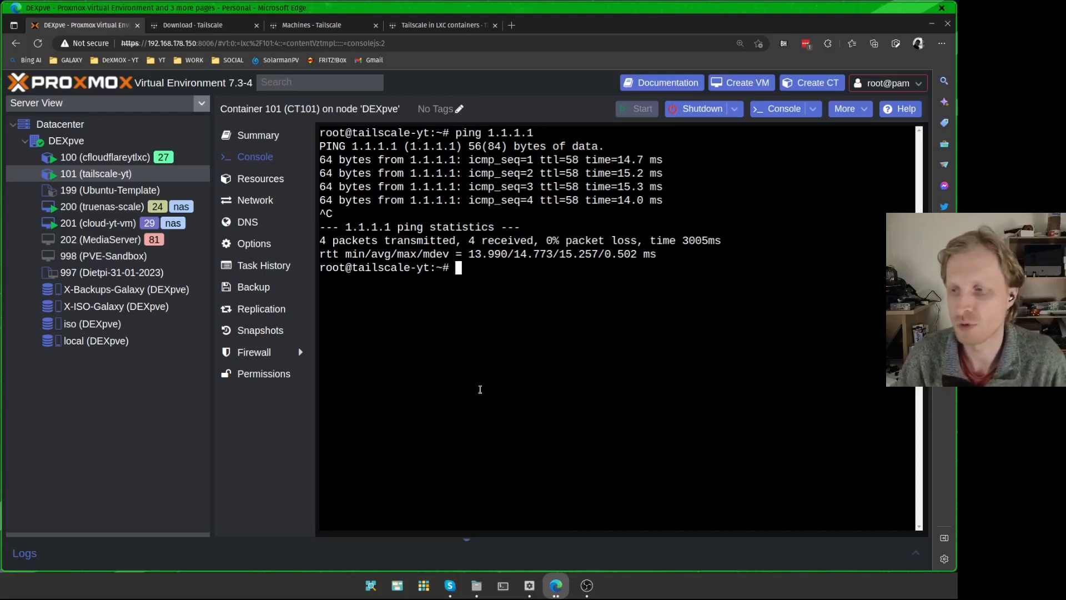
click(501, 585)
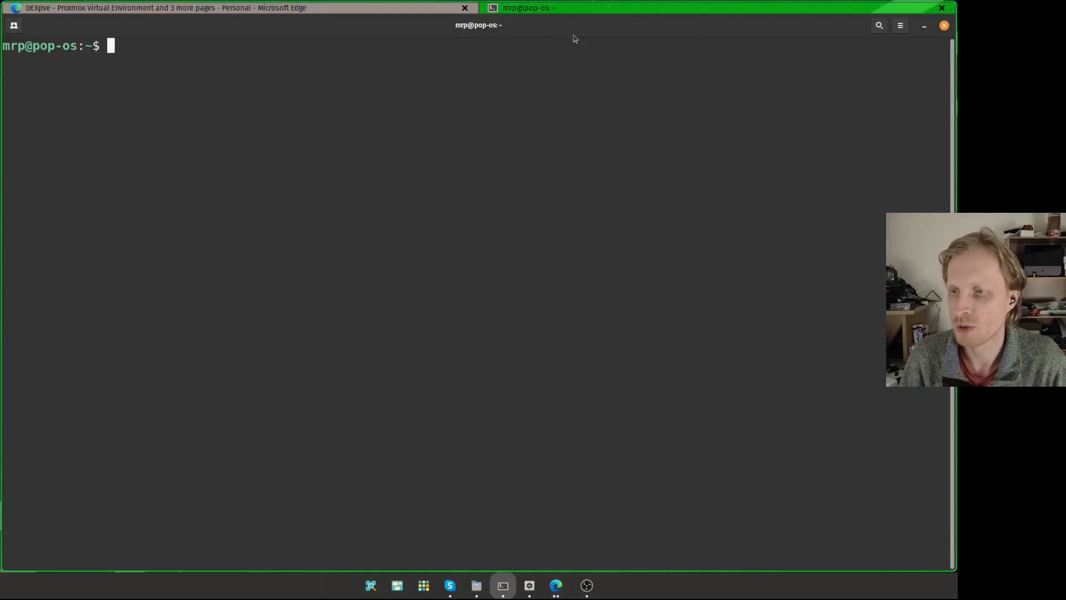
text(ssh root)
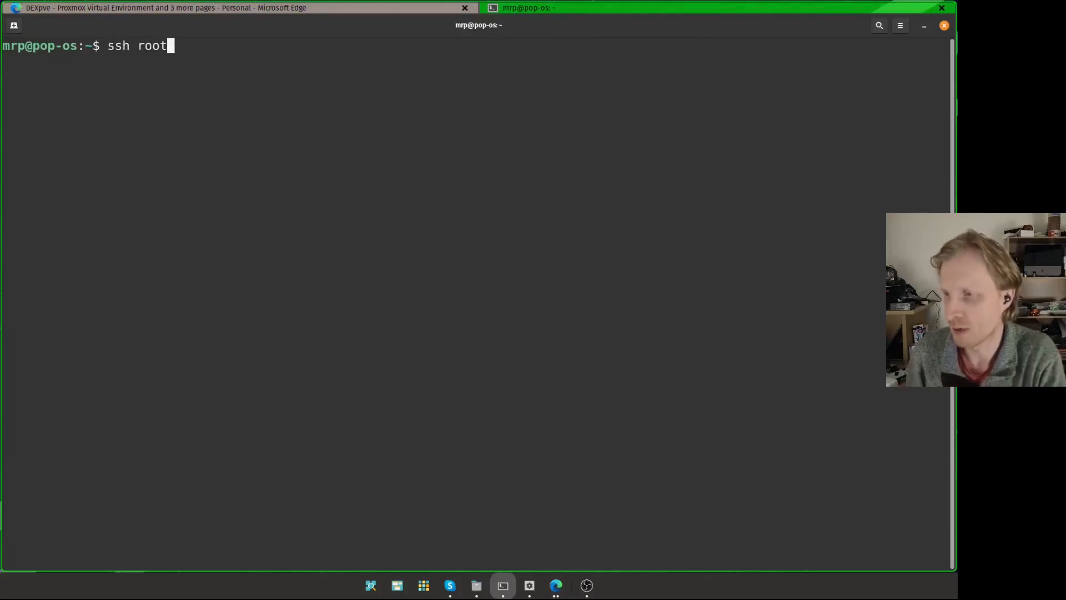
text(@192.168.178.187)
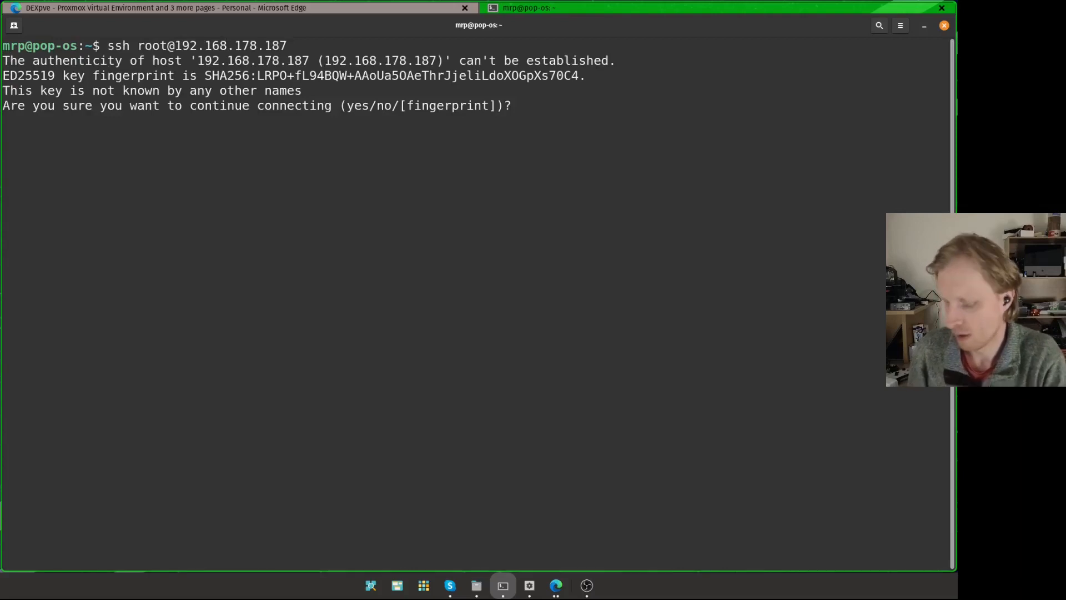
text(yes)
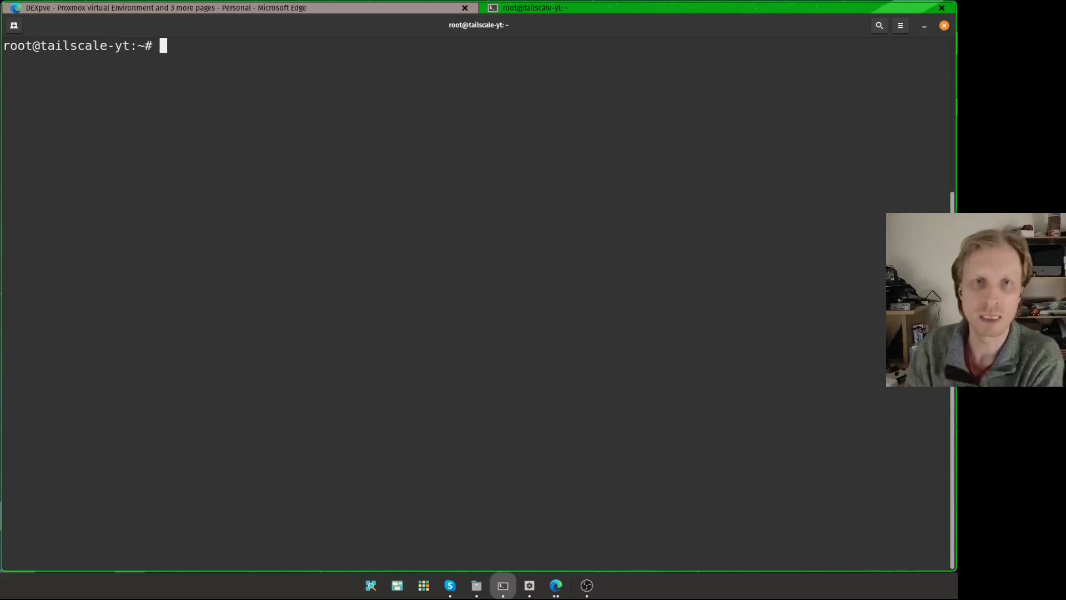
- Run apt update && apt upgrade -y to upgrade the container's packages
text(apt upda)
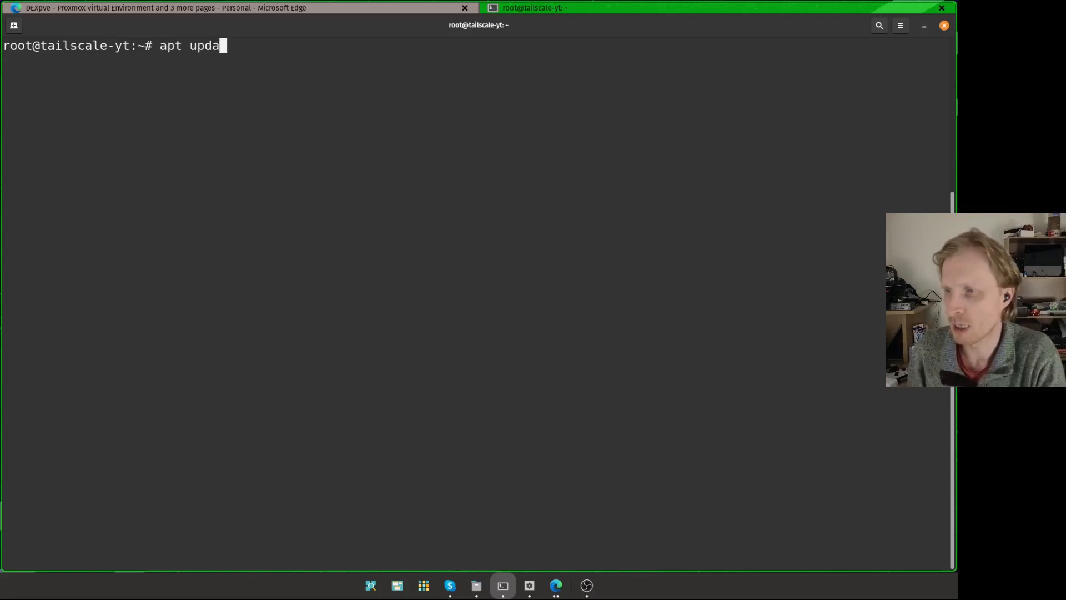
text(te &&)
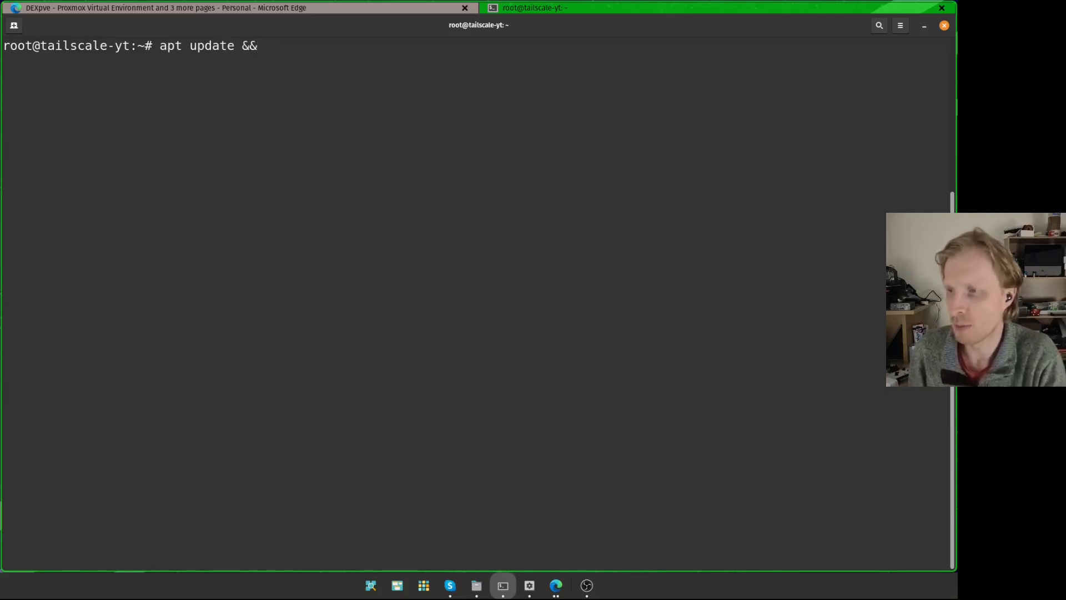
text(apt upgrade -)
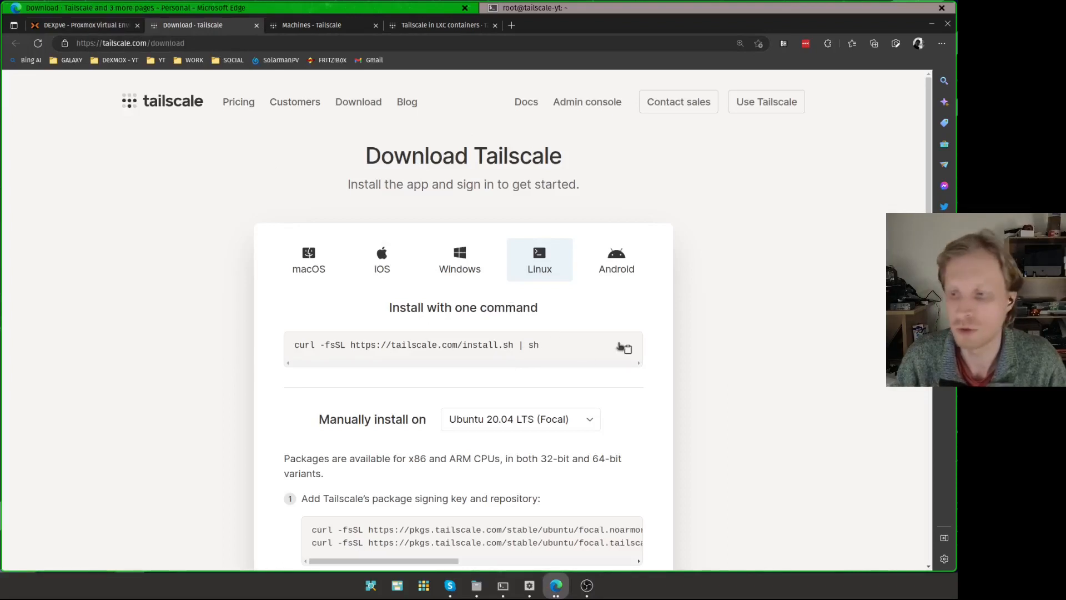
click(628, 349)
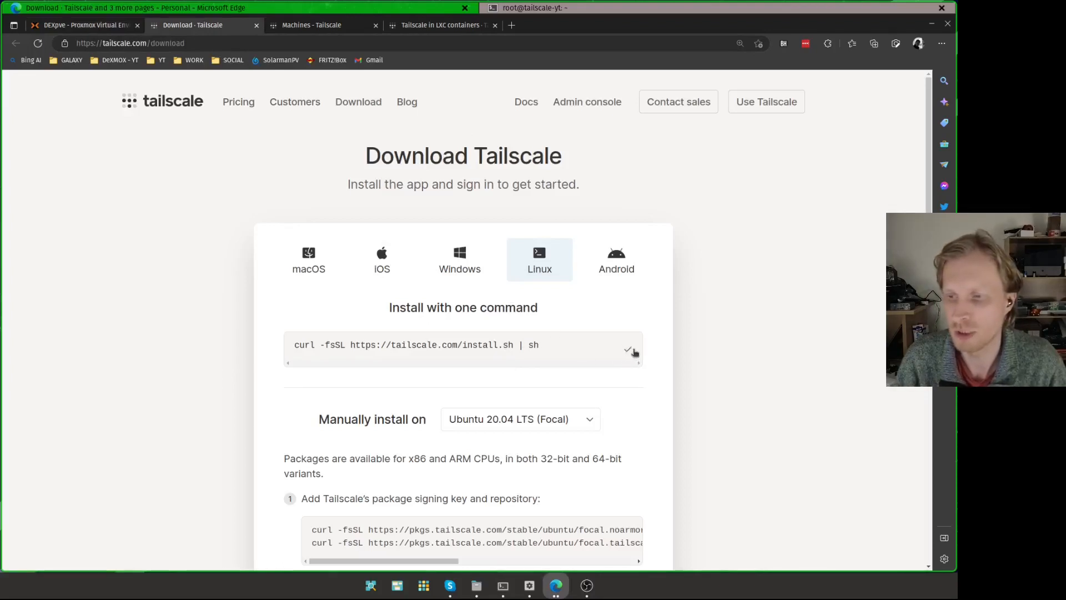
click(633, 348)
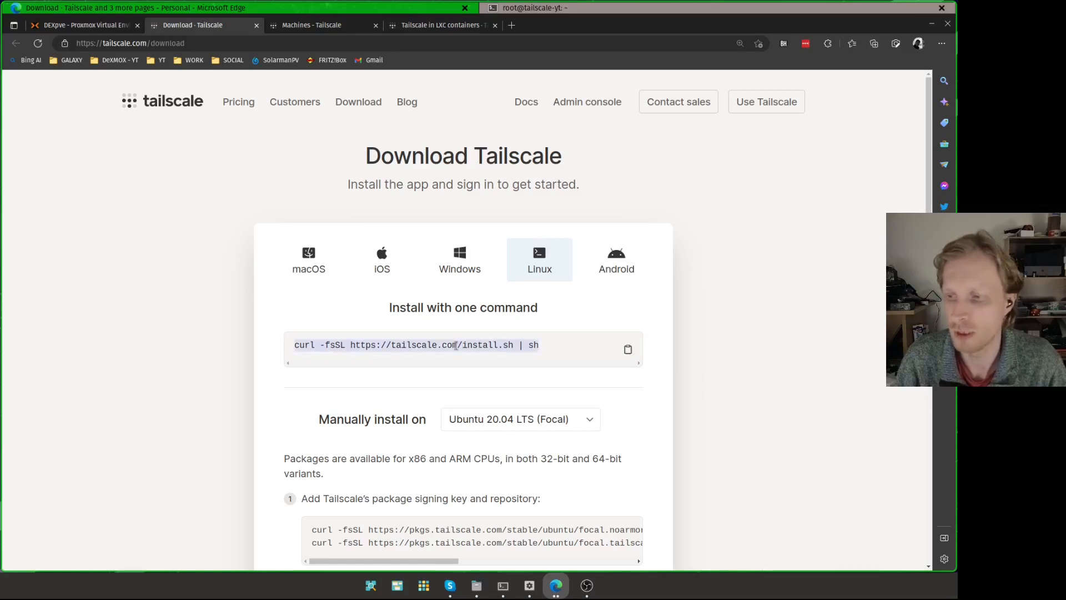
right_click(455, 345)
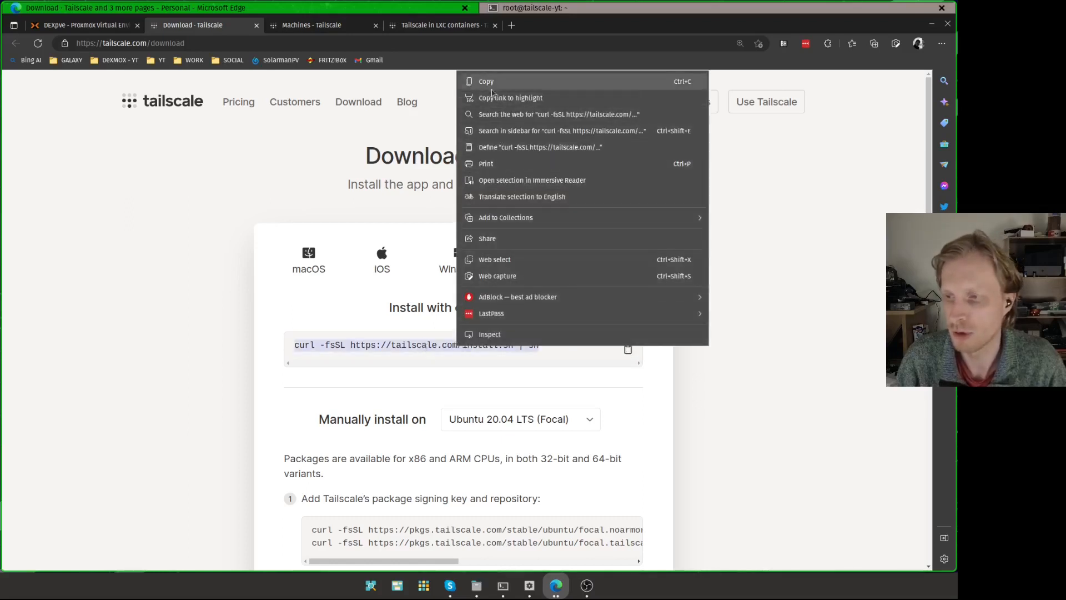
click(314, 344)
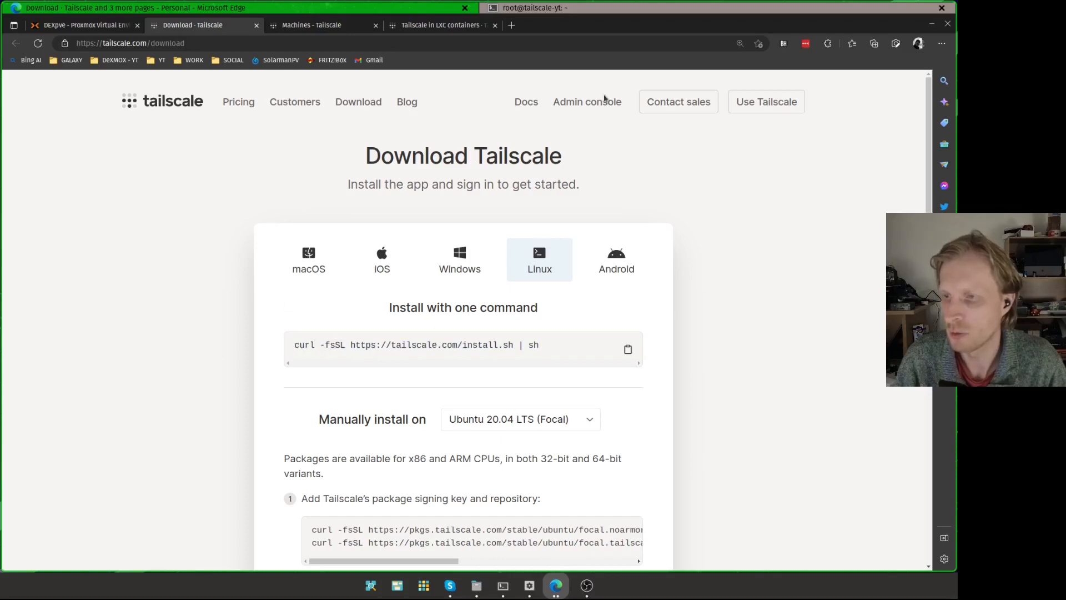
click(546, 8)
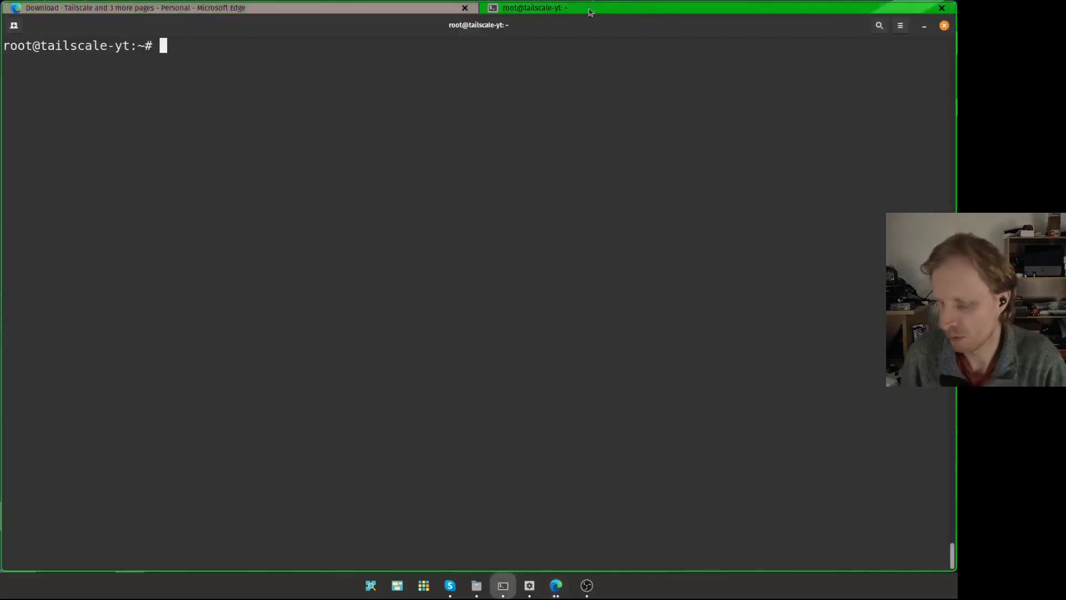
- Install curl with 'apt install curl -y', then paste and run the Tailscale install script
text(apt intsa)
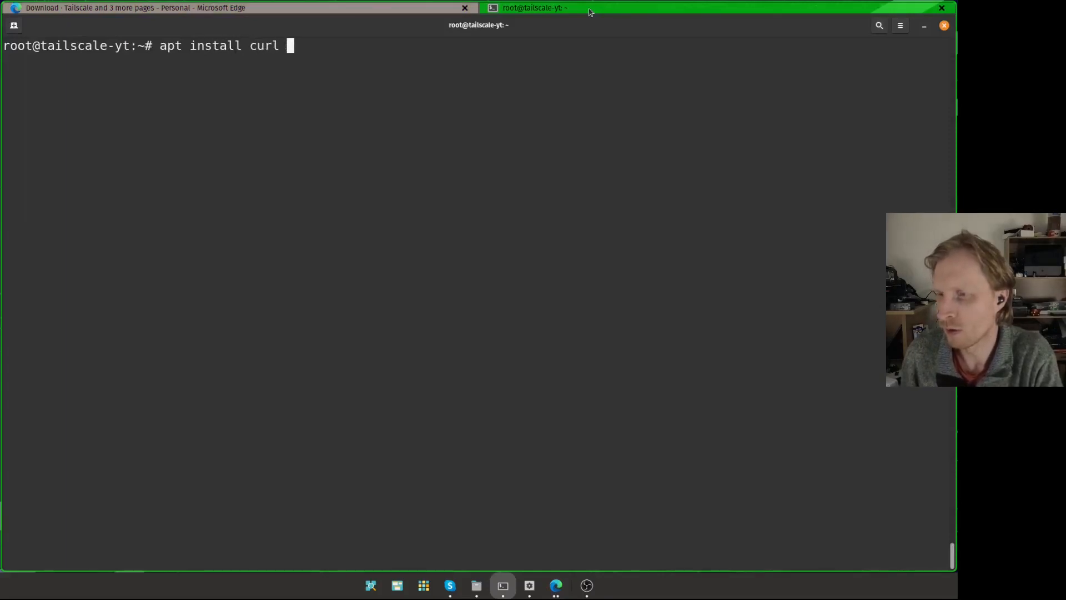
text(-y)
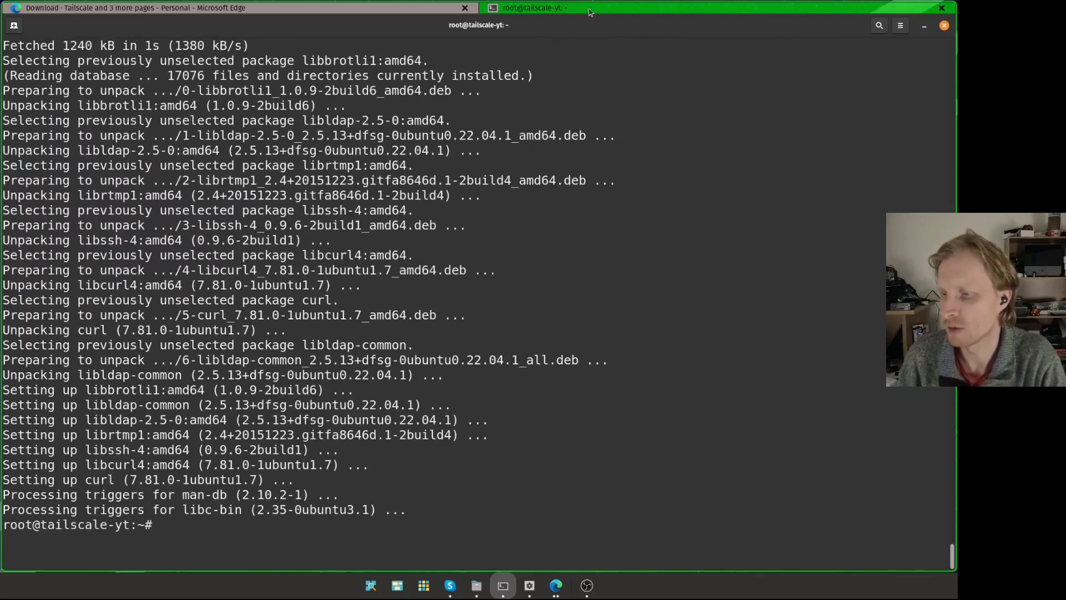
right_click(390, 94)
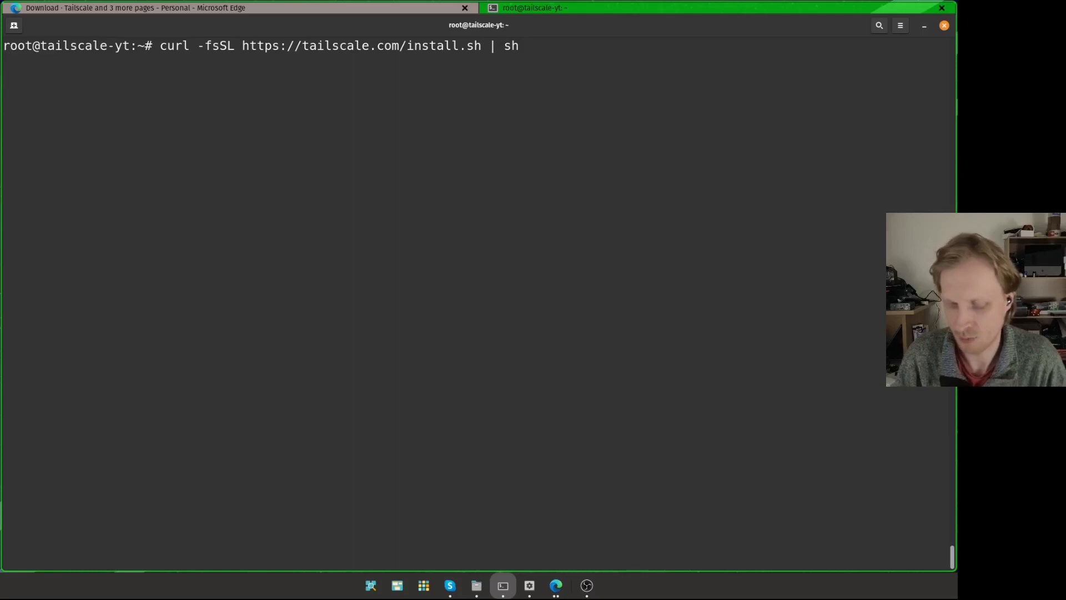
key(Return)
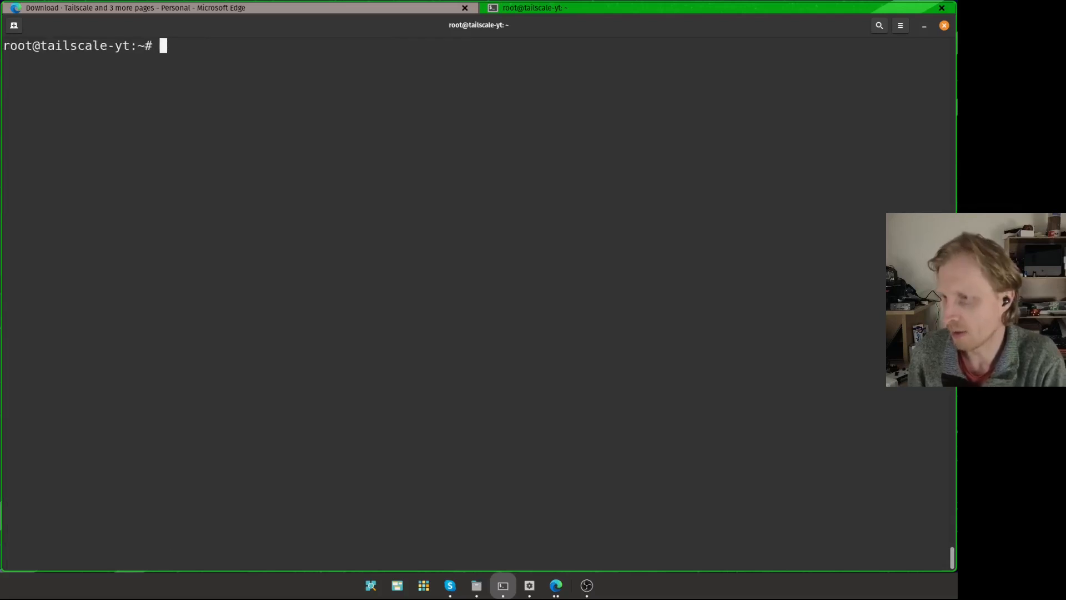
- View net.ipv4.ip_forward in /etc/sysctl.conf with nano, then run 'shutdown now'
text(nano /etc/)
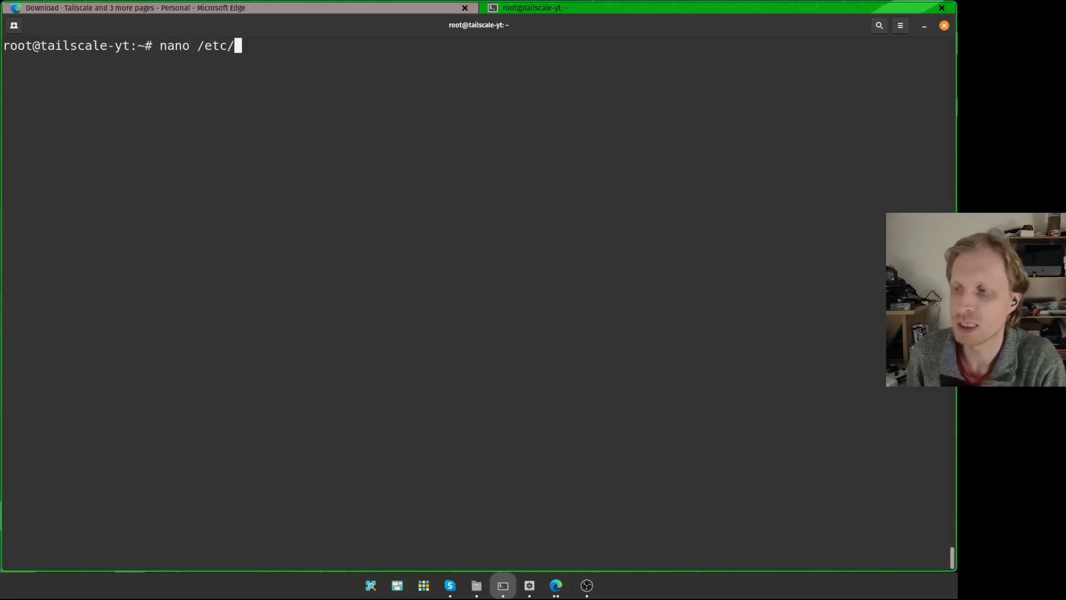
text(sysctl..)
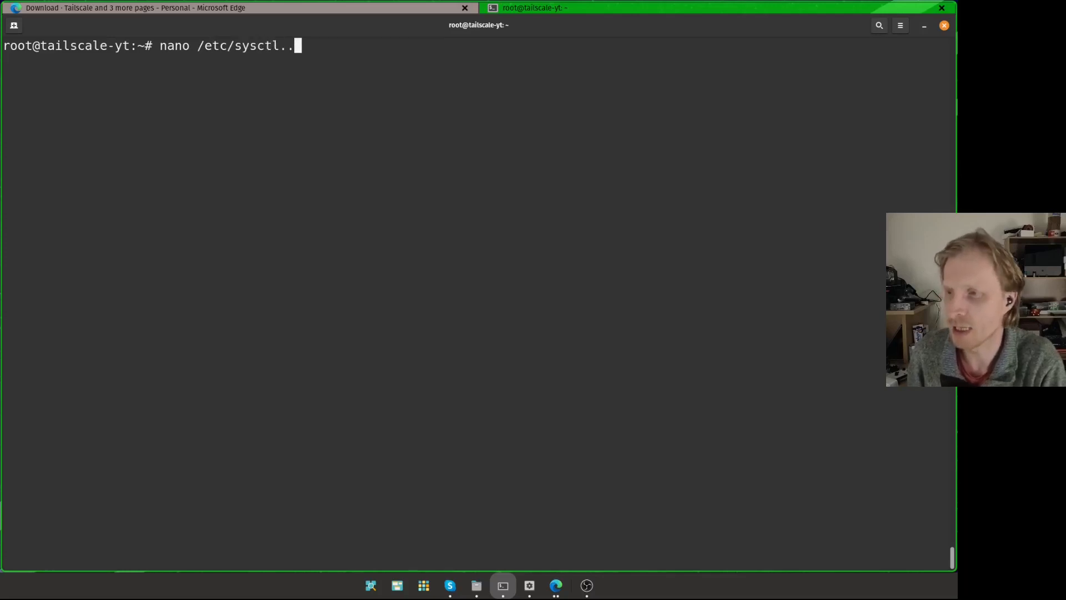
key(Return)
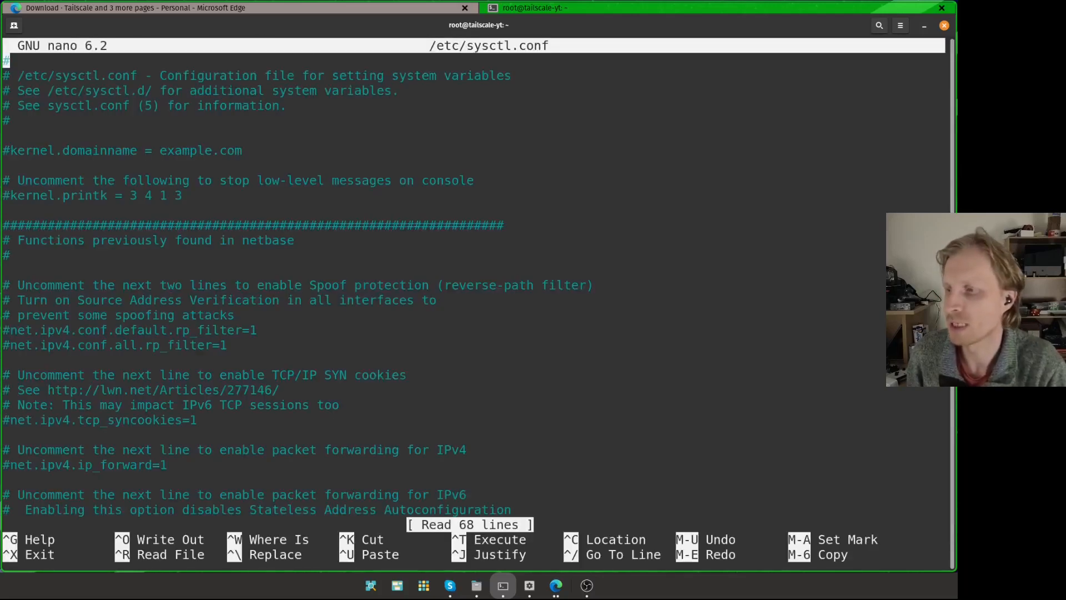
scroll(down, 3)
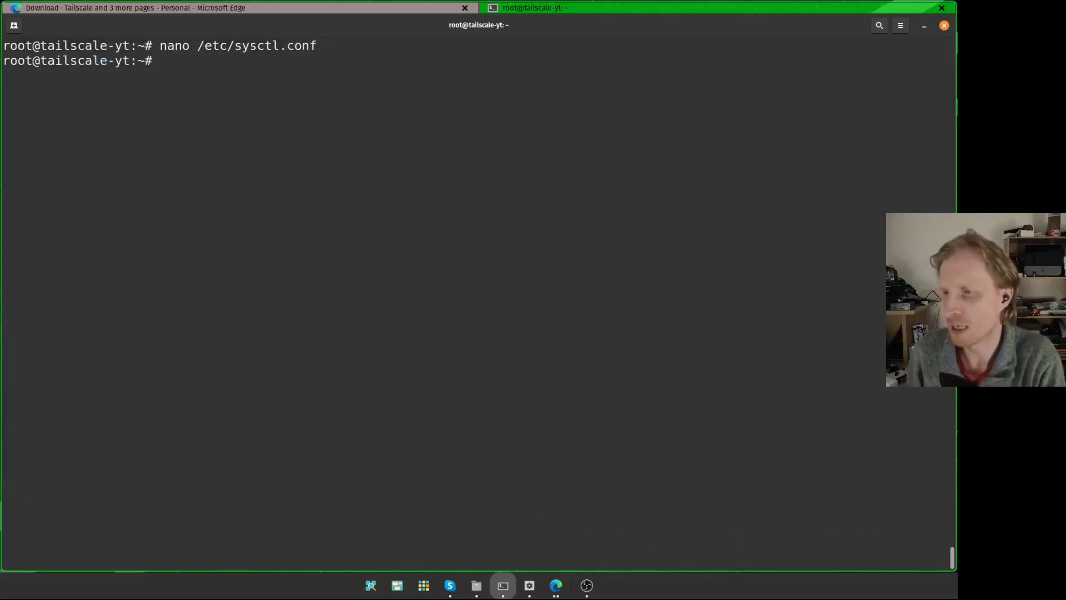
text(shutdown now)
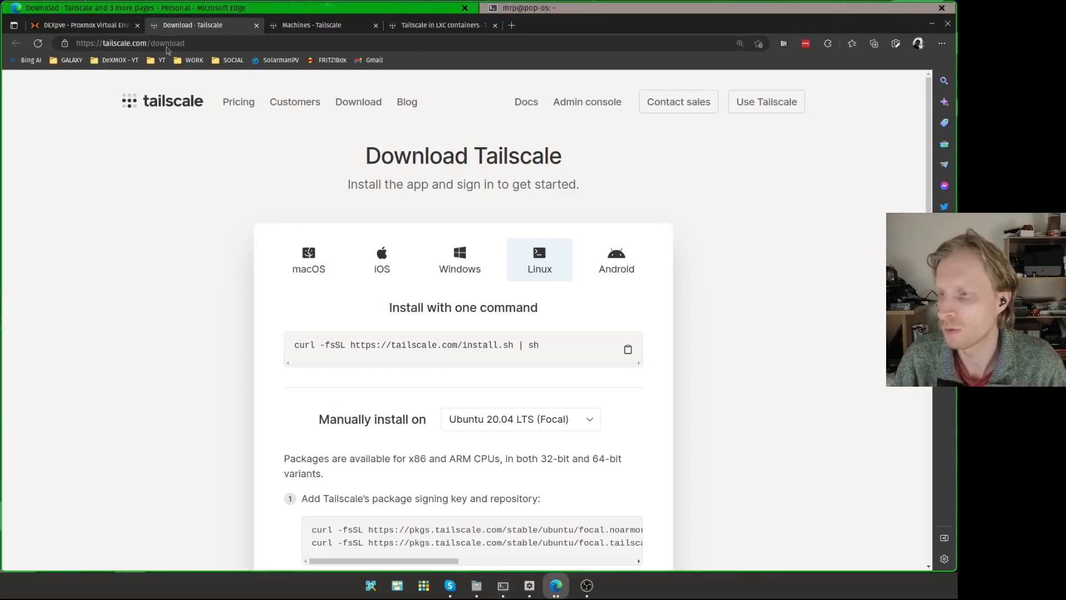
- Read the lxc.cgroup2 and lxc.mount.entry /dev/tun lines in the LXC guide, then return to Proxmox
click(87, 25)
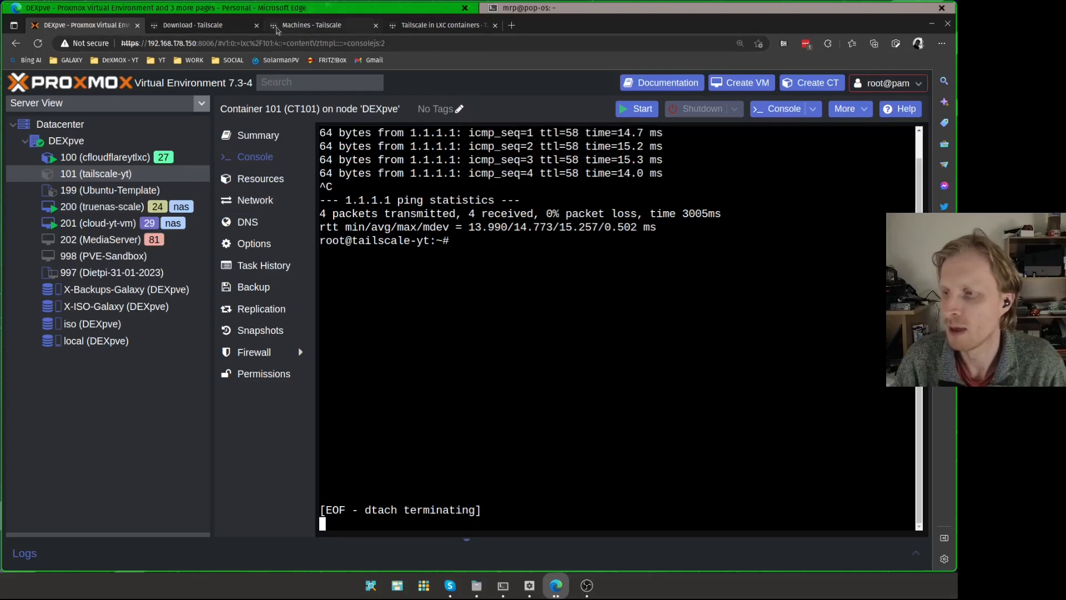
click(440, 25)
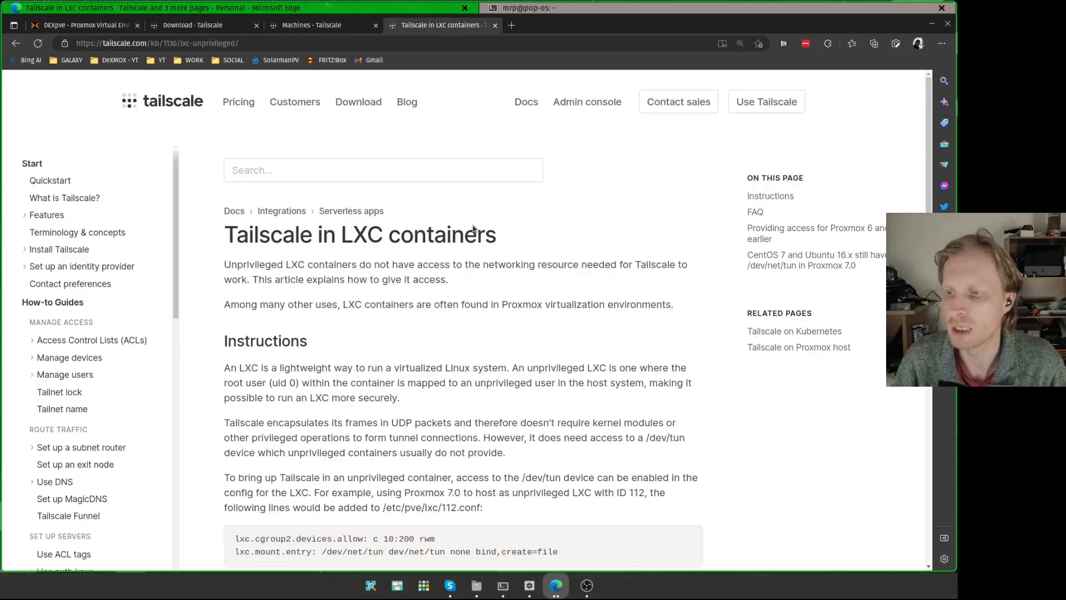
scroll(down, 3)
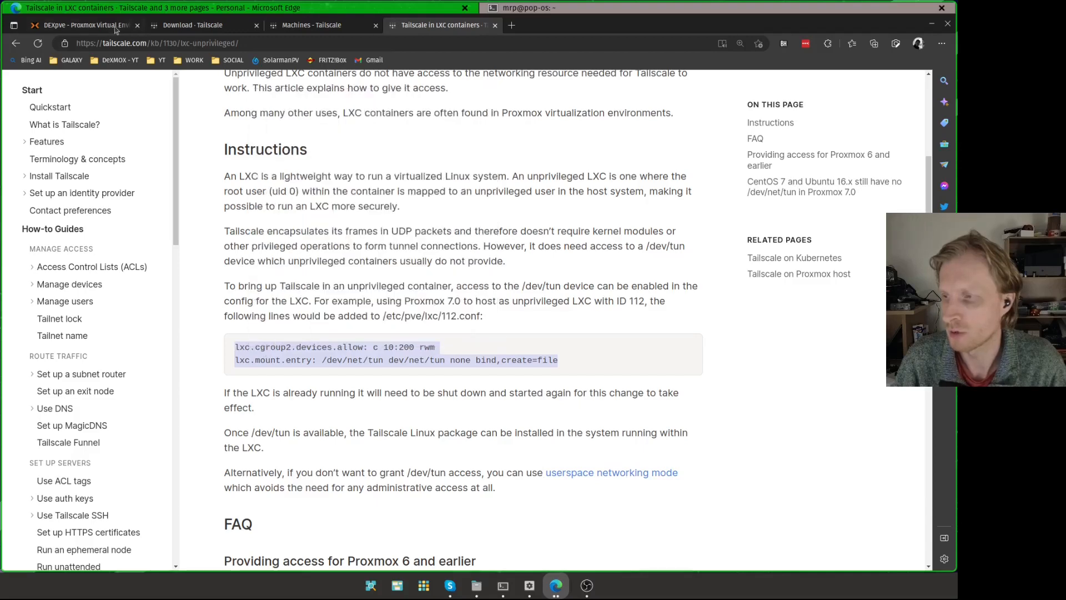
click(89, 25)
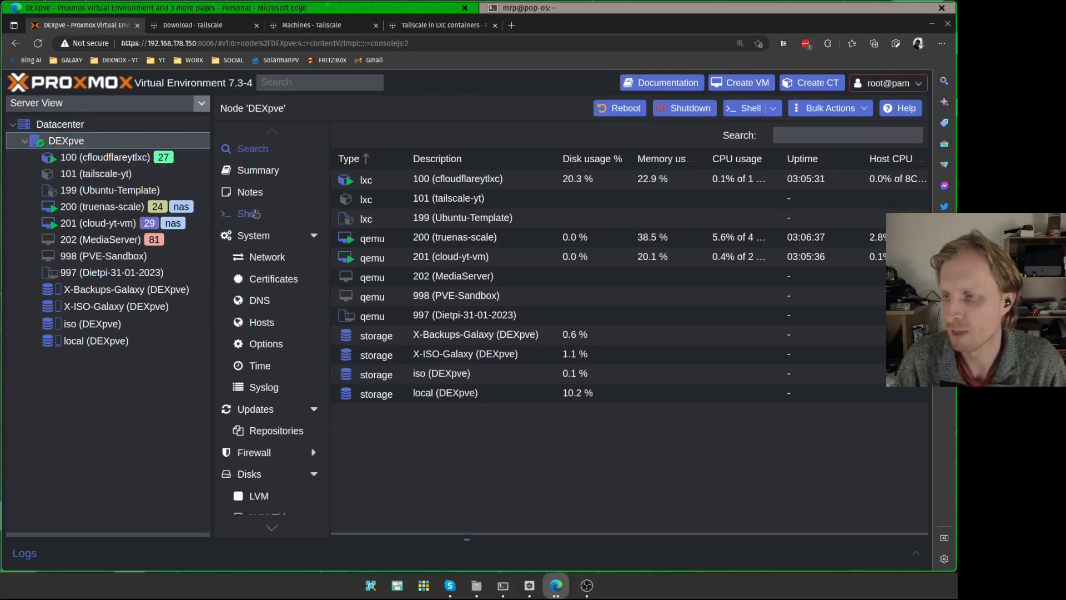
- In the DEXpve shell, add the lxc.cgroup2 and lxc.mount.entry lines to /etc/pve/lxc/101.conf
click(247, 213)
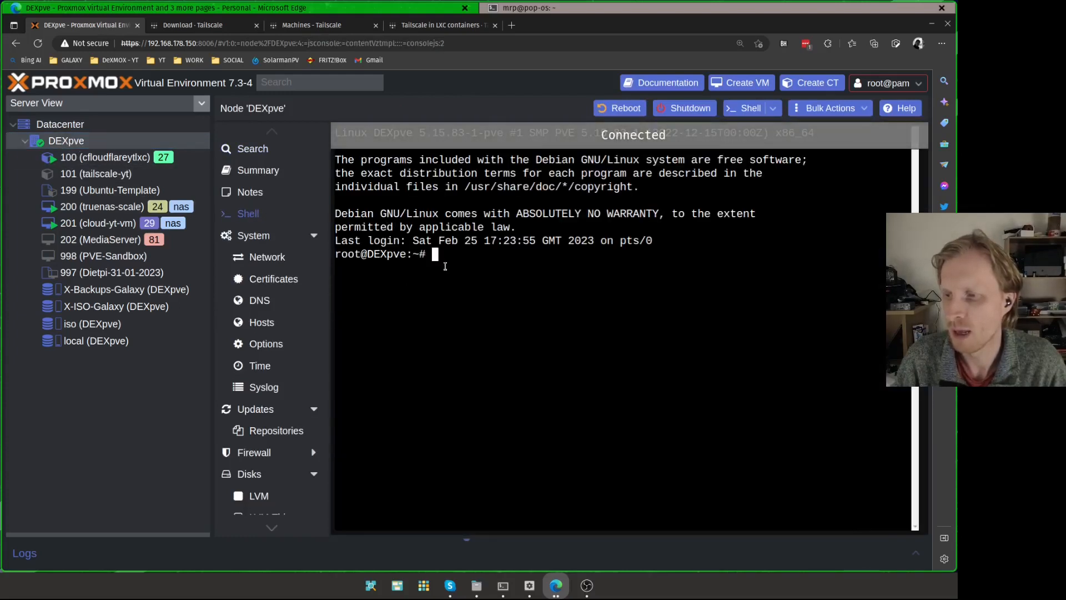
text(nano)
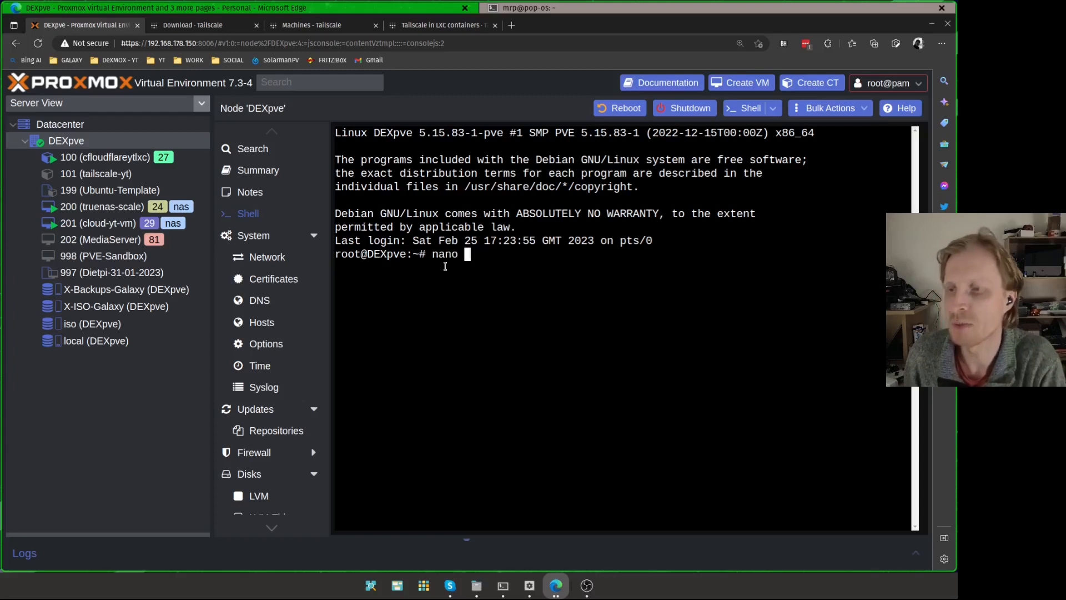
text(/etc/pve/lxc)
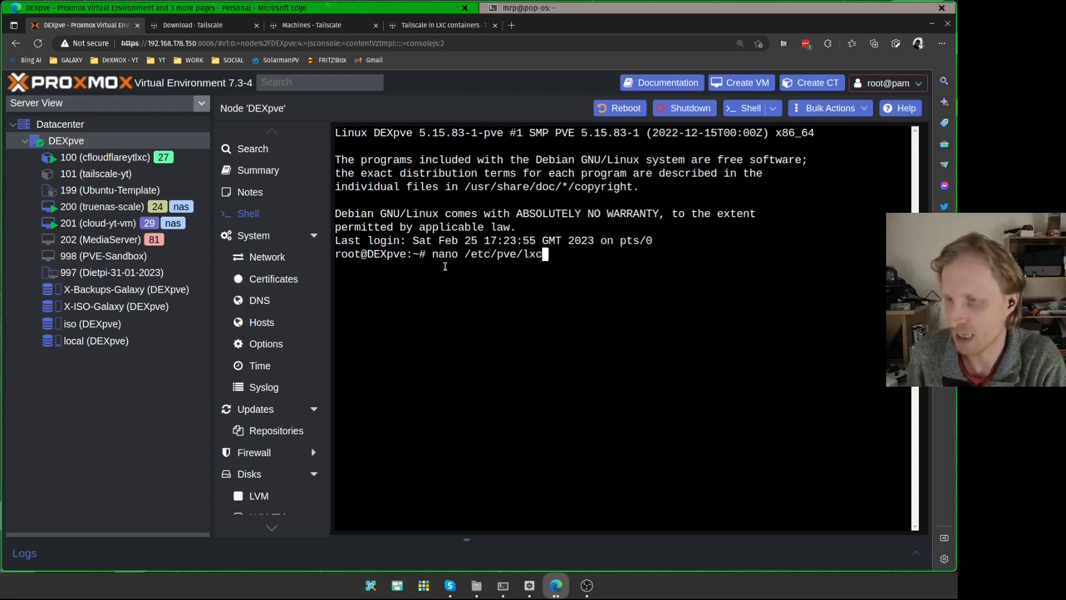
text(/101)
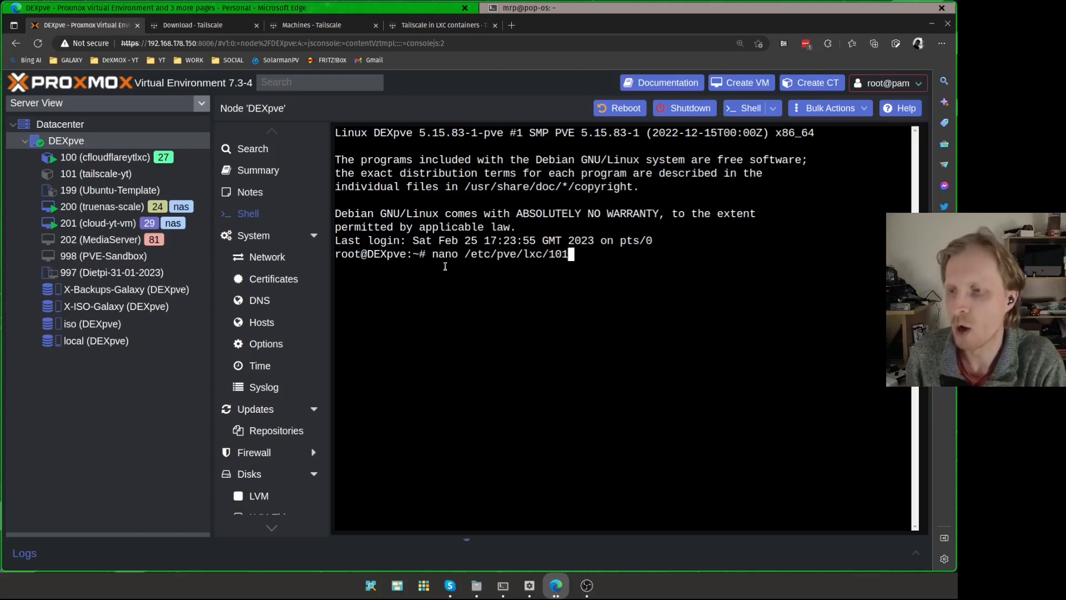
text(.conf)
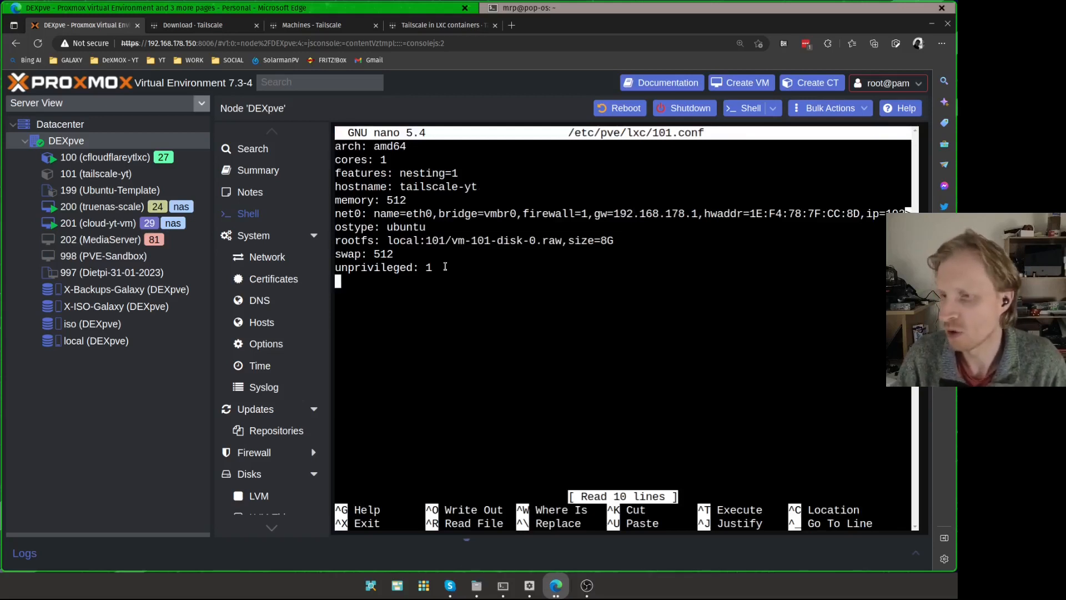
right_click(396, 296)
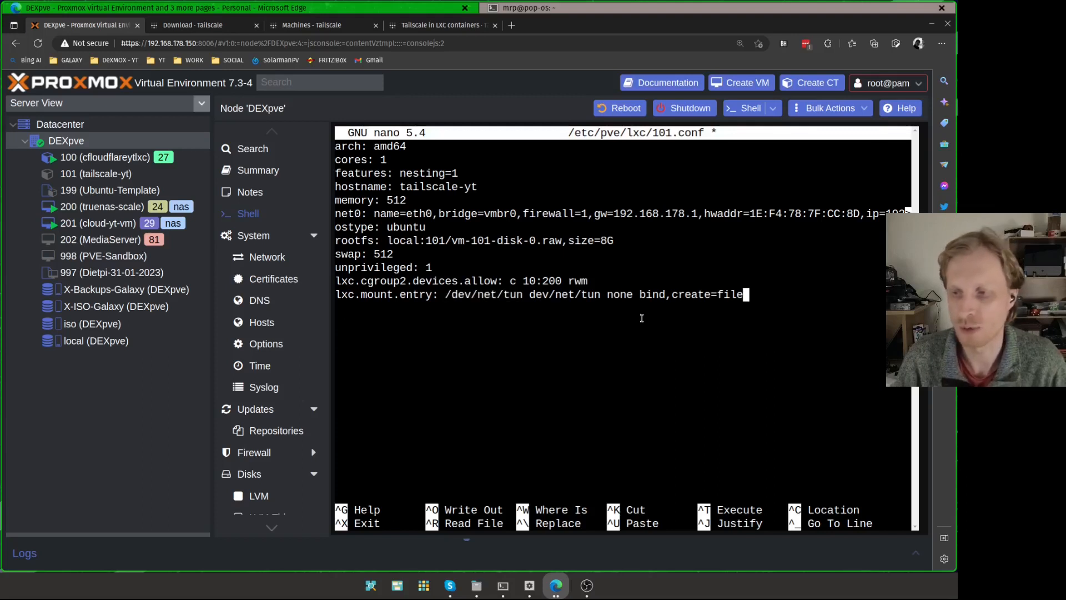
key(ctrl+o)
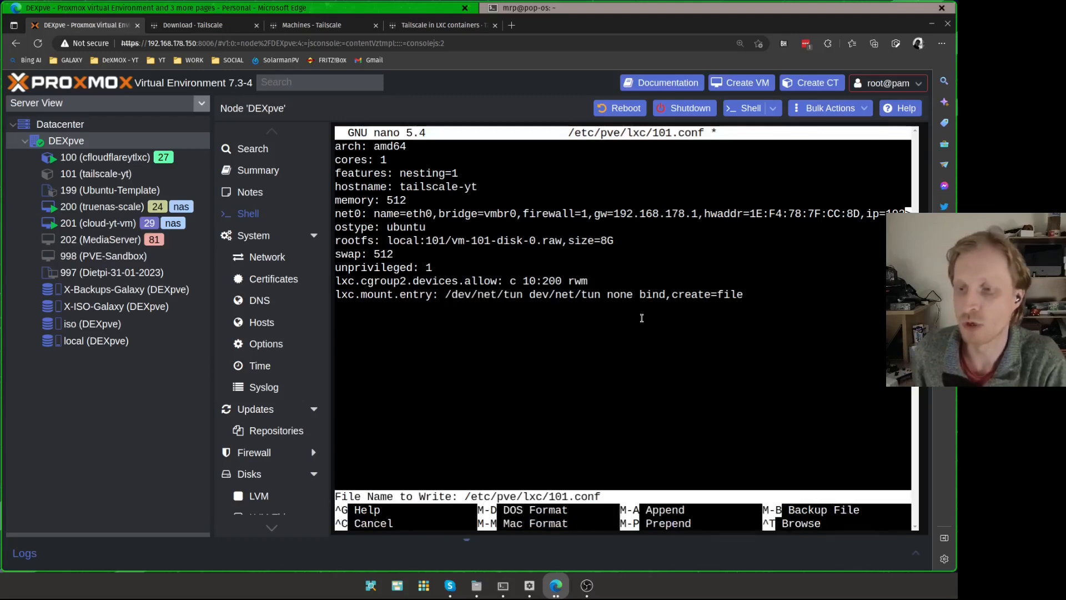
key(Enter)
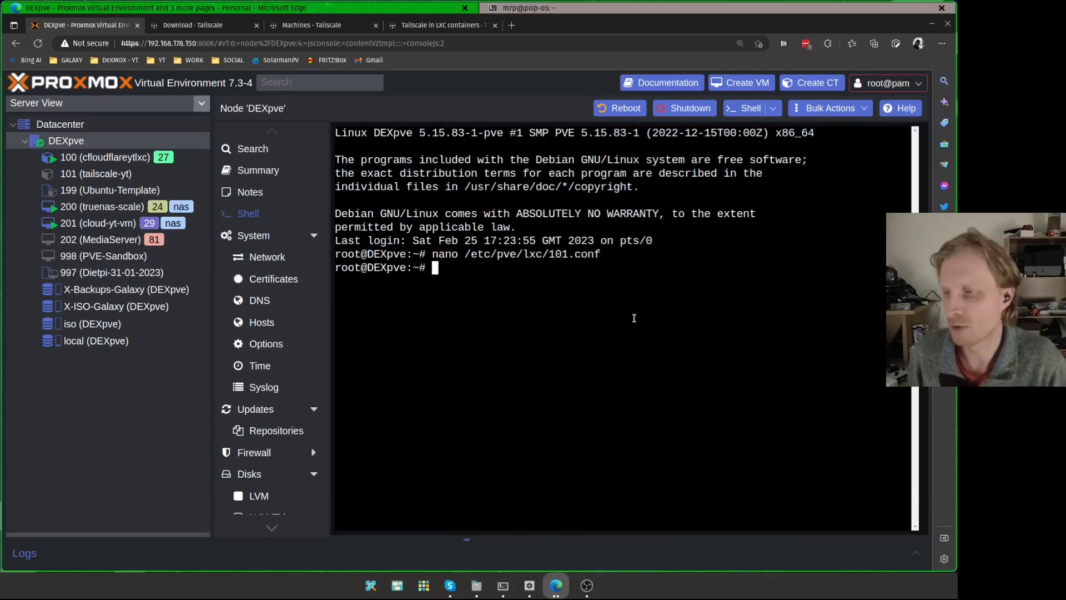
right_click(86, 174)
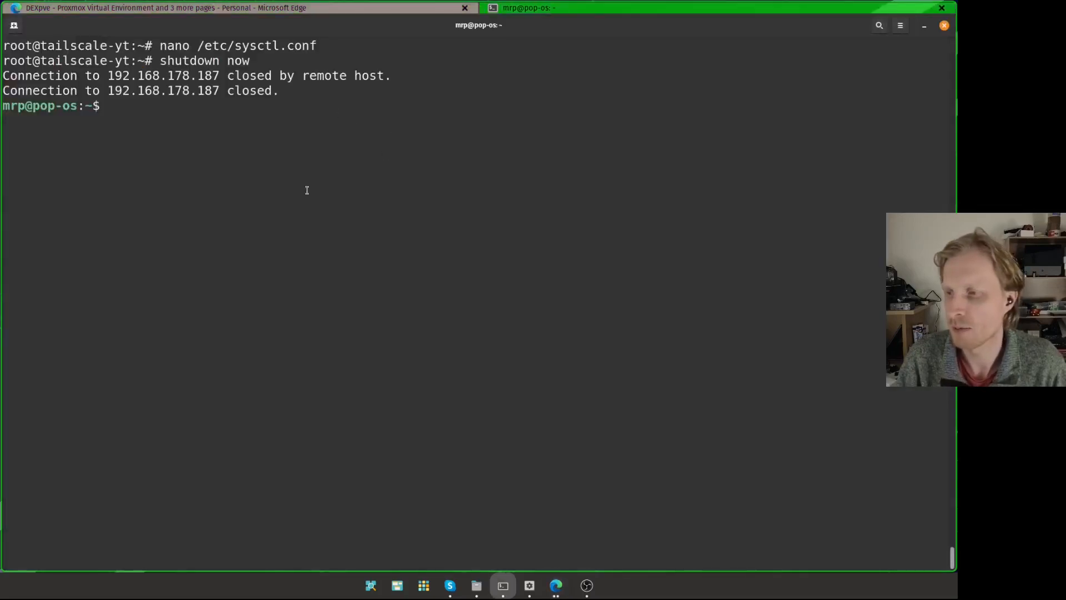
text(ssh root@192.168.178.187)
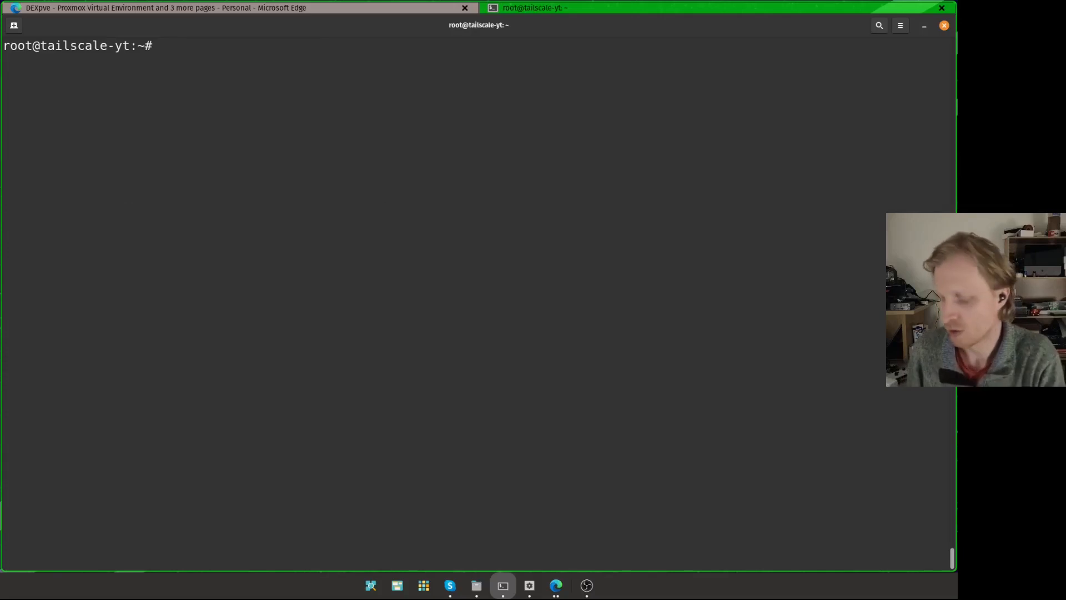
text(tailscale)
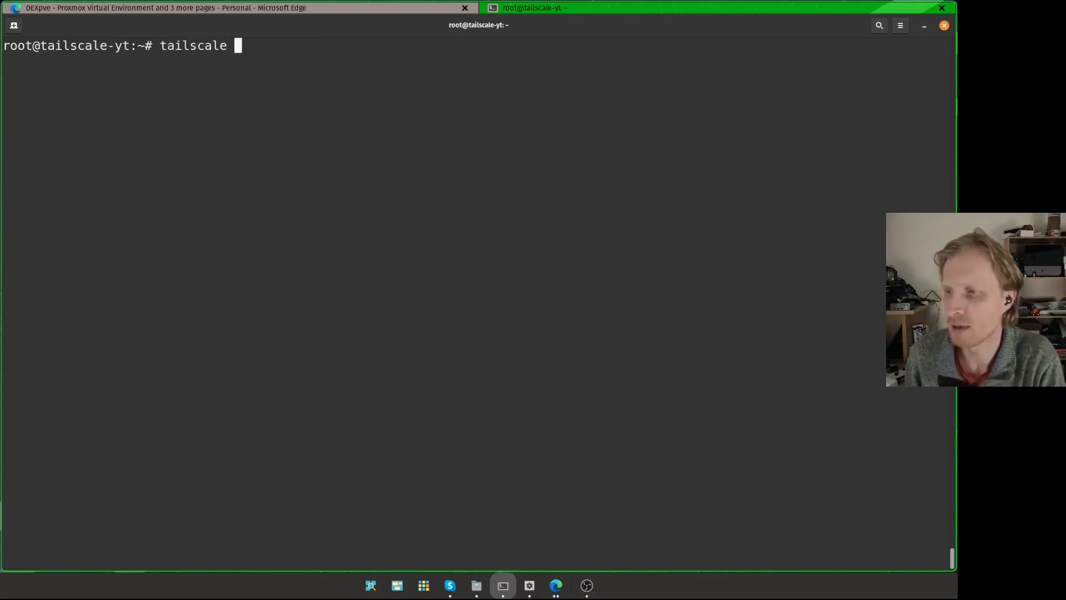
text(up)
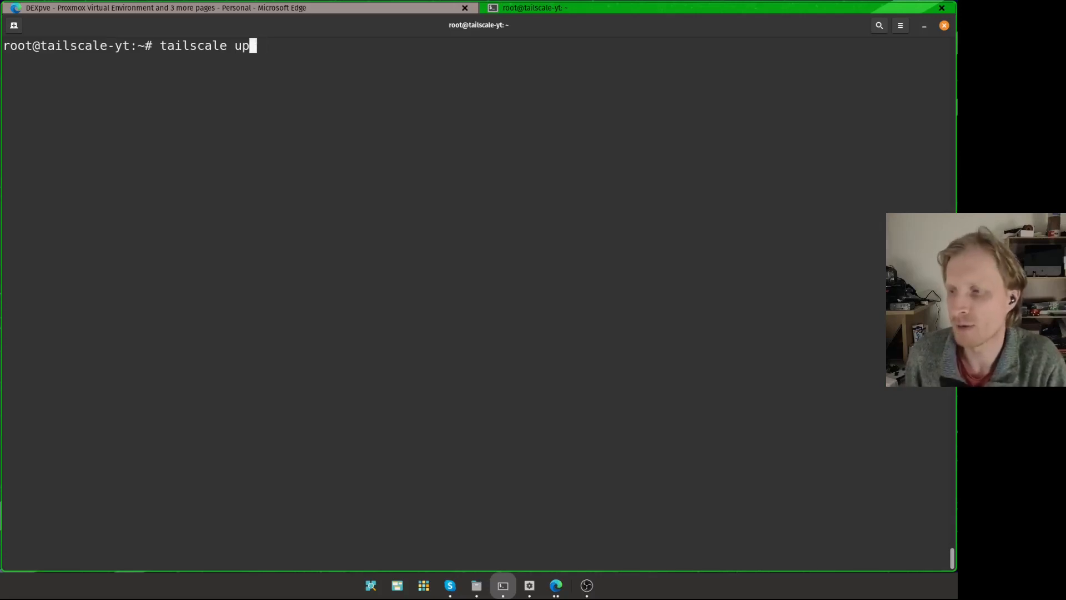
text(--)
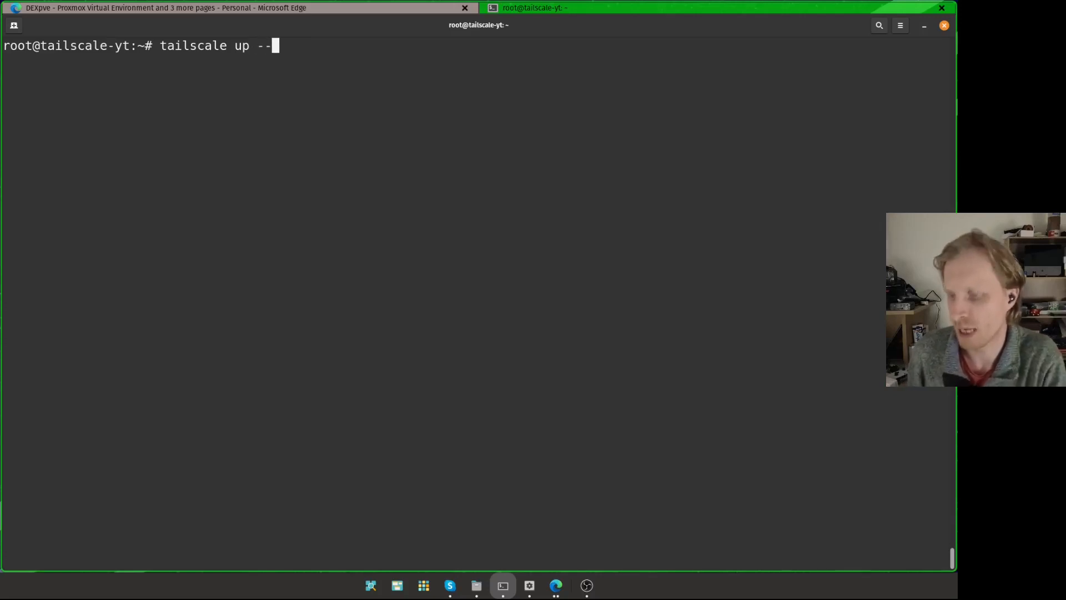
text(advertise)
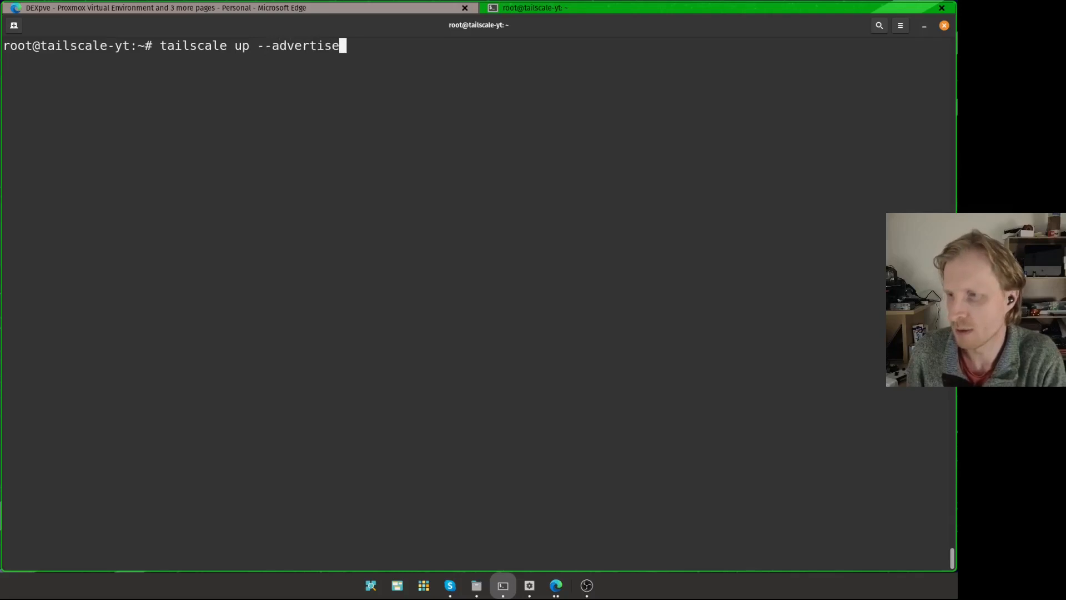
text(-routes)
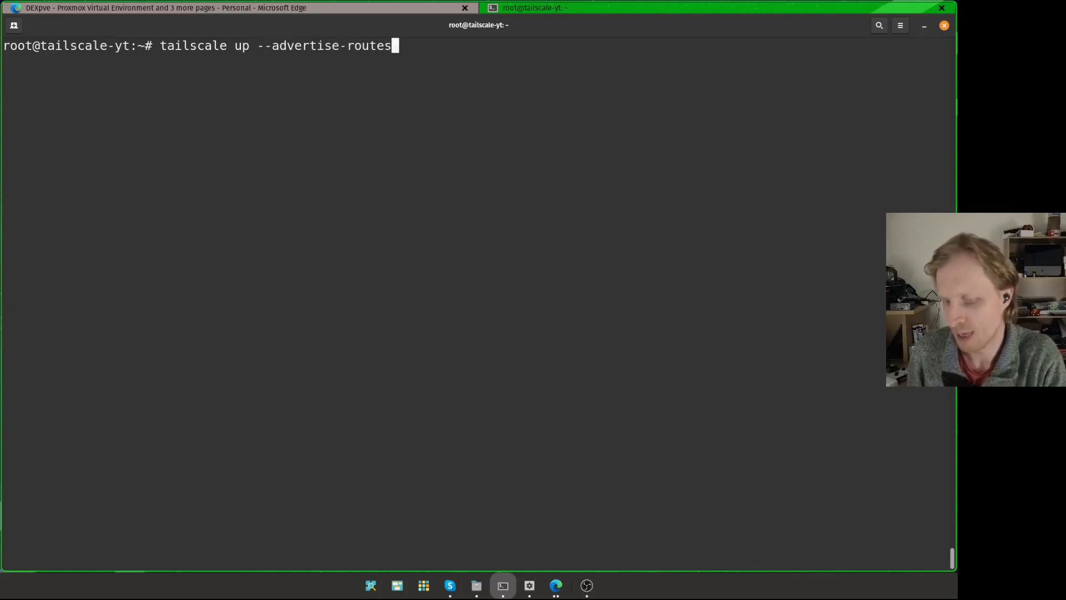
text(=192.1)
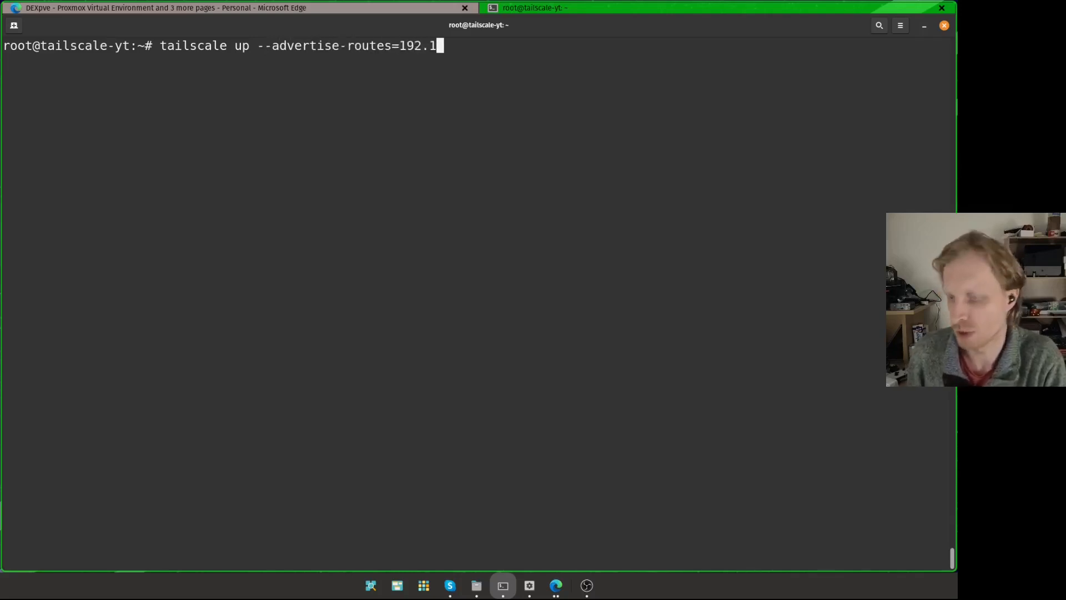
text(68.178.)
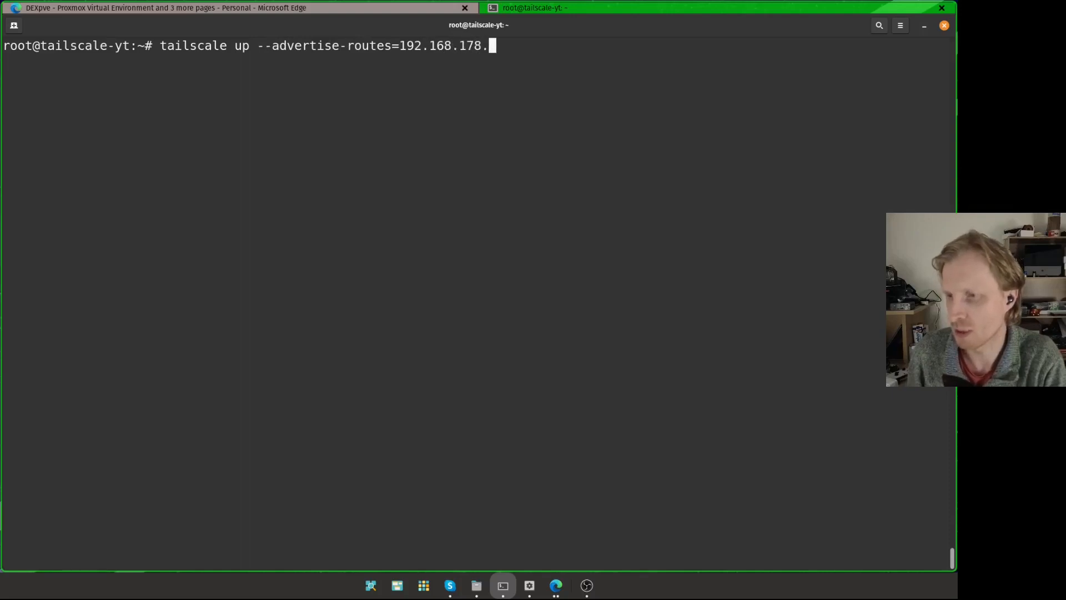
text(0)
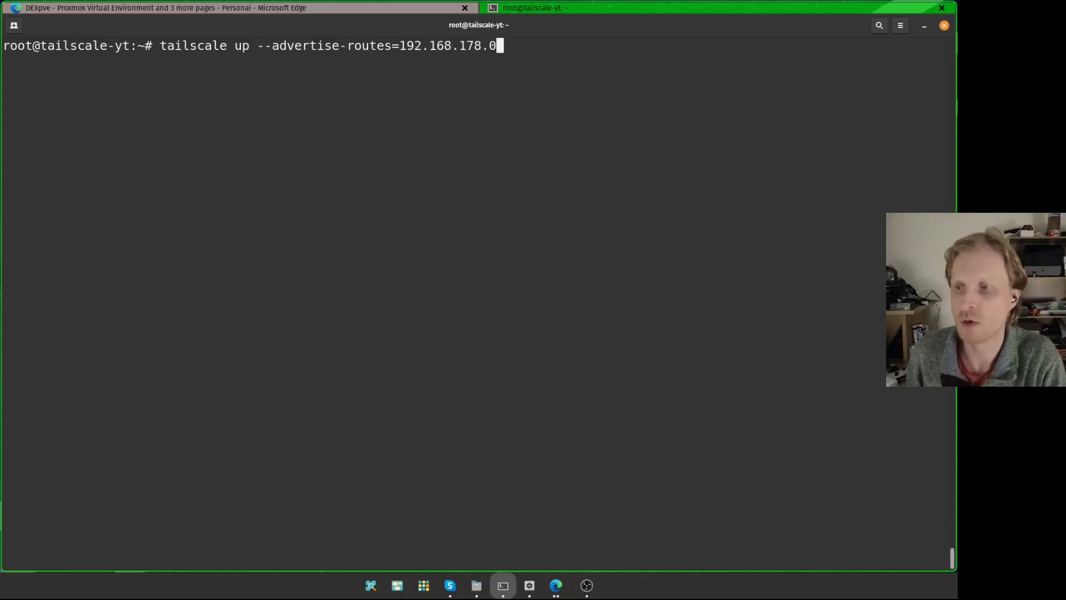
text(/24)
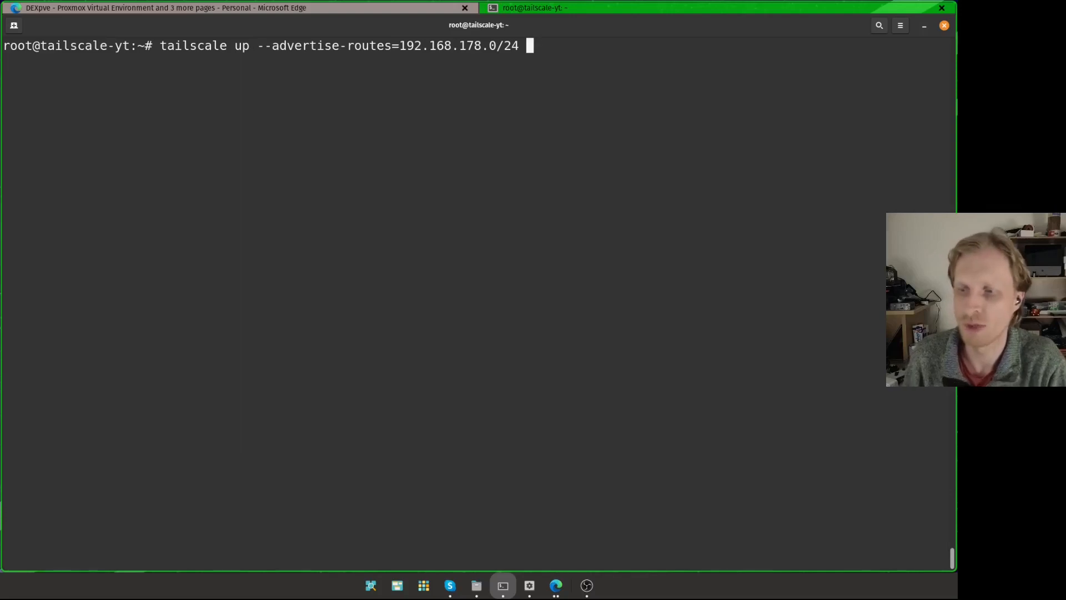
text(--advertis)
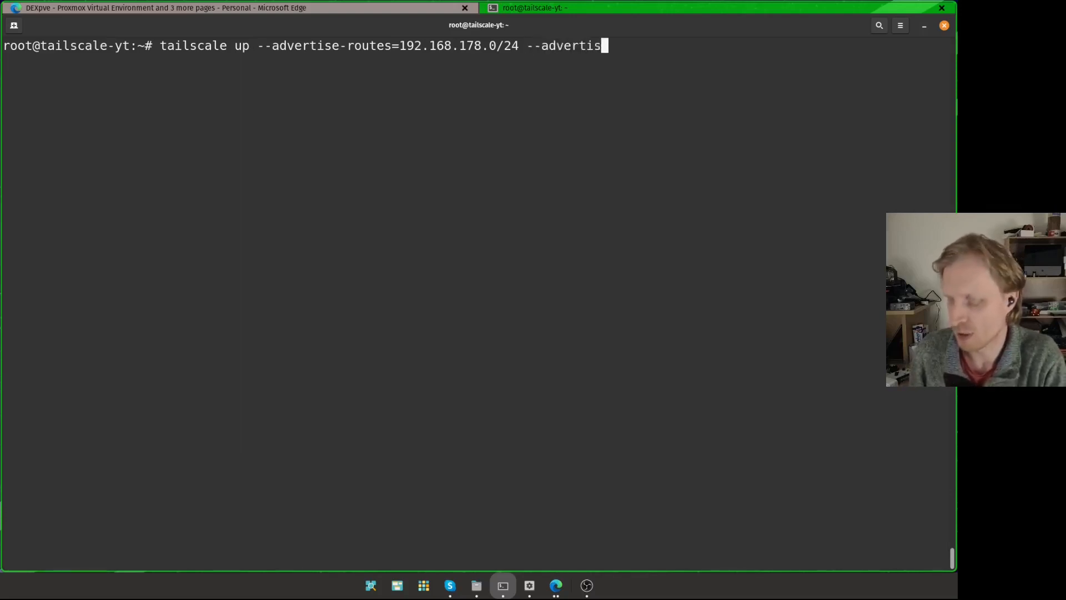
text(e-exit-nod)
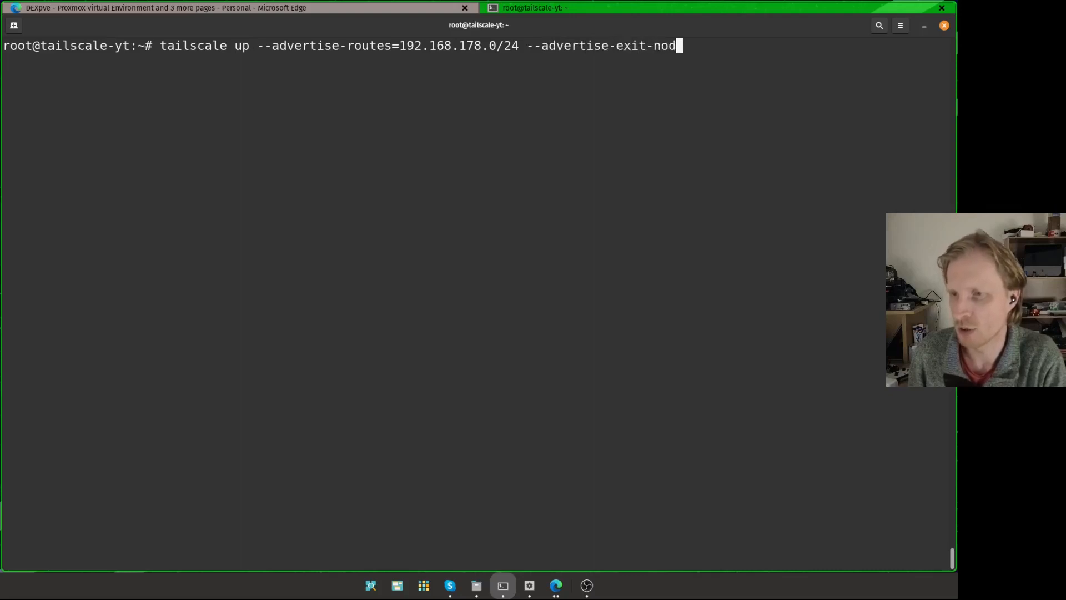
text(e)
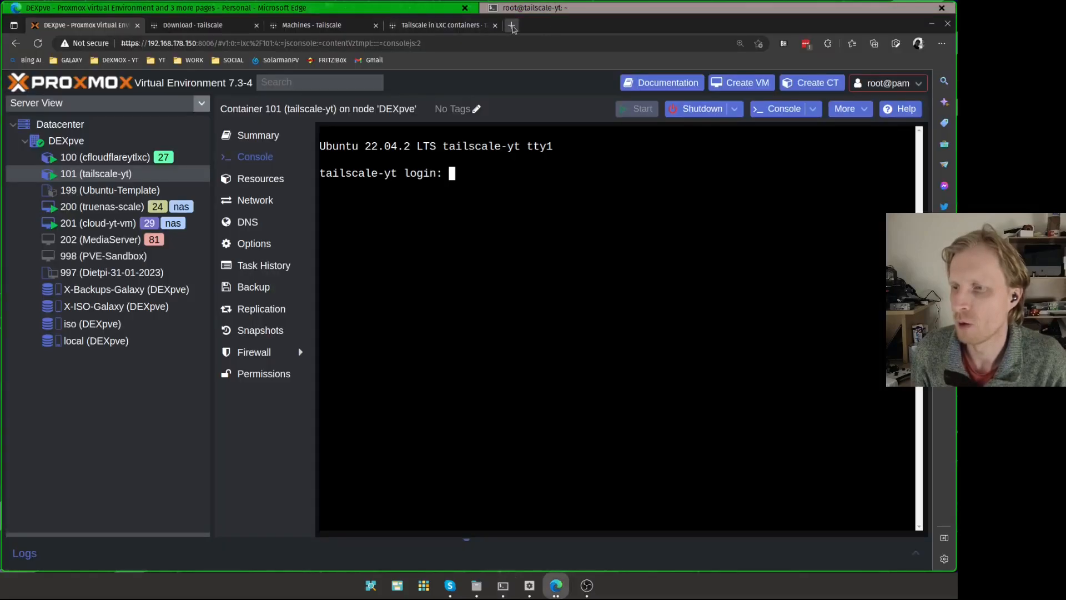
- Open the auth URL, sign in with Google, and expand tailscale-yt's device details
click(511, 25)
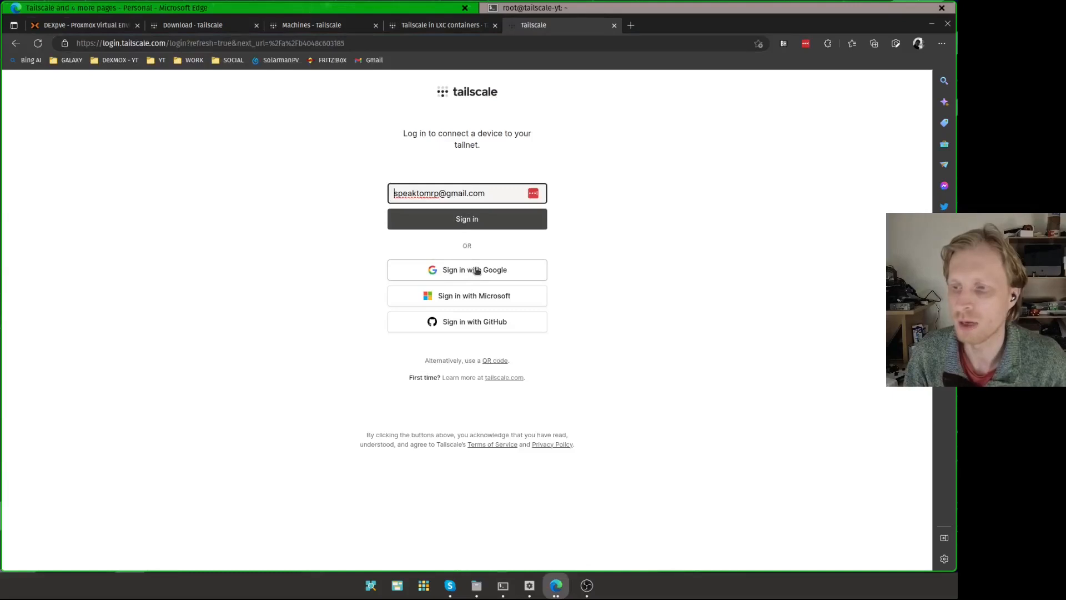
click(467, 270)
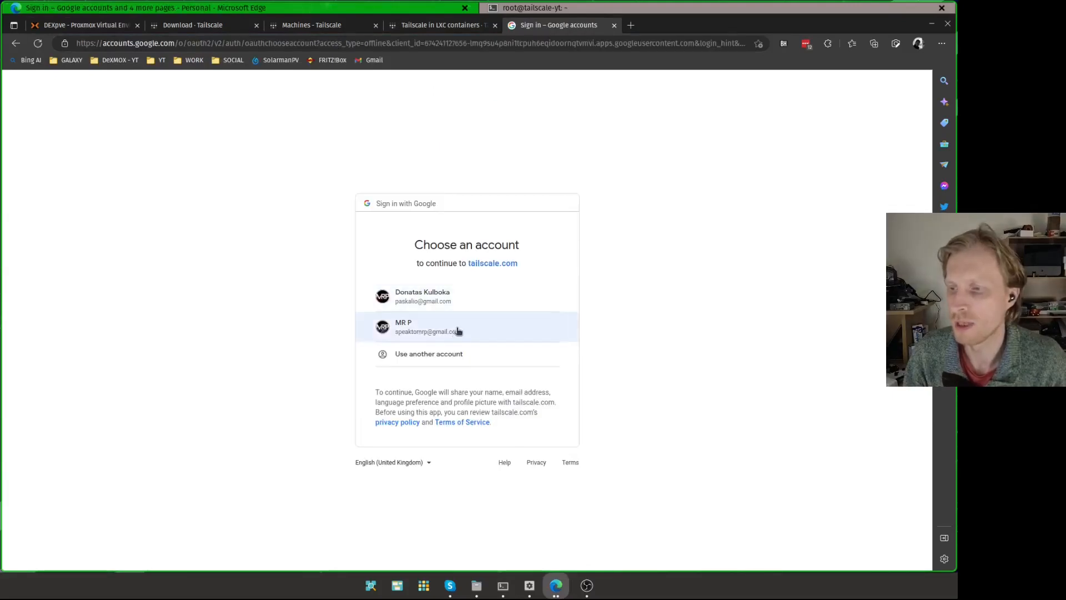
click(450, 326)
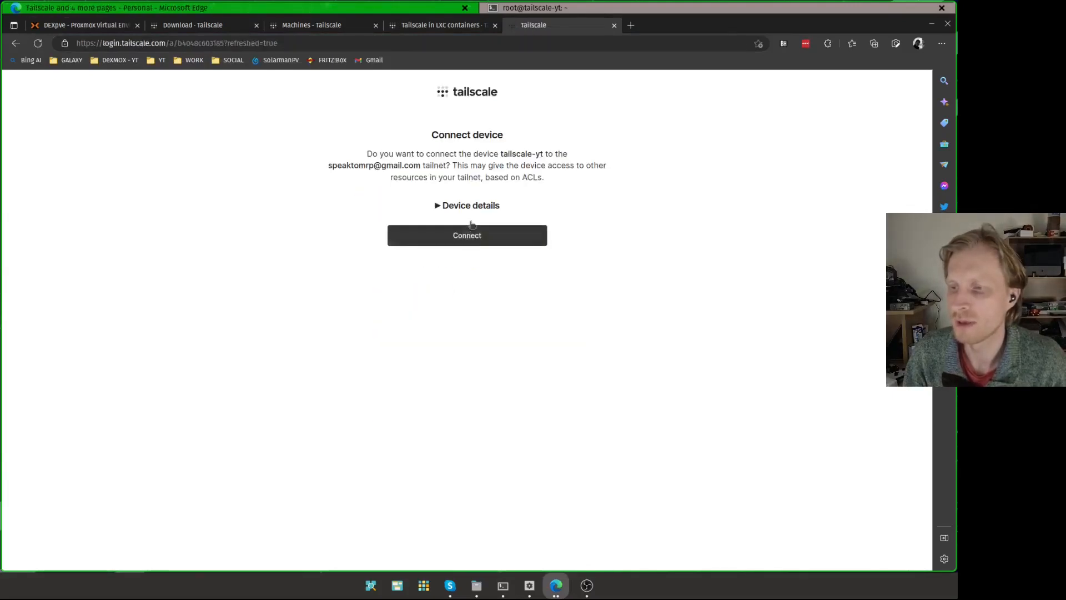
click(466, 206)
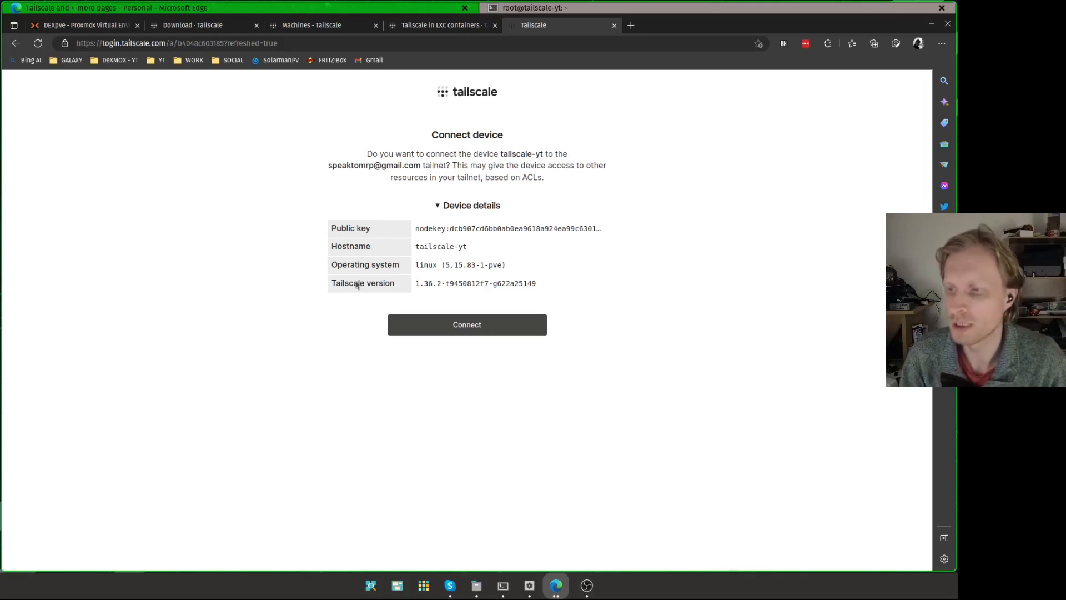
mouse_move(703, 238)
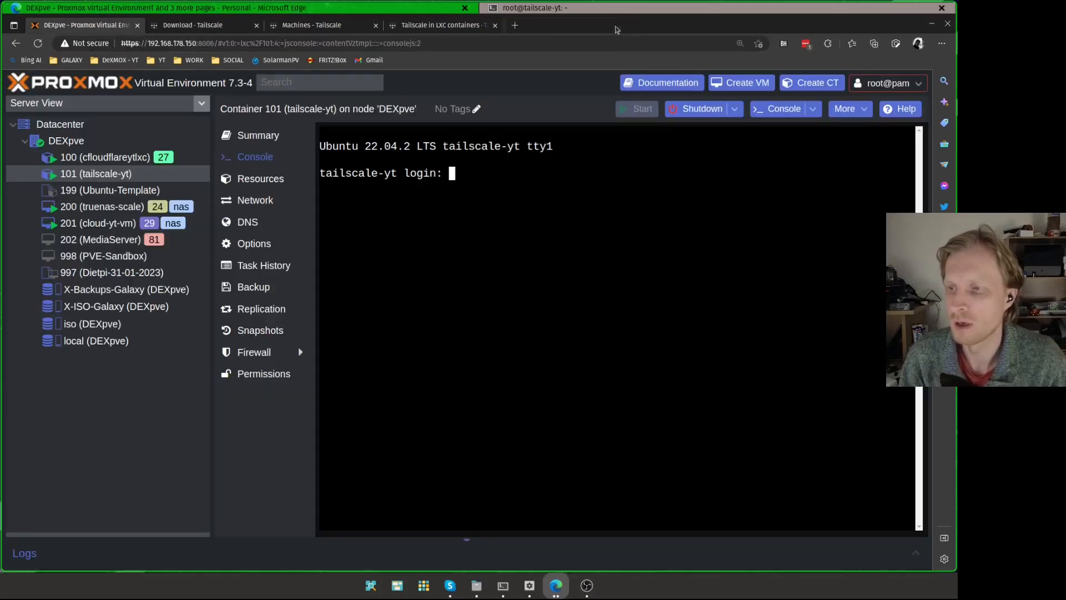
- Run tailscale status to confirm tailscale-yt is online at its 100.111.114.x address
click(544, 8)
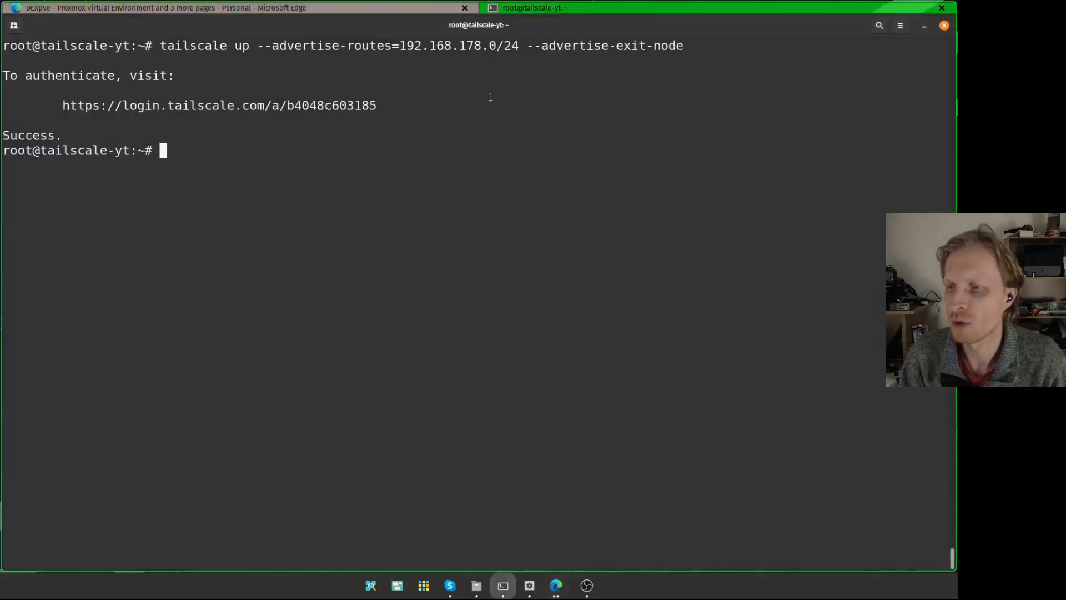
double_click(30, 134)
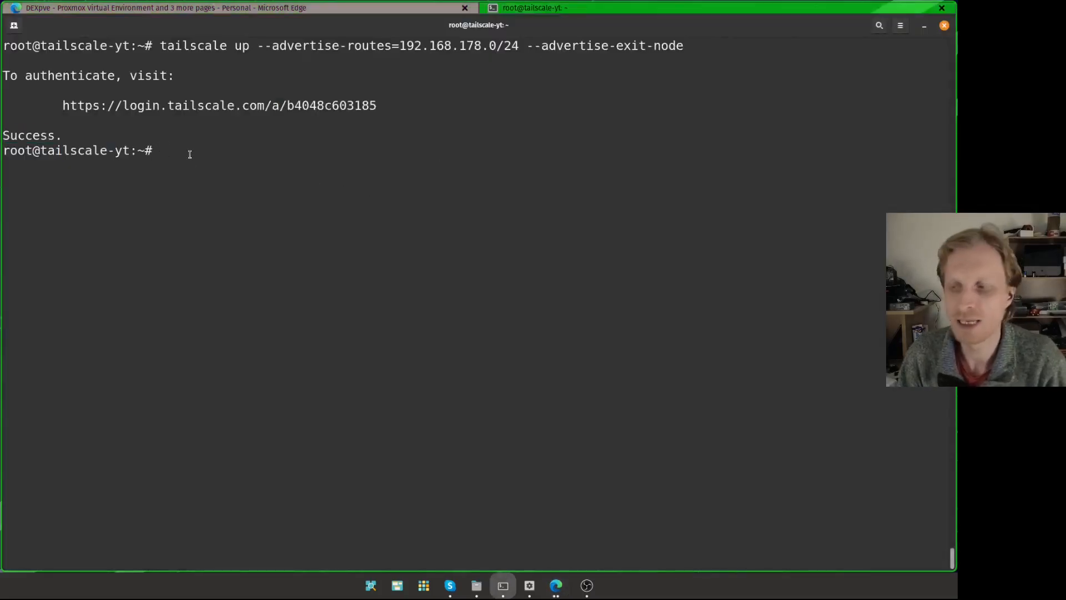
text(tailscale status)
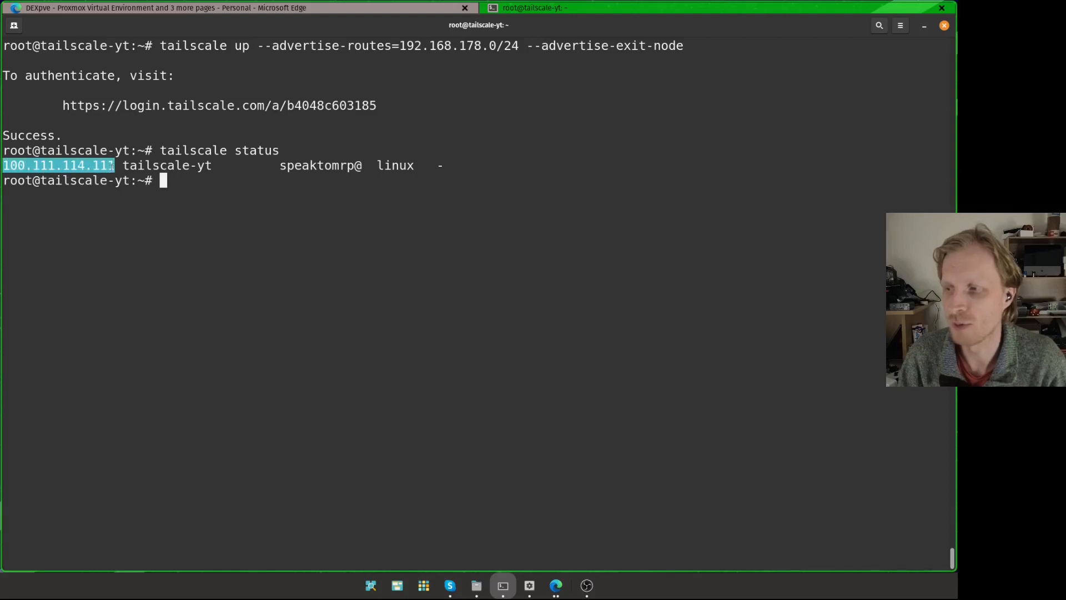
click(48, 179)
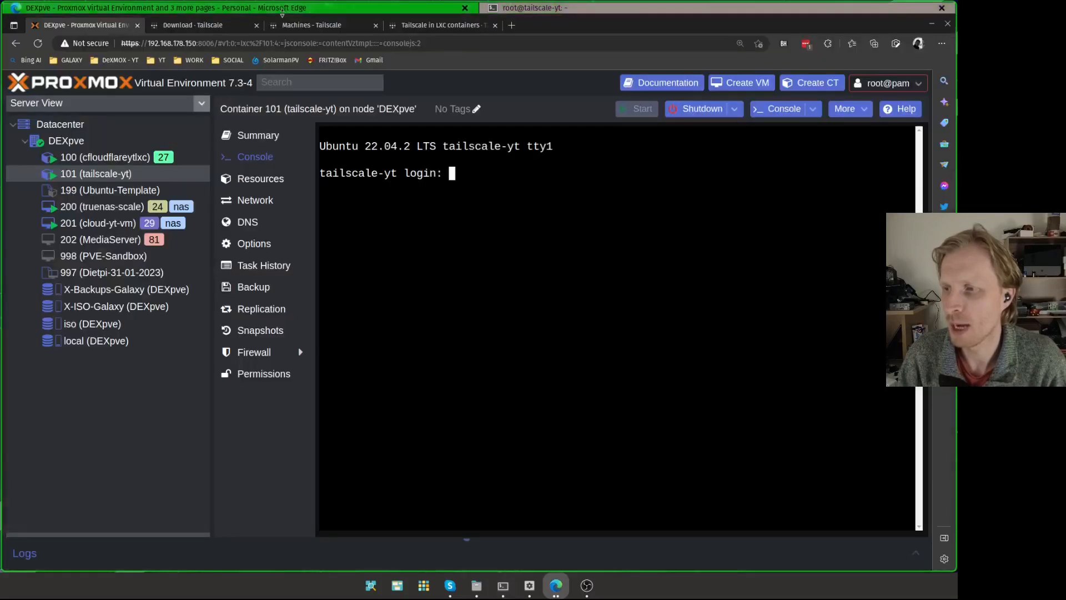
- Open the admin console Machines page and check tailscale-yt's unapproved Subnets and Exit Node badges
click(201, 25)
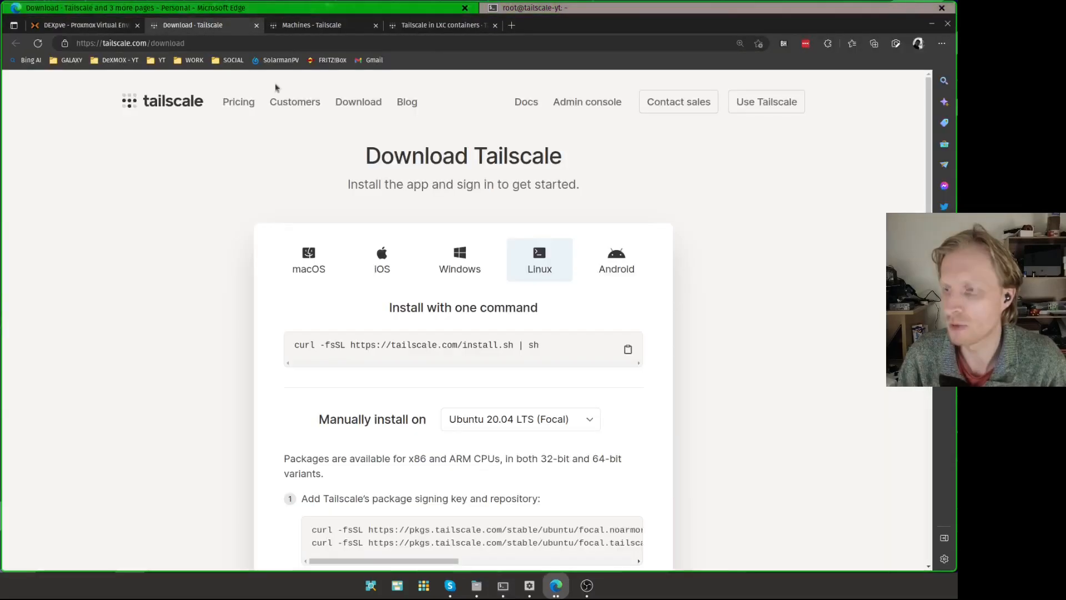
mouse_move(396, 132)
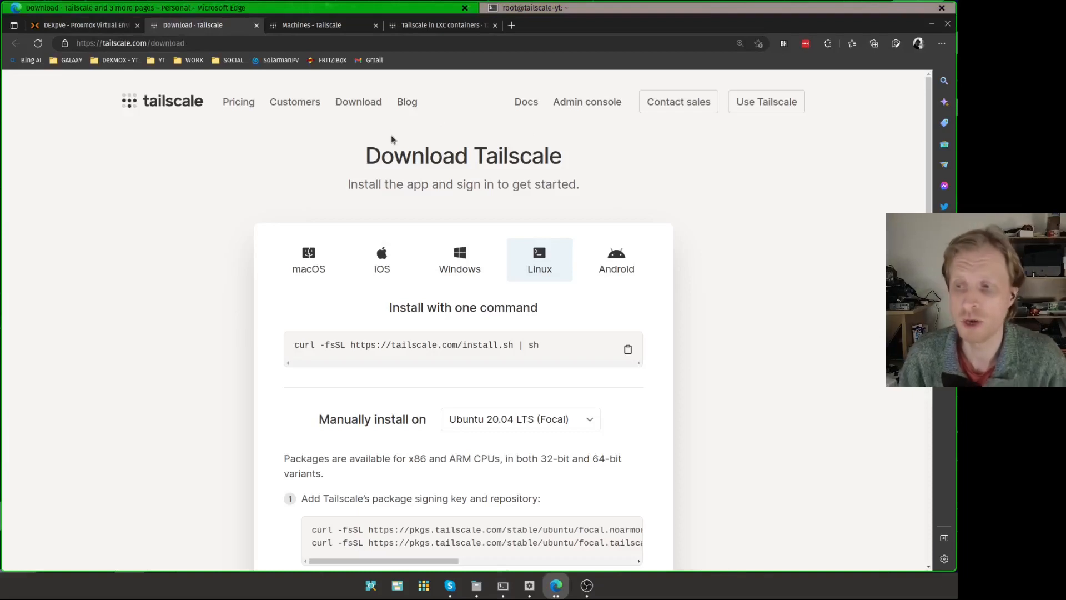
click(587, 102)
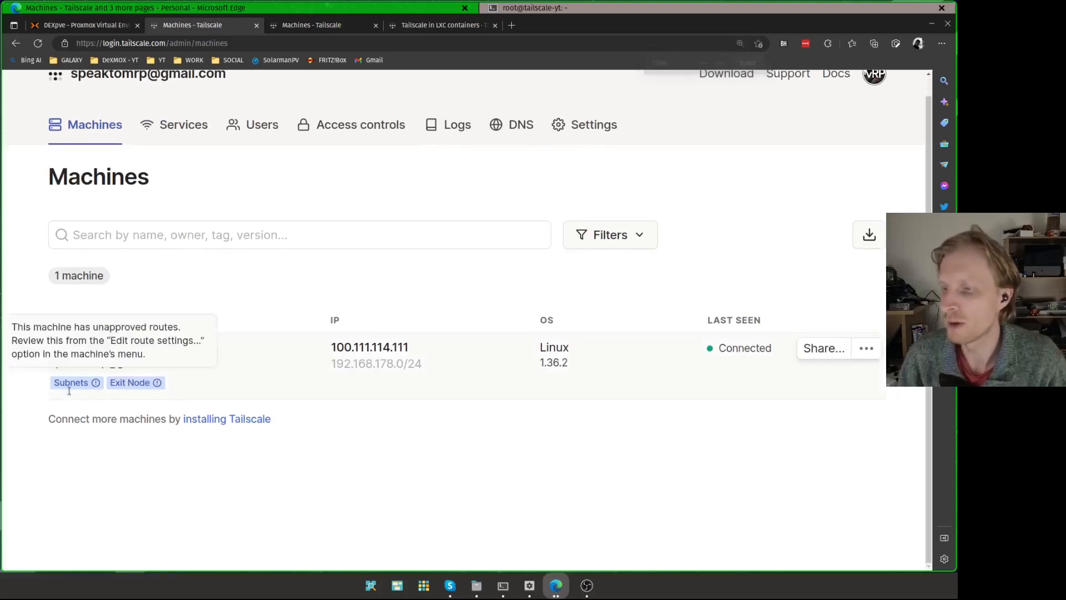
mouse_move(158, 383)
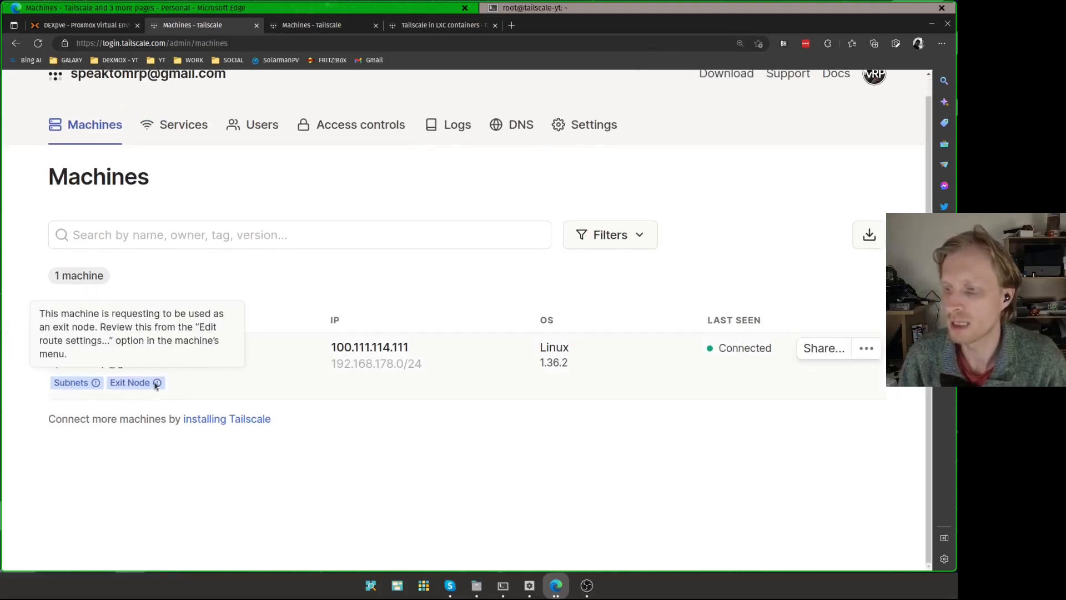
mouse_move(382, 407)
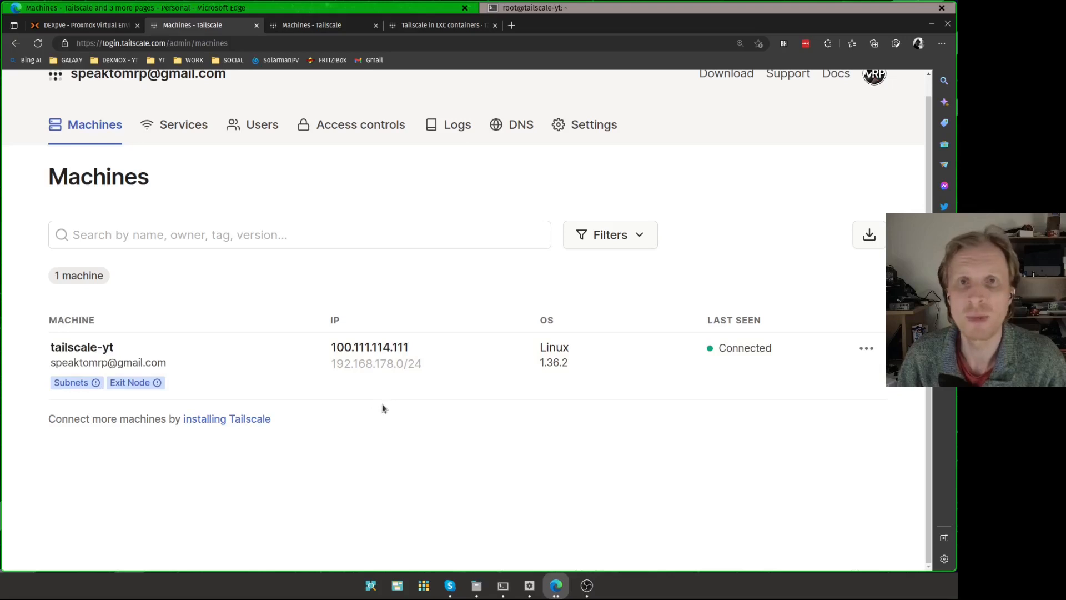
mouse_move(247, 364)
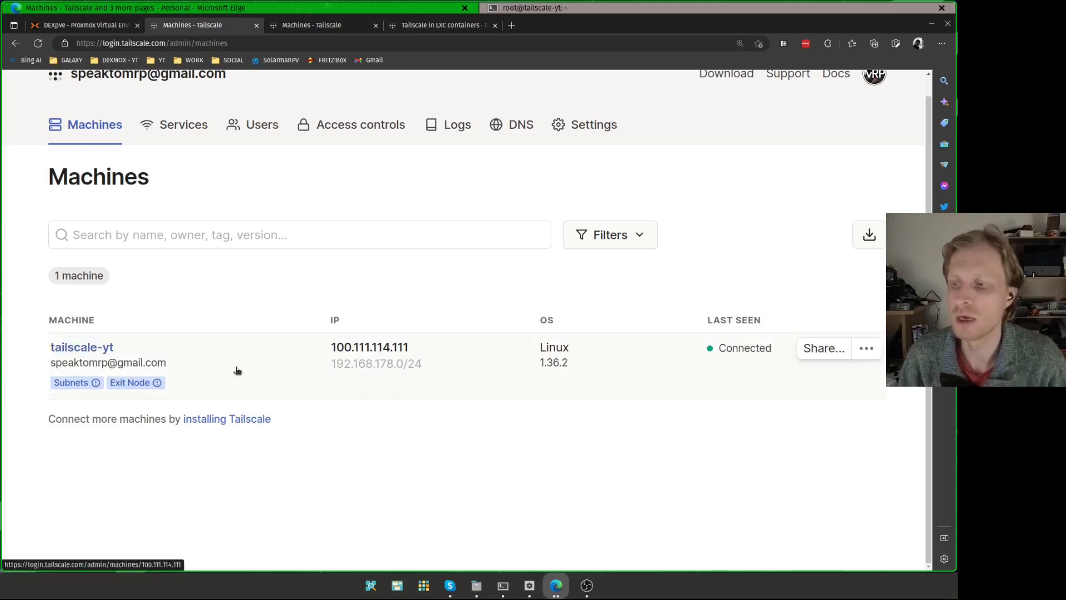
mouse_move(96, 383)
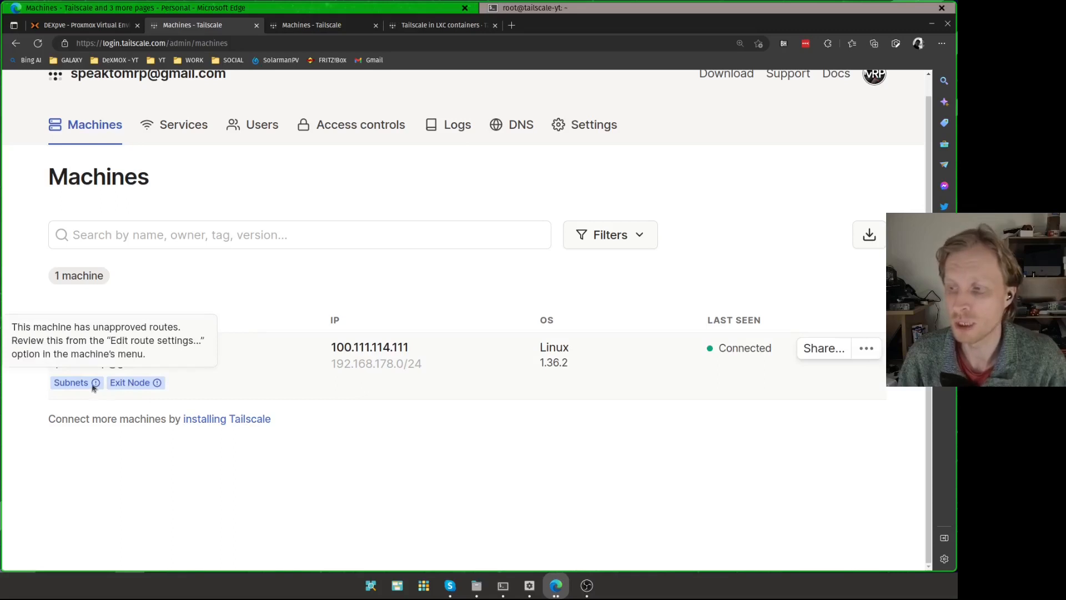
mouse_move(145, 385)
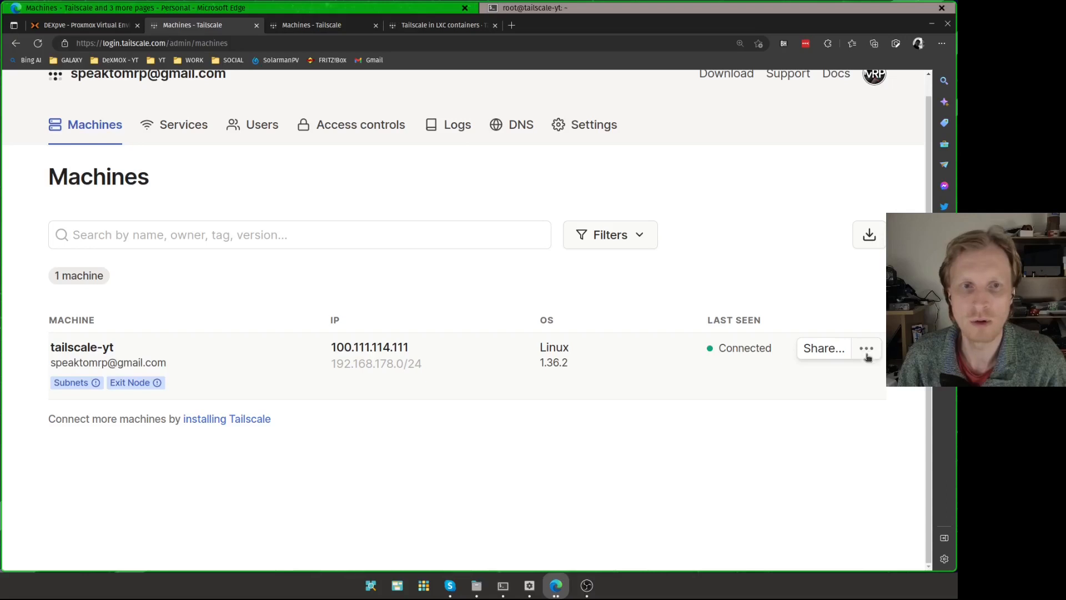
- In tailscale-yt's route settings, enable the 192.168.178.0/24 route and Use as exit node
click(866, 348)
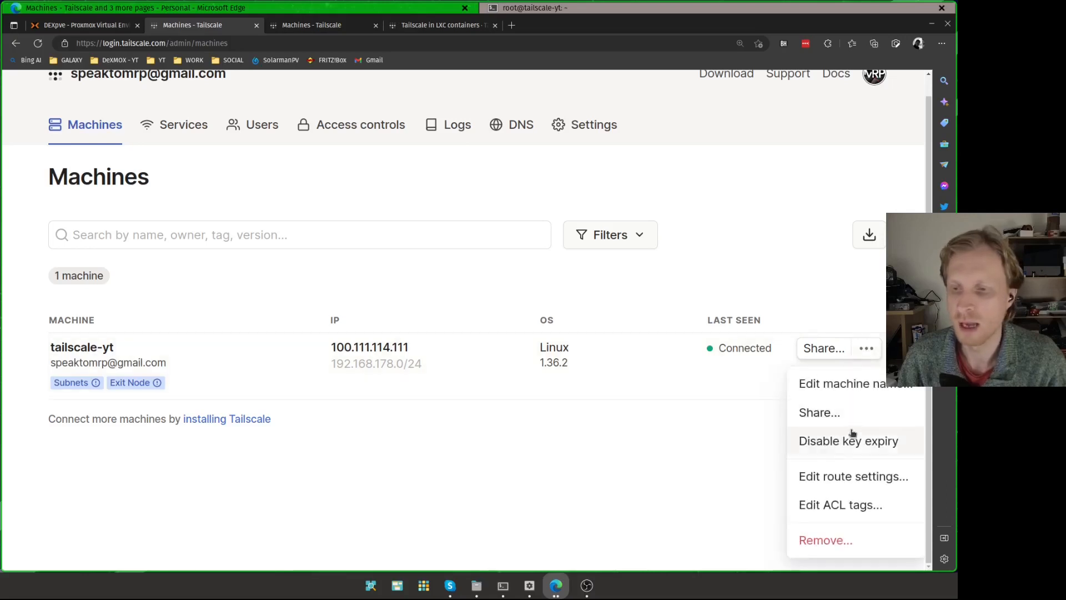
mouse_move(842, 481)
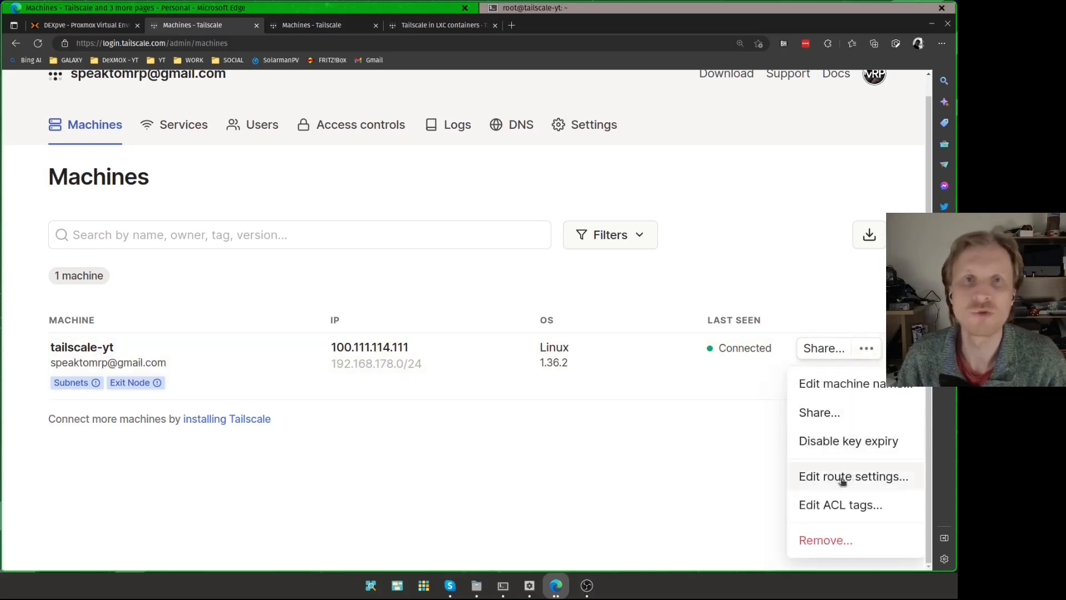
click(853, 475)
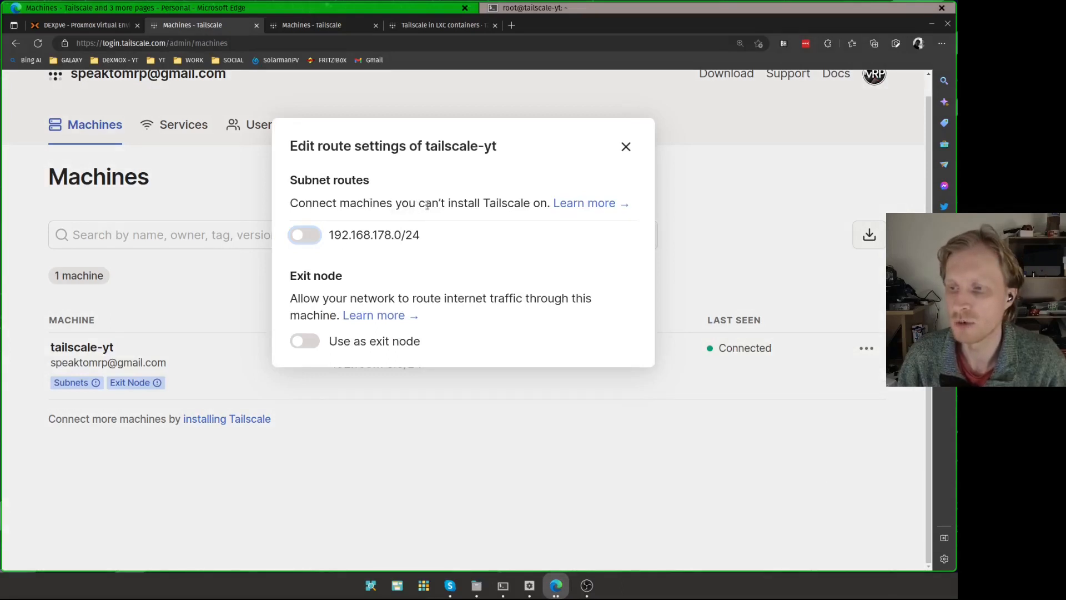
mouse_move(345, 234)
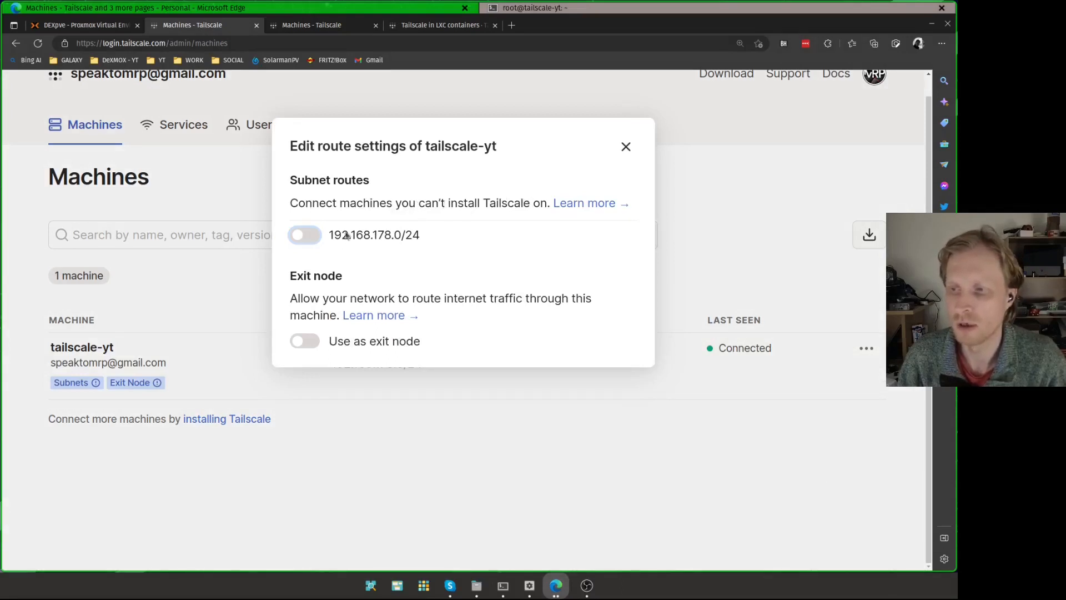
click(304, 235)
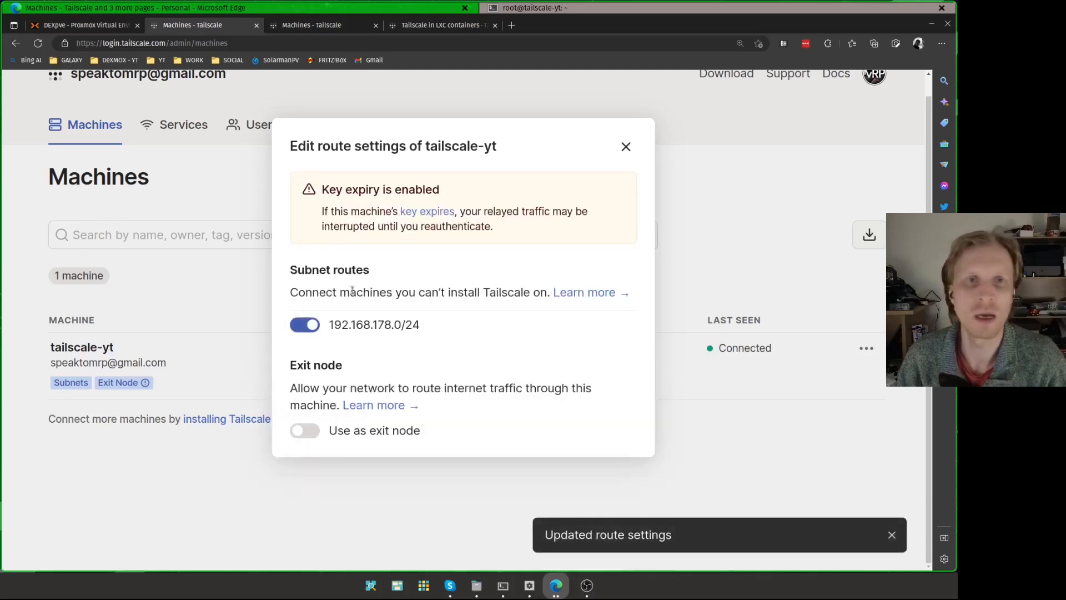
mouse_move(377, 332)
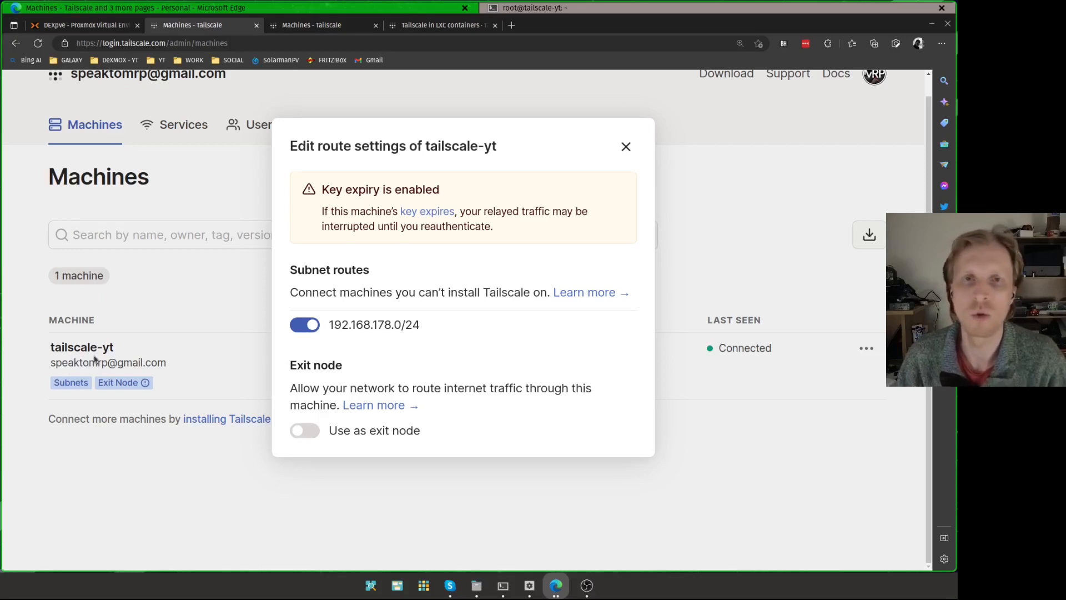
mouse_move(176, 417)
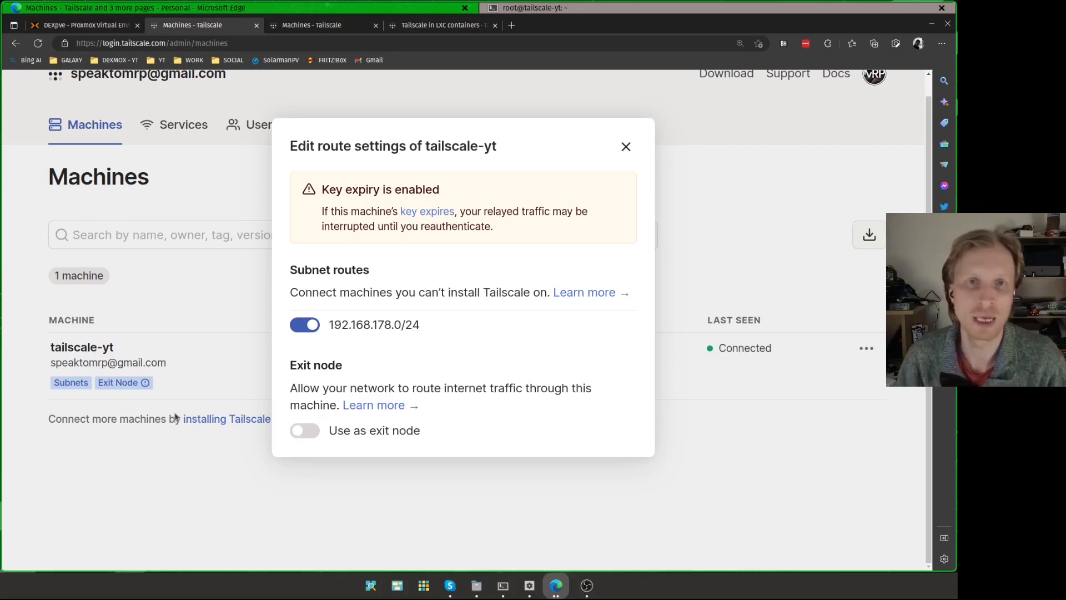
mouse_move(211, 406)
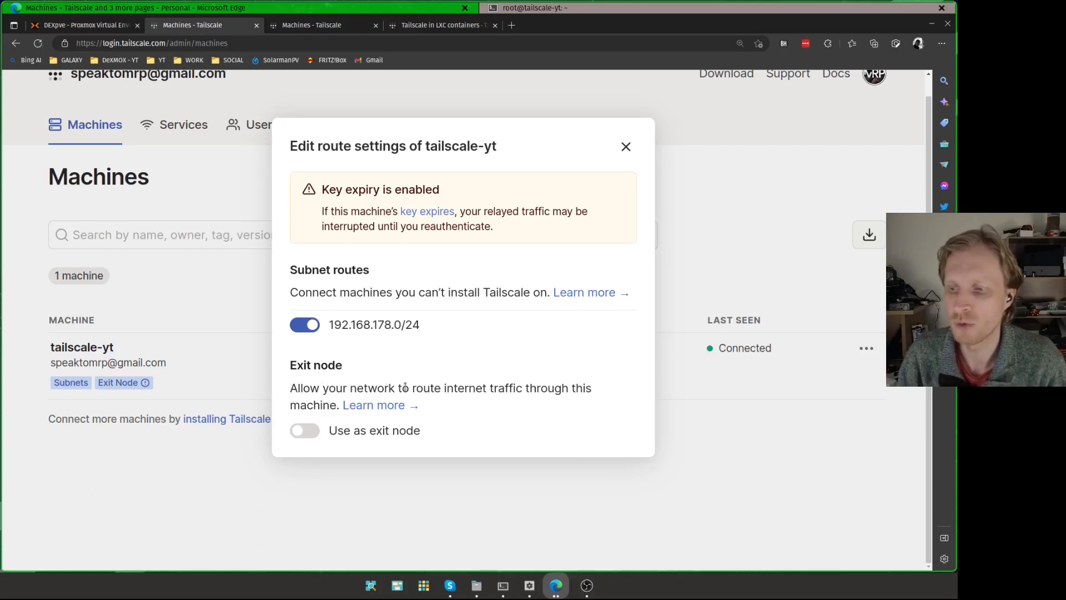
mouse_move(351, 420)
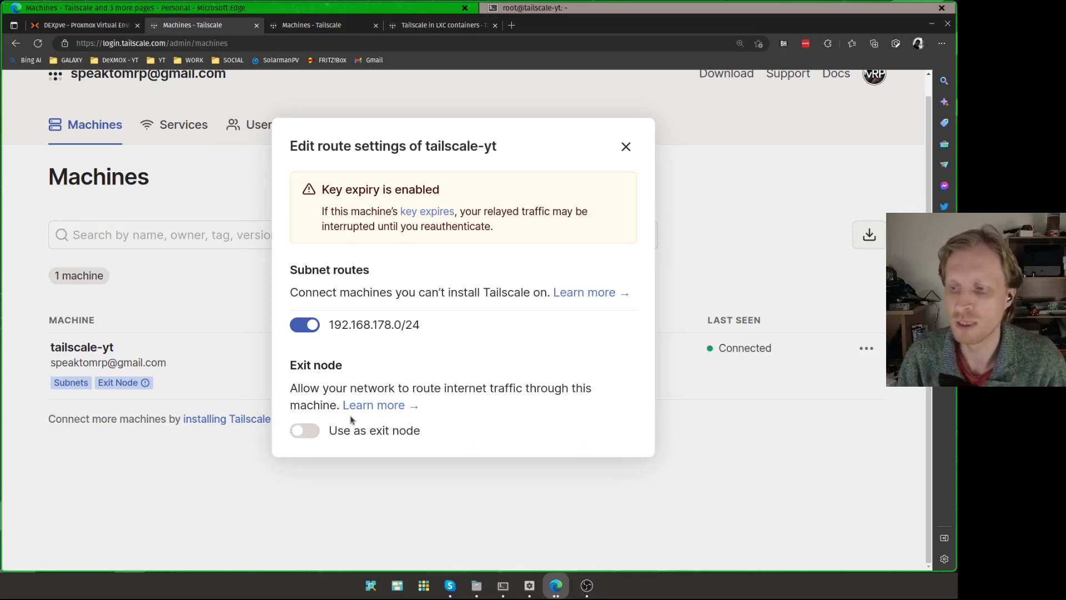
mouse_move(358, 406)
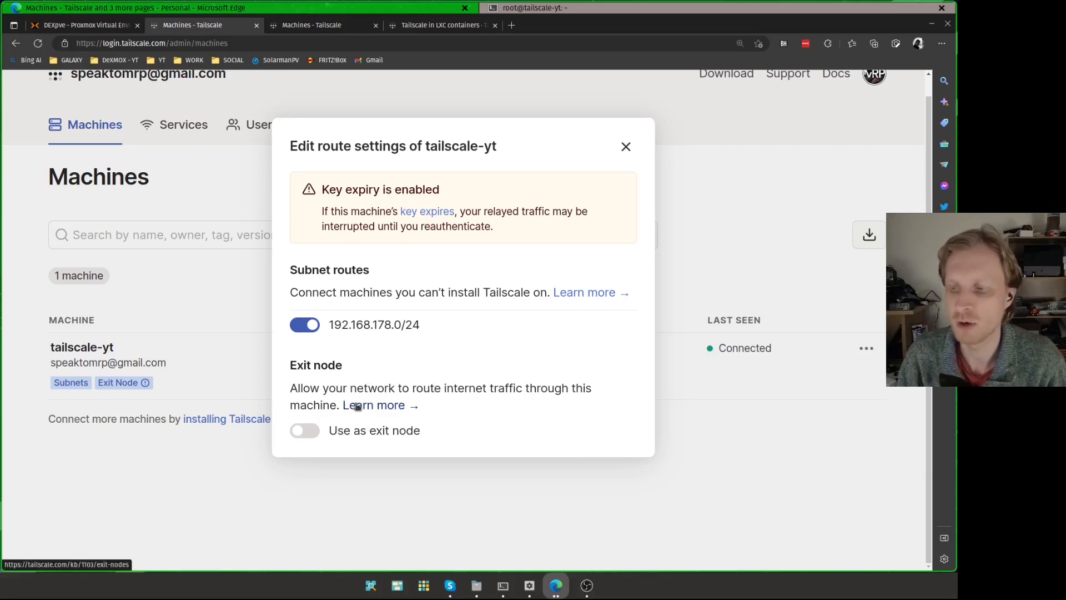
mouse_move(330, 445)
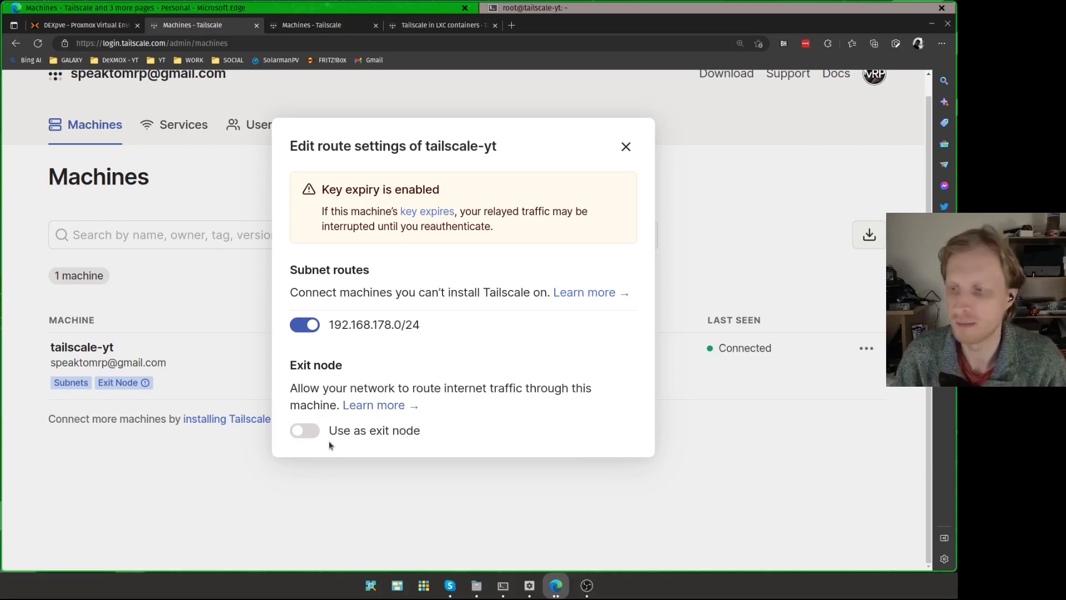
click(304, 431)
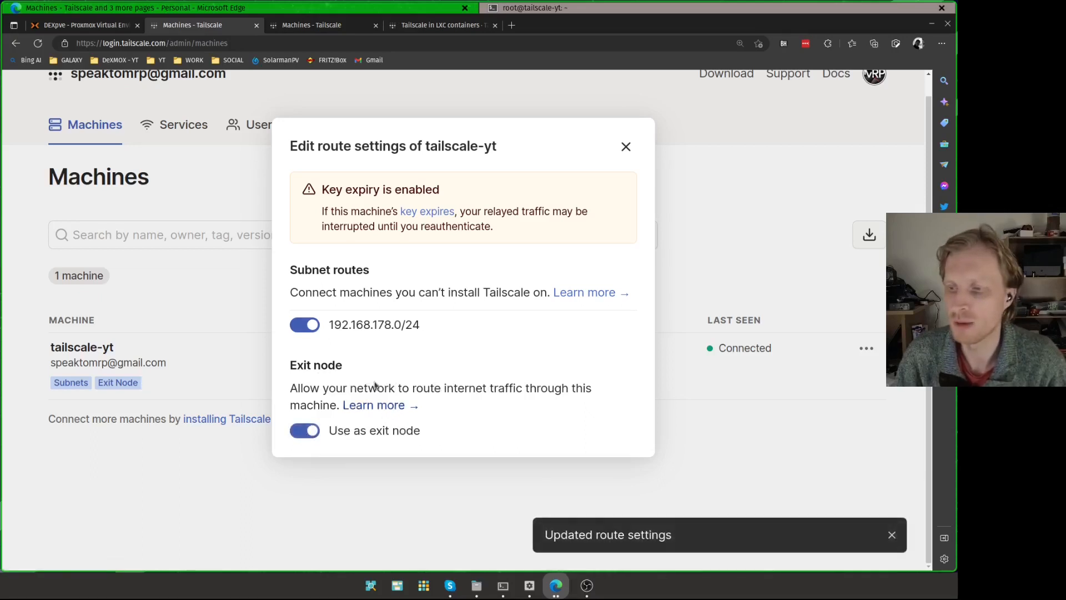
drag(322, 189, 492, 226)
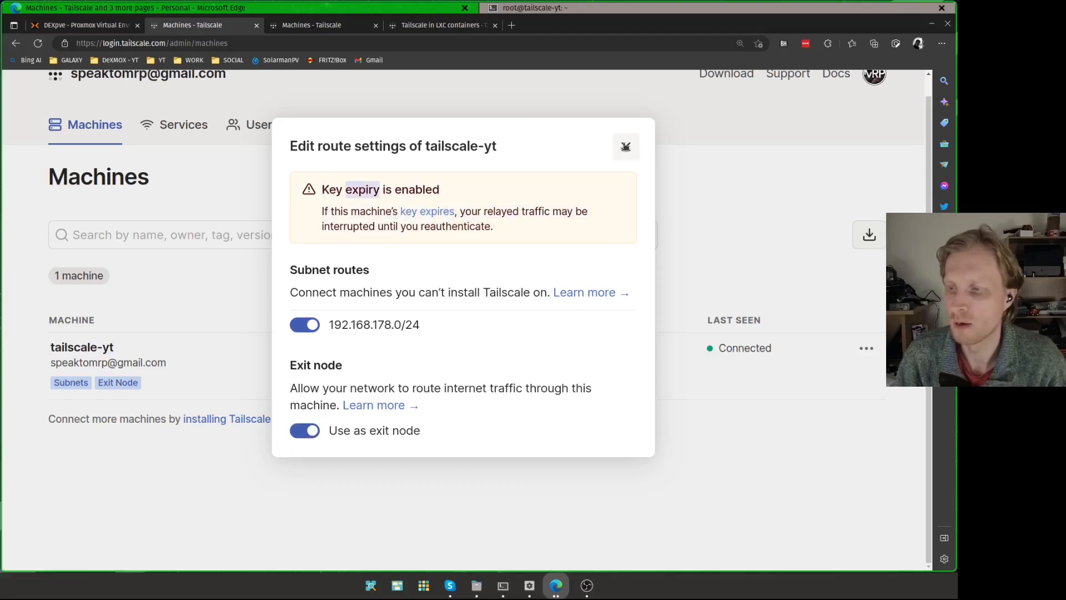
click(625, 146)
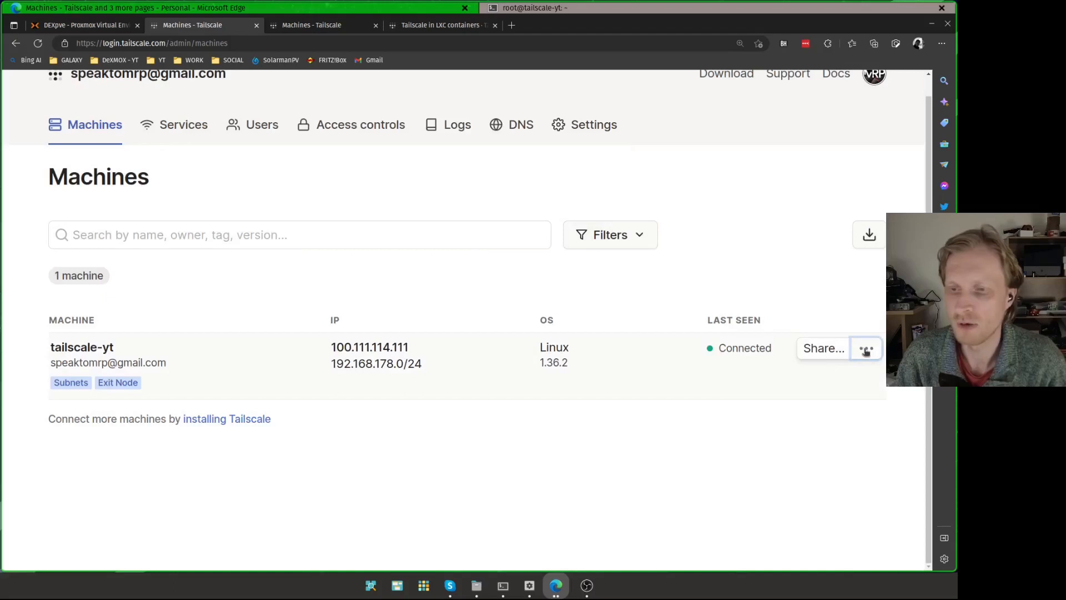
- Disable key expiry for the tailscale-yt machine, then return to container 101's Proxmox console
click(866, 348)
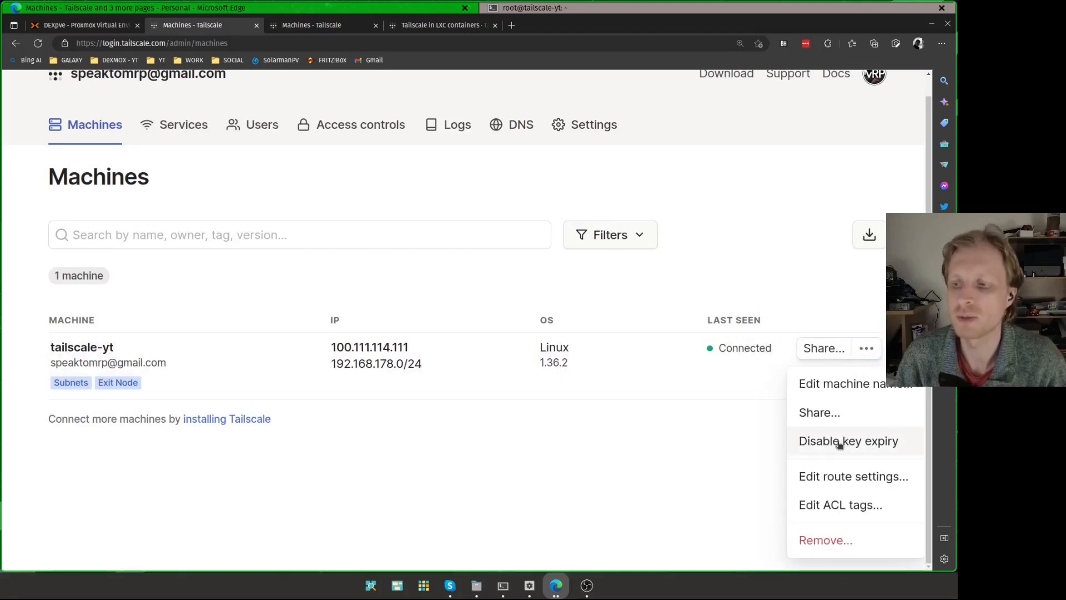
click(848, 440)
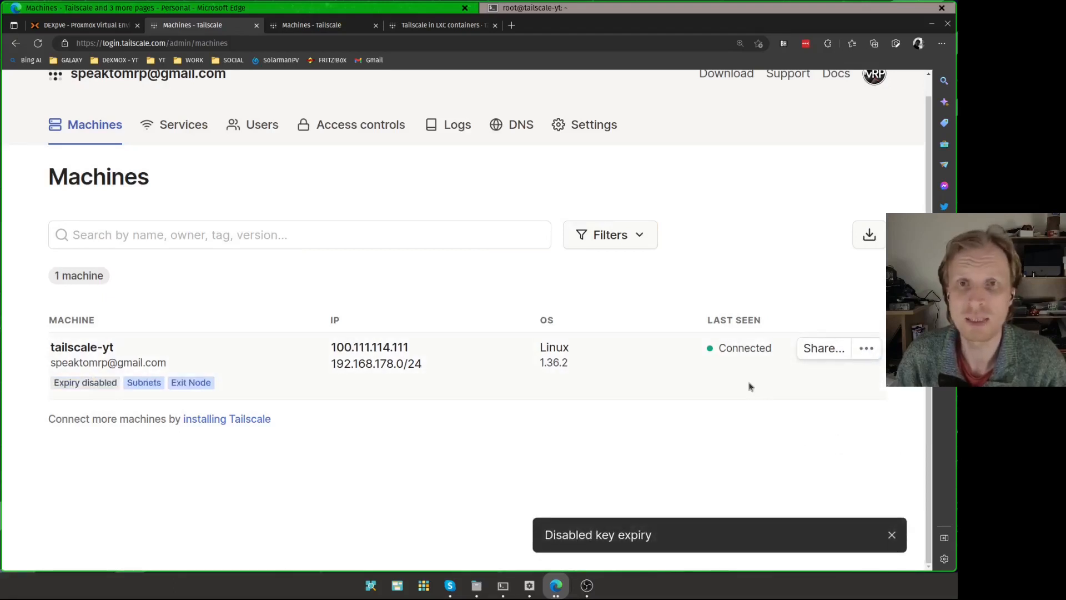
mouse_move(202, 358)
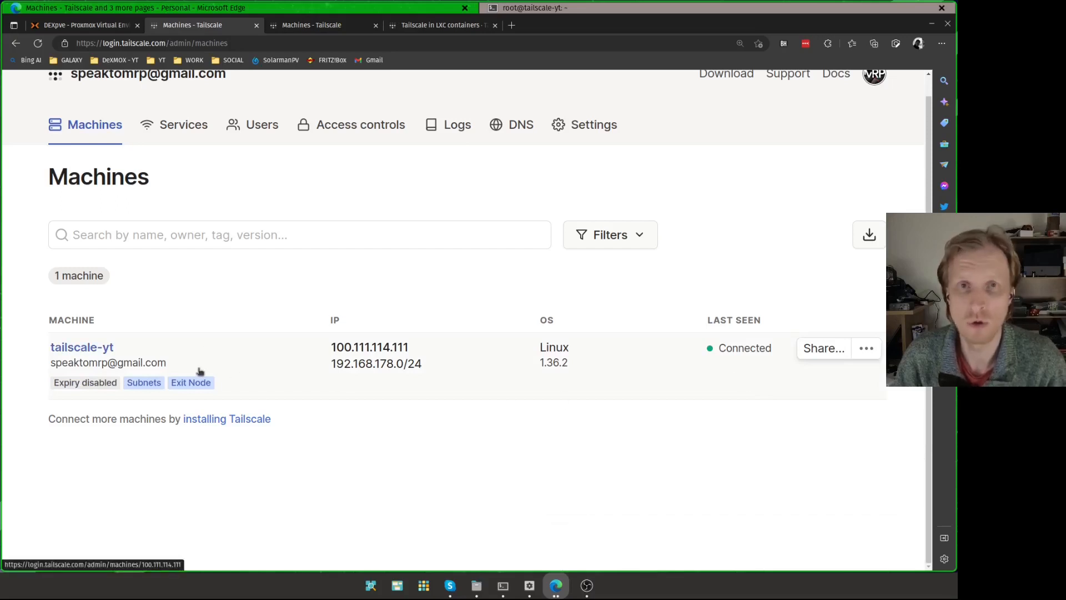
mouse_move(233, 363)
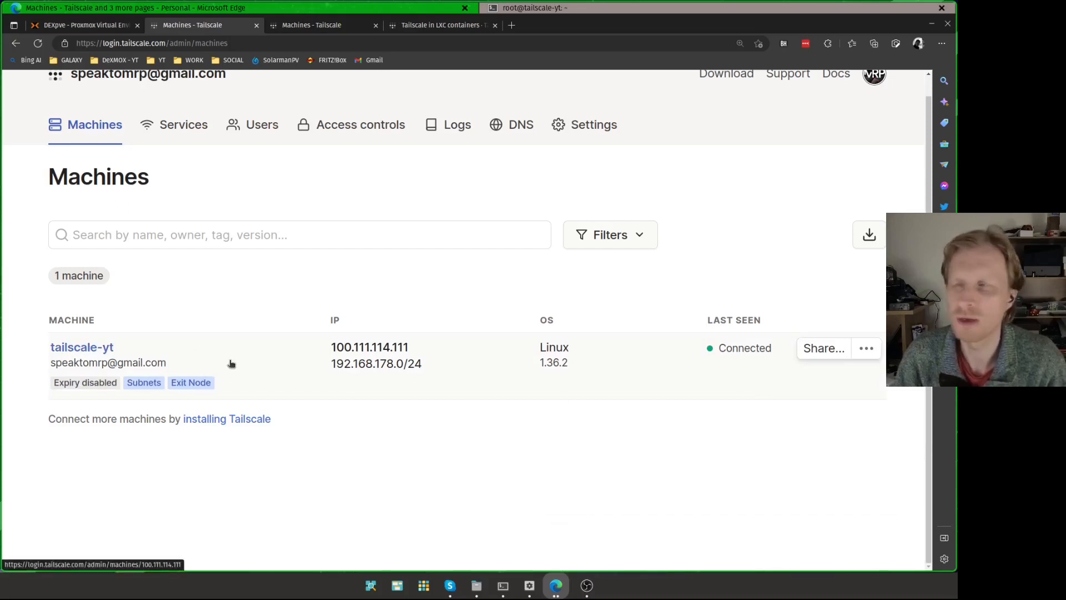
mouse_move(543, 377)
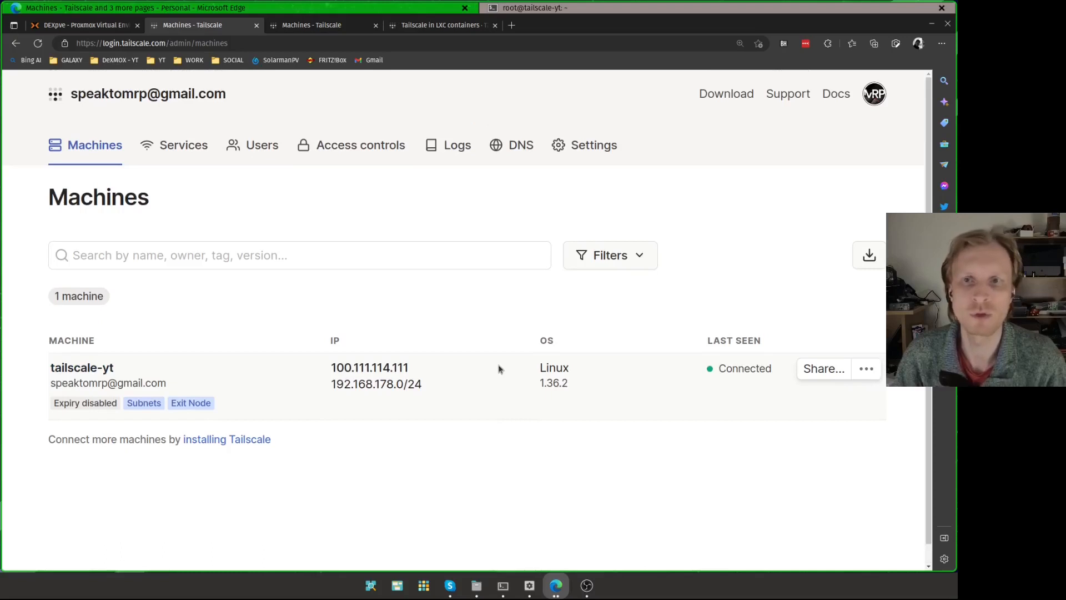
mouse_move(485, 367)
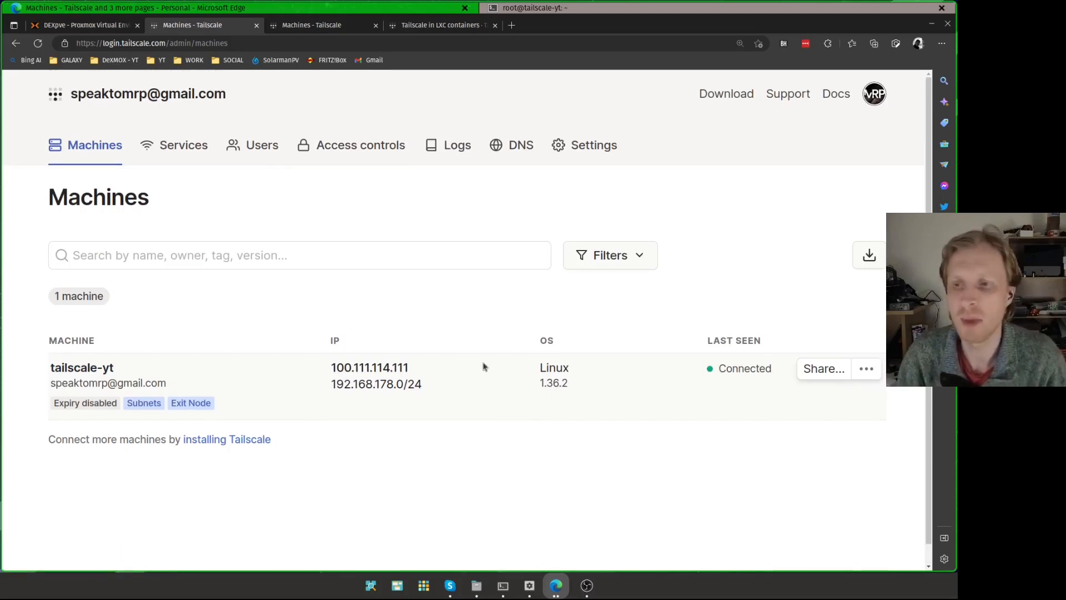
click(84, 25)
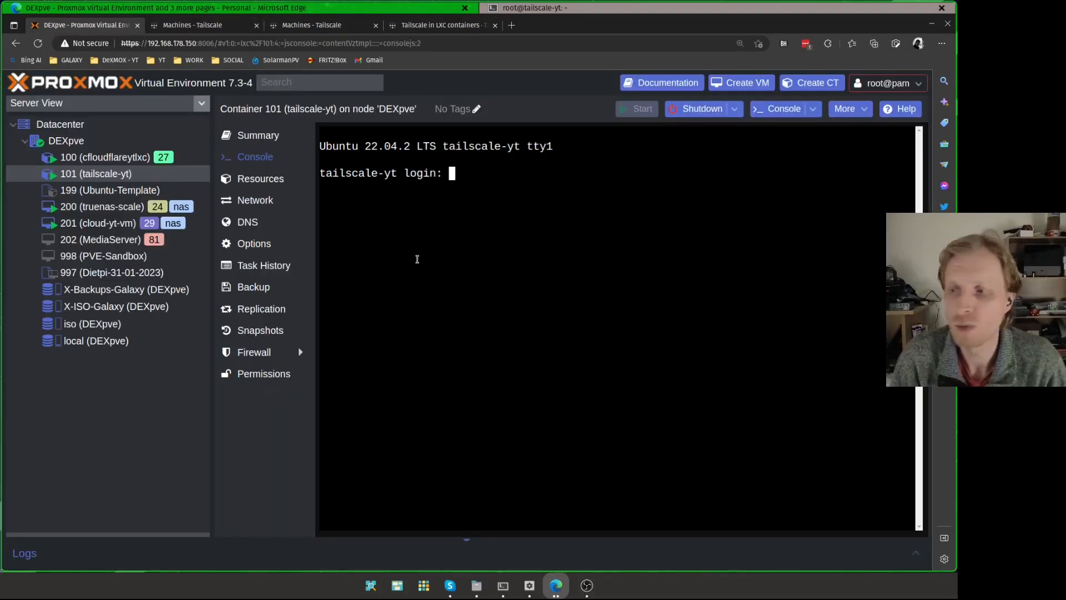